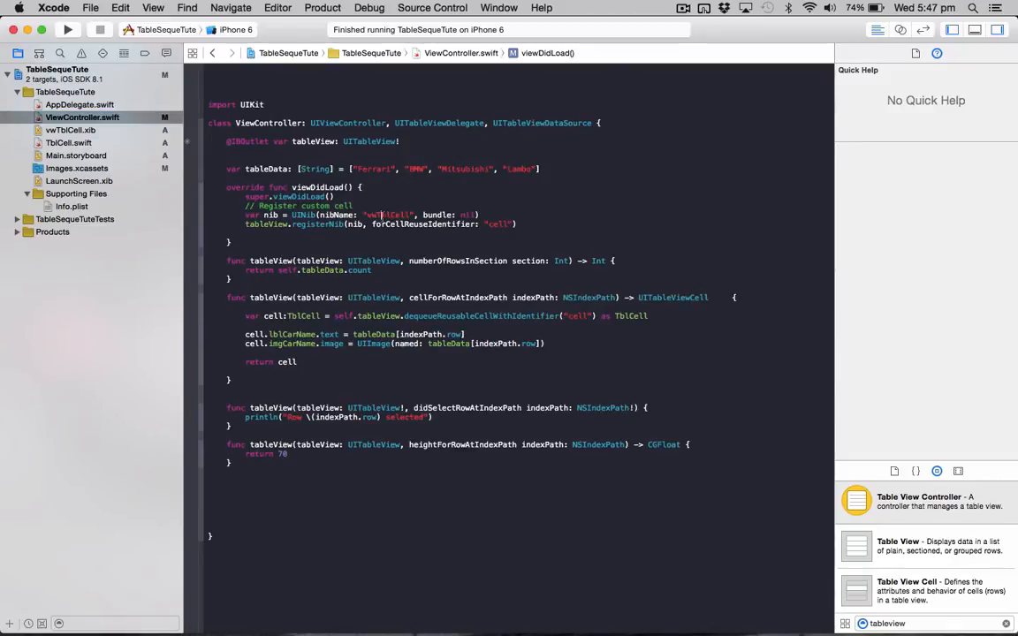
Step: Run the TableSequeTute car list app on the iPhone 6 simulator
click(68, 30)
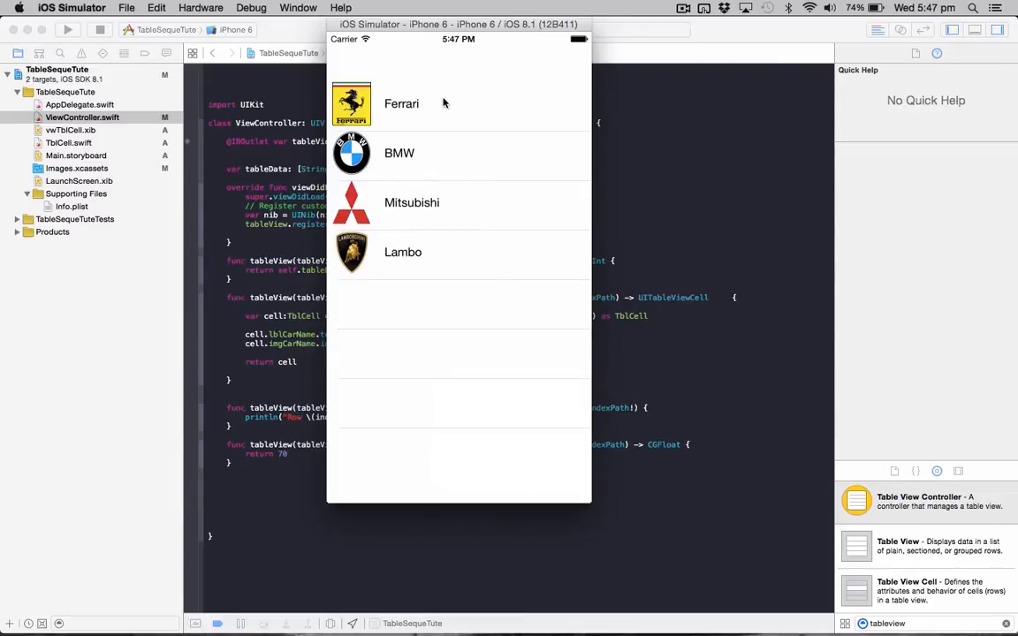
Step: Tap the Ferrari and BMW rows to log 'Row 0 selected' and 'Row 1 selected'
click(402, 103)
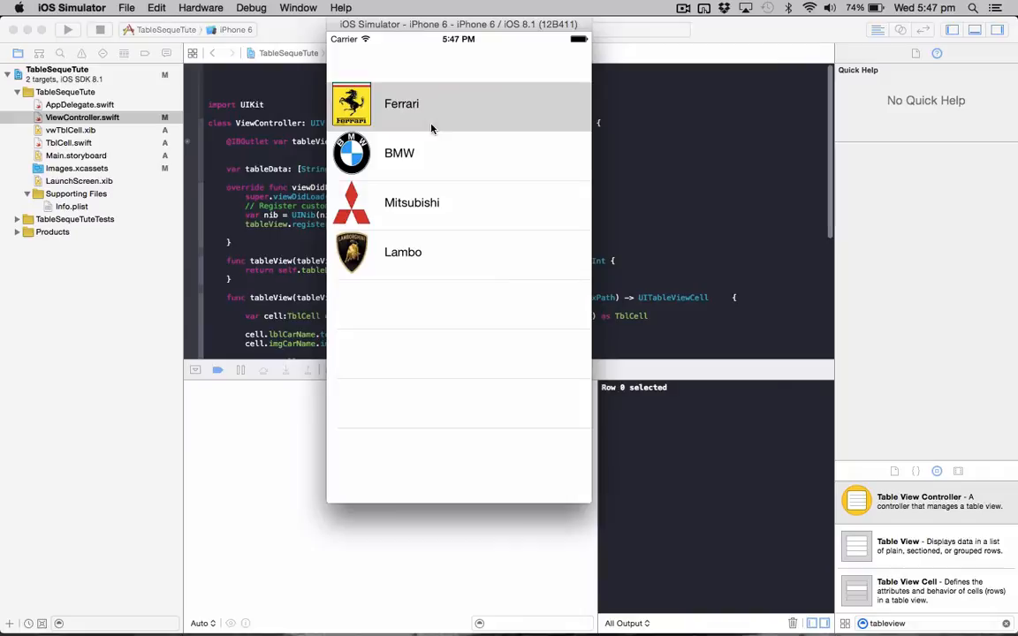
mouse_move(665, 117)
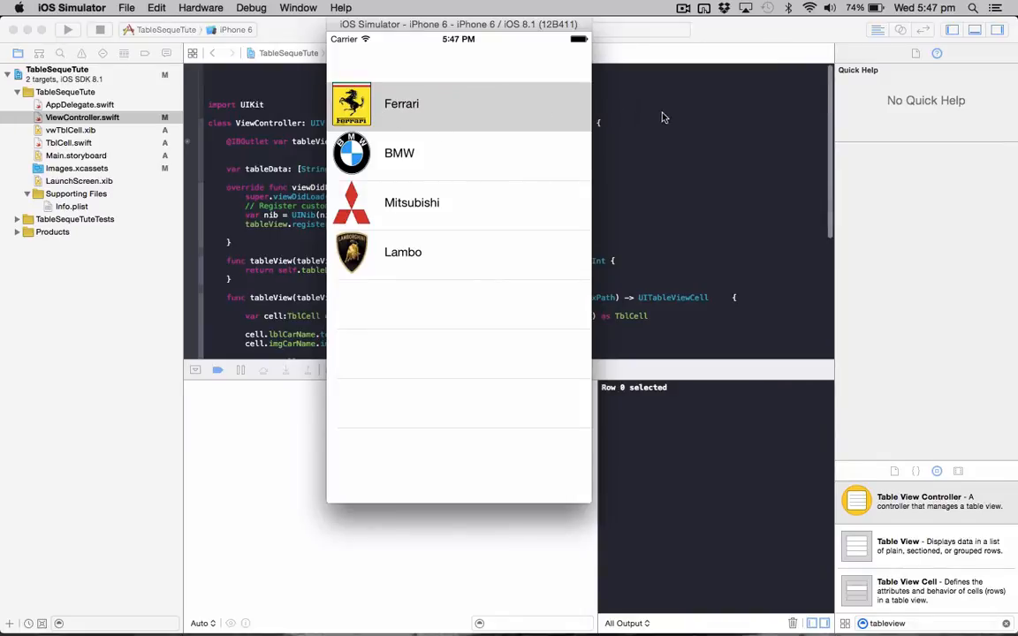
mouse_move(493, 124)
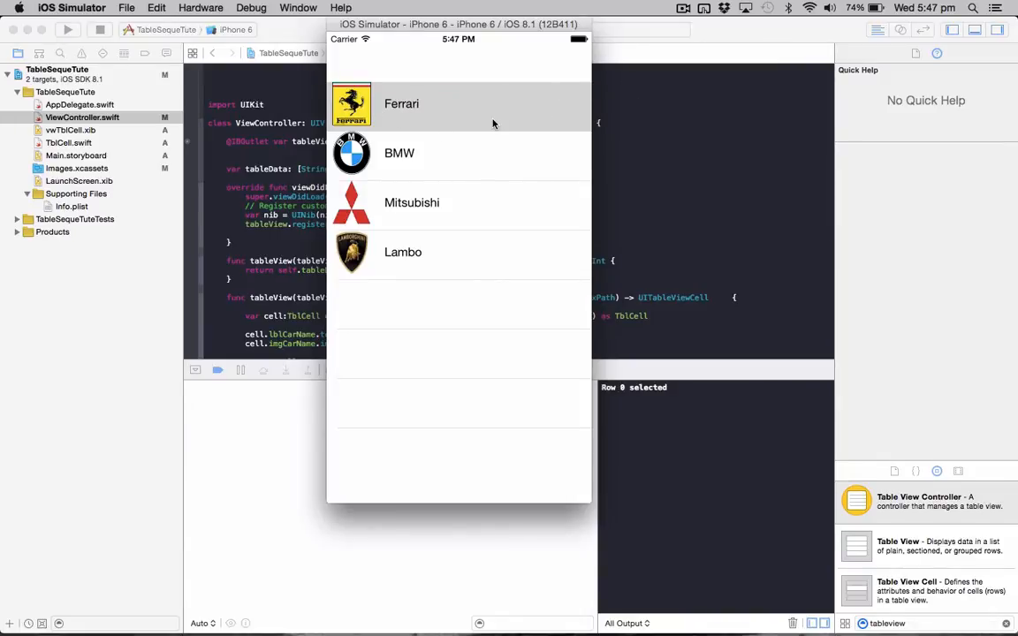
click(400, 153)
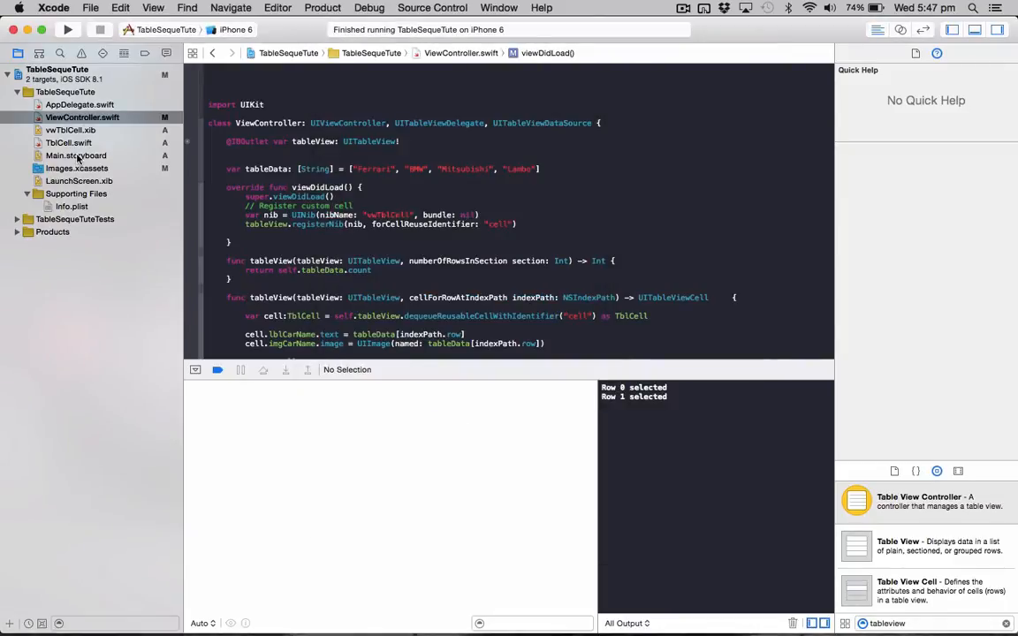
Step: In Main.storyboard, embed the car table scene as a navigation controller's root and add a view controller
click(75, 155)
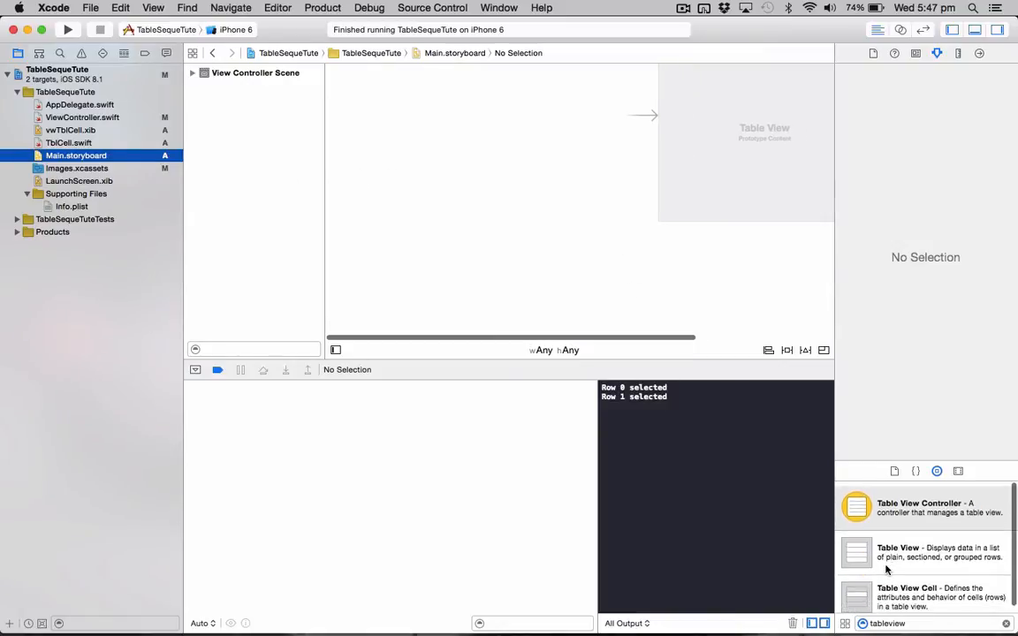
text(tableview)
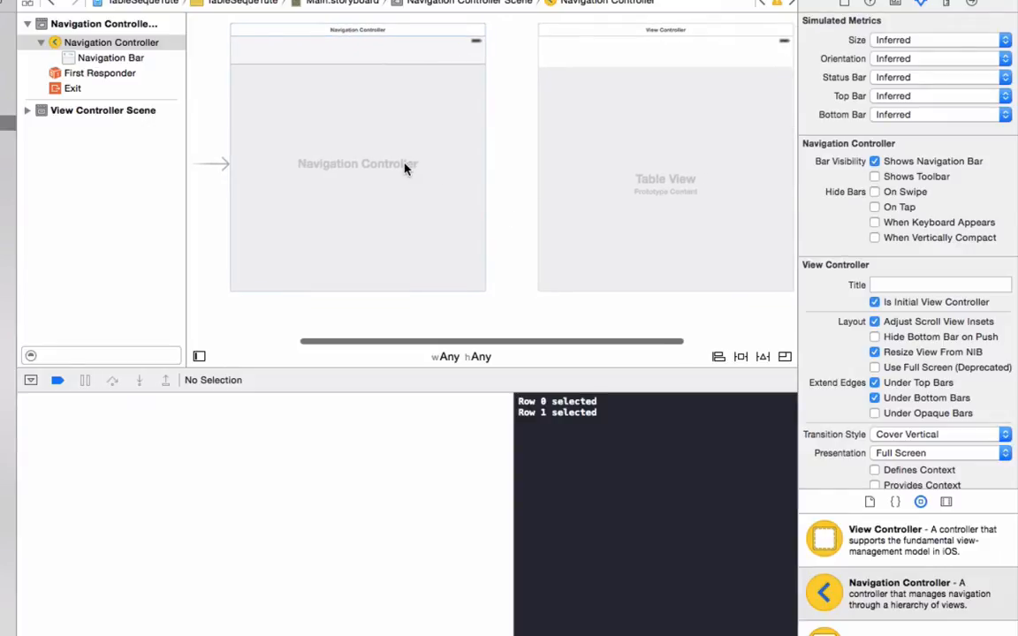
drag(406, 166, 565, 122)
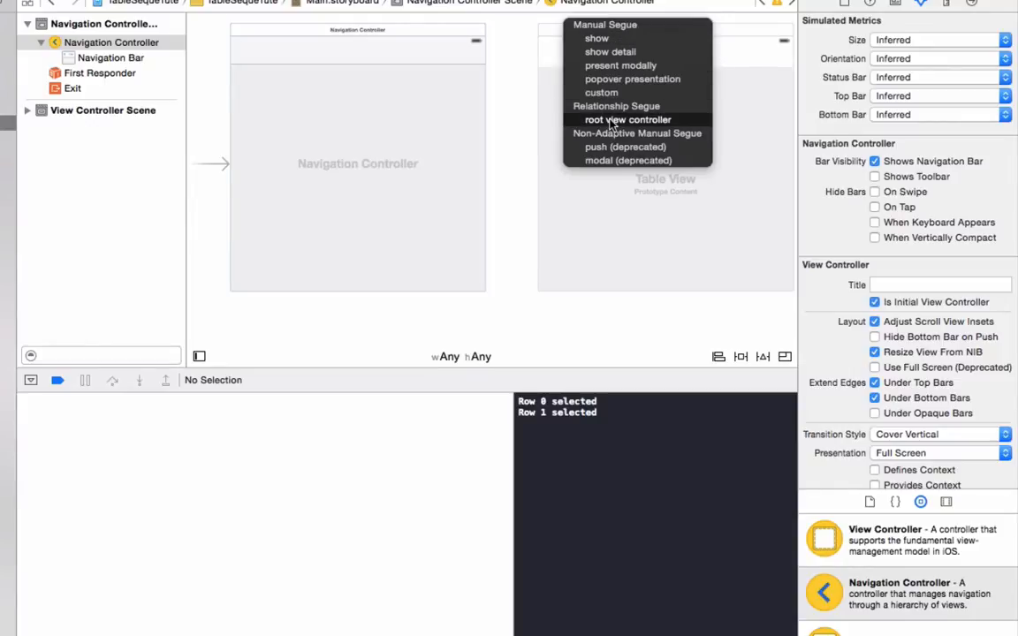
click(628, 119)
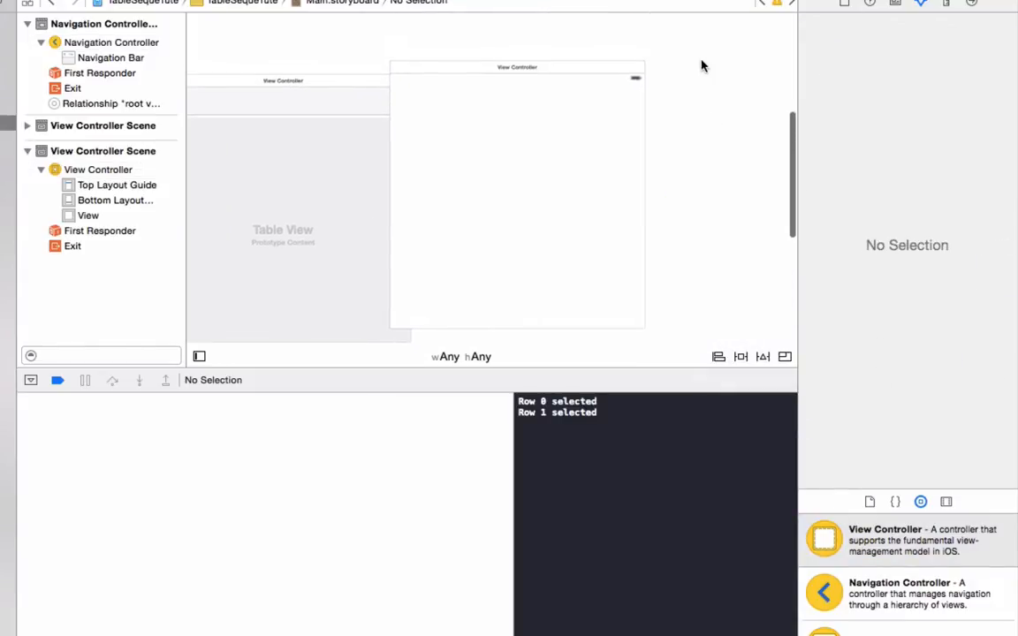
Step: Link the car table scene to the new view controller with a Show segue identified 'model'
click(98, 168)
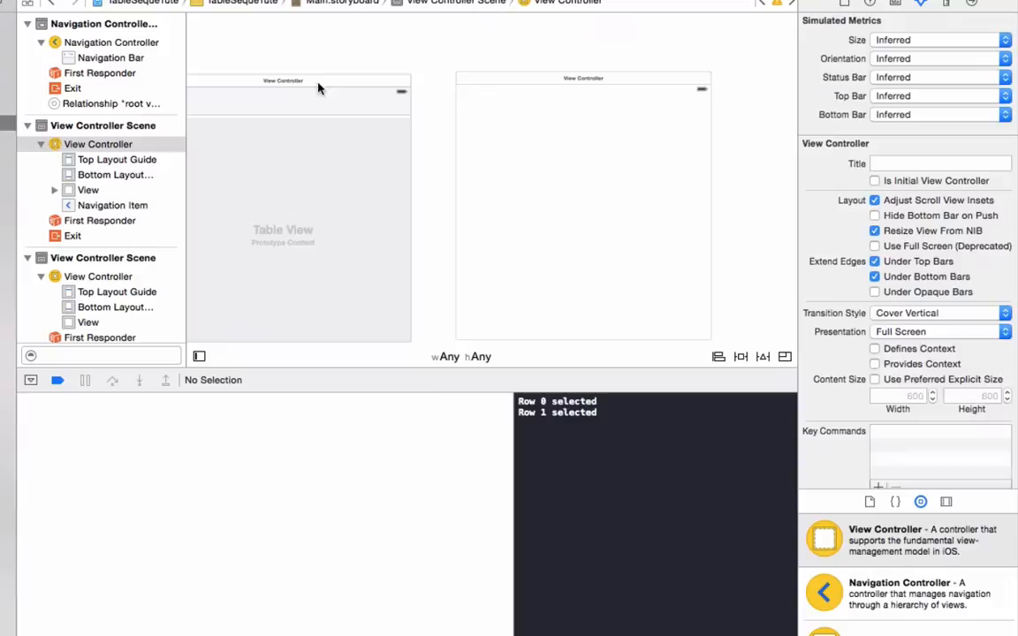
click(98, 144)
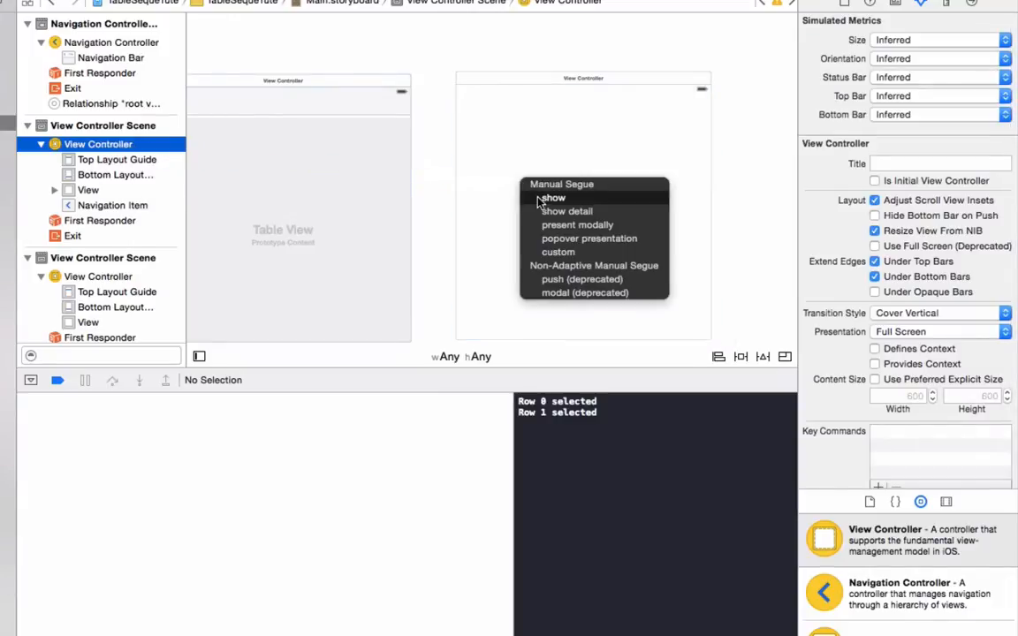
click(552, 197)
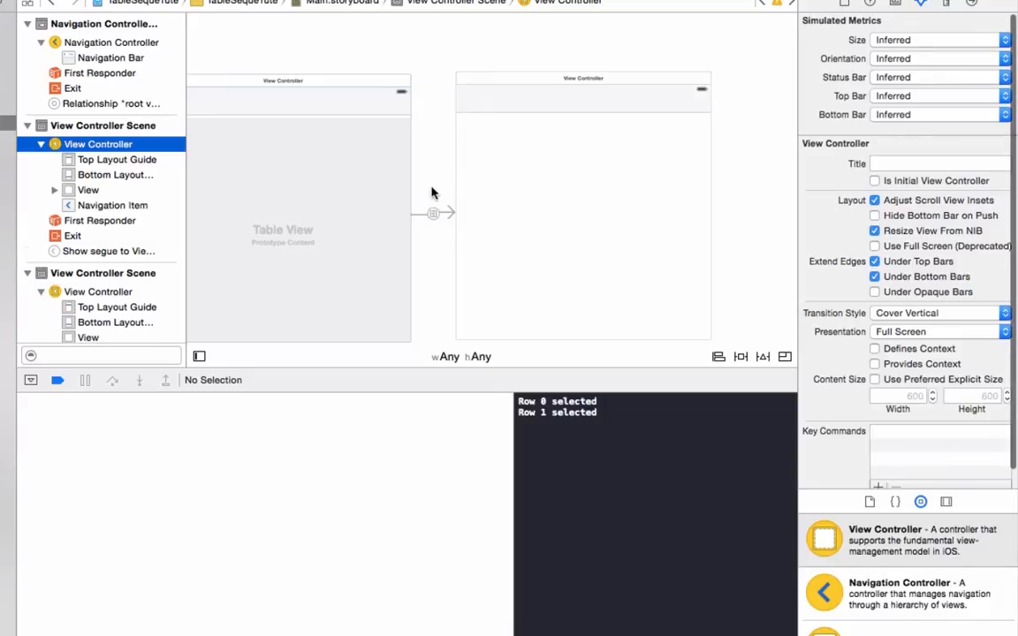
click(433, 213)
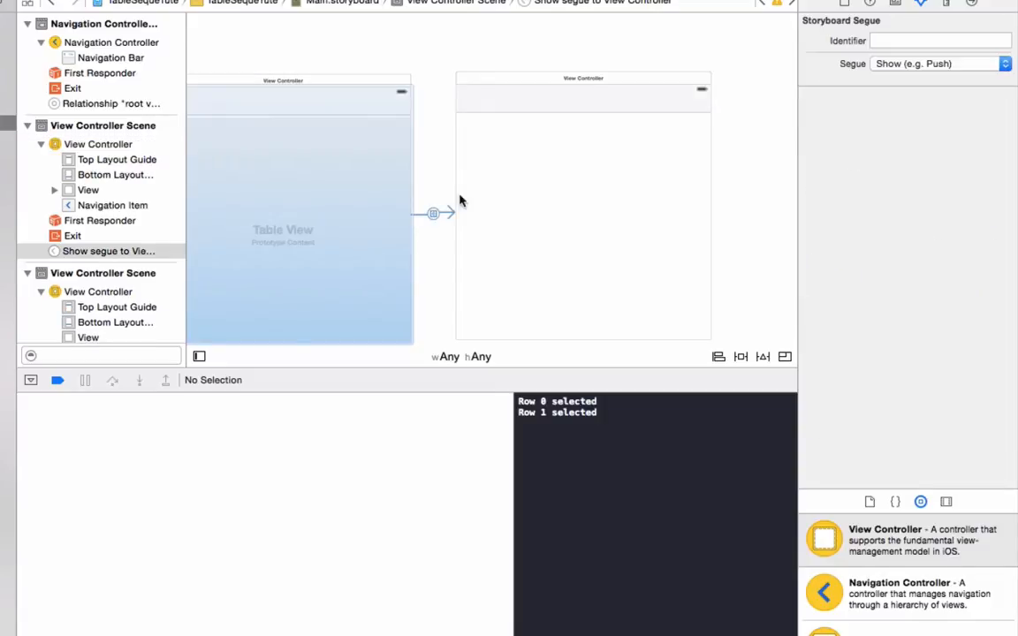
click(940, 41)
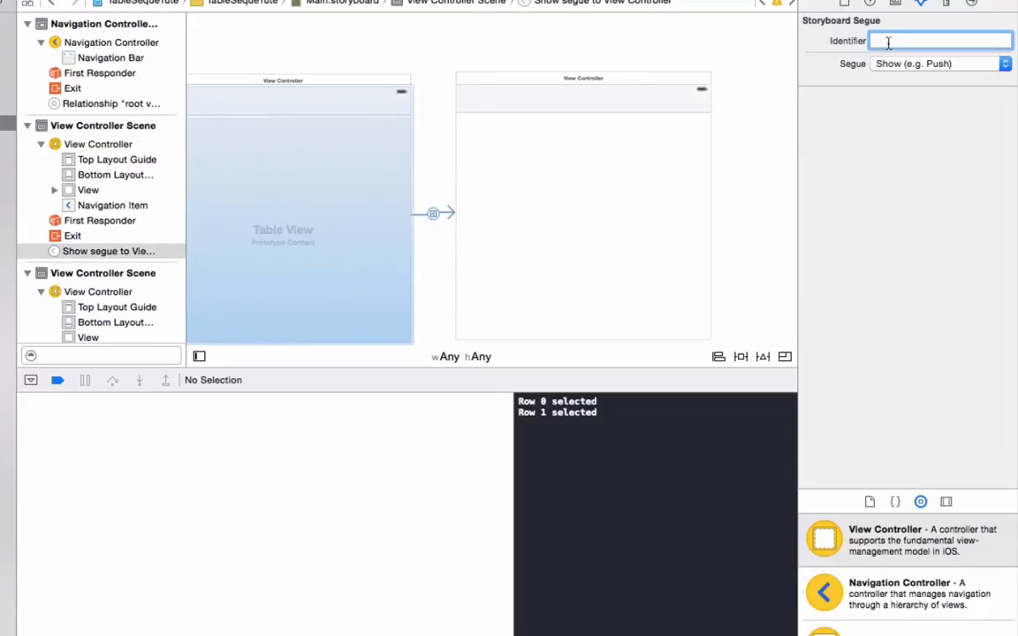
click(939, 40)
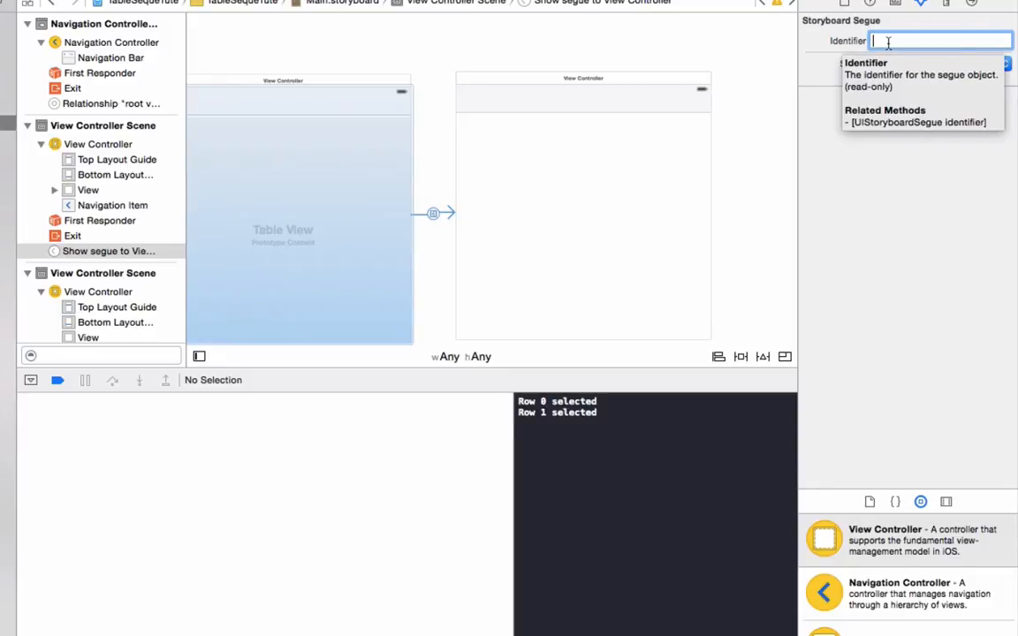
text(model)
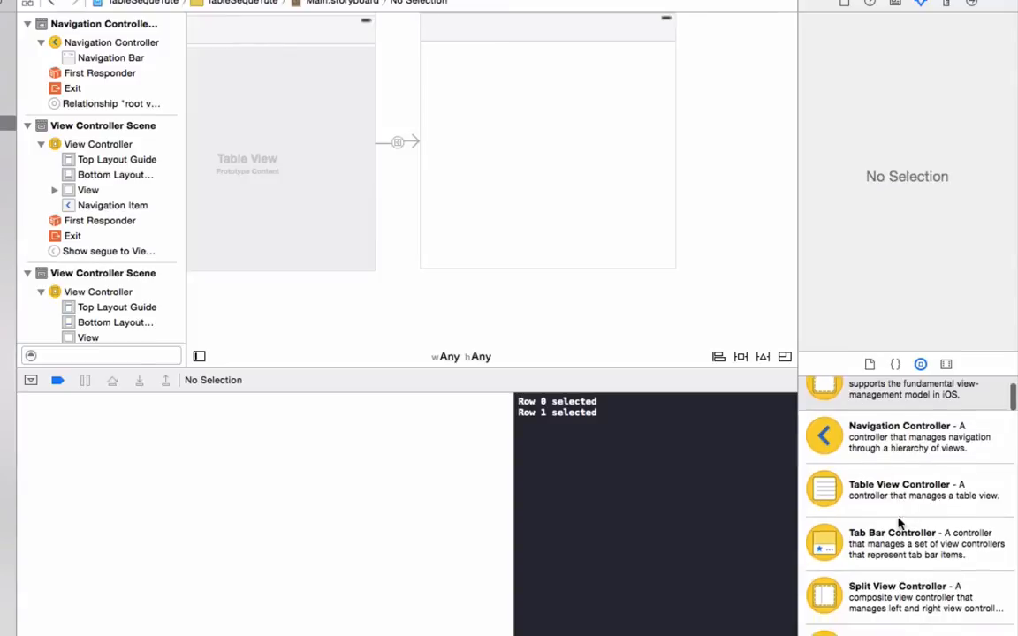
Step: Place a table view in the second view controller and add 4 edge constraints
scroll(down, 3)
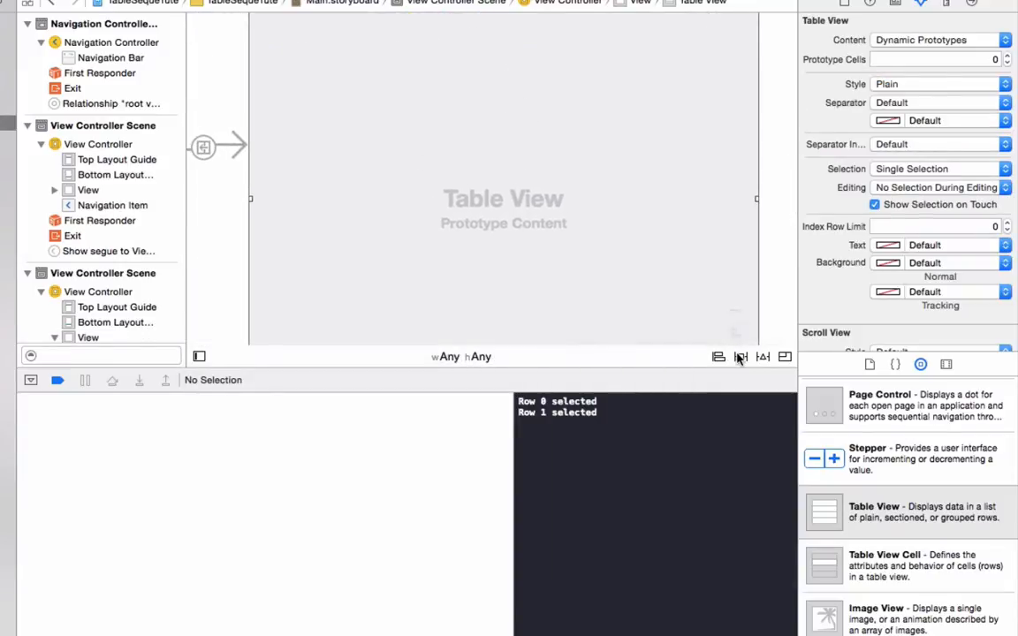
click(740, 356)
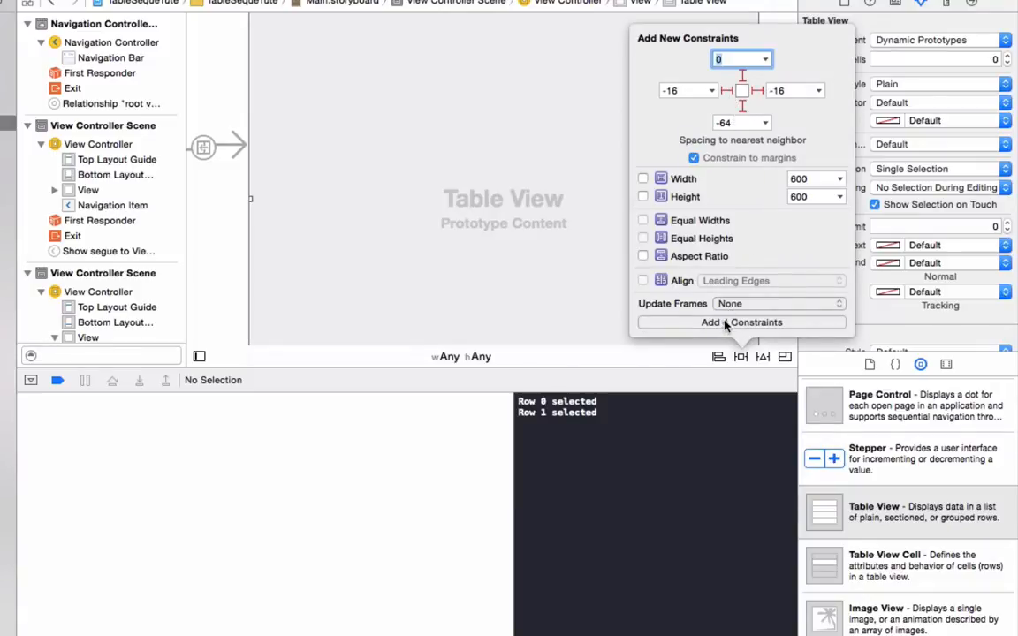
click(741, 321)
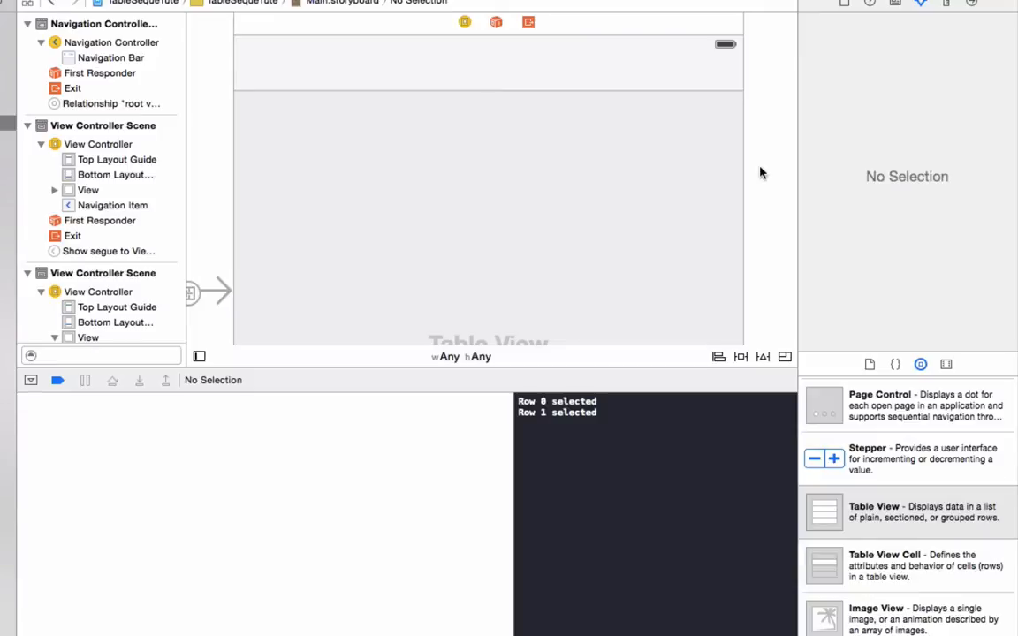
mouse_move(13, 22)
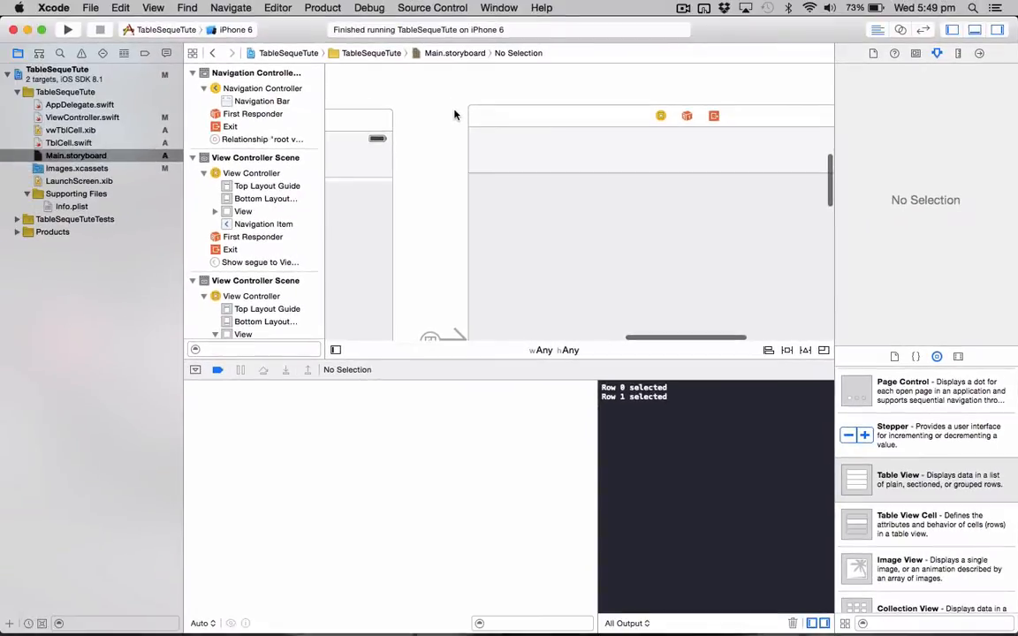
Step: Create modelView.swift from the Cocoa Touch Class template, subclassing UIViewController in Swift
click(90, 7)
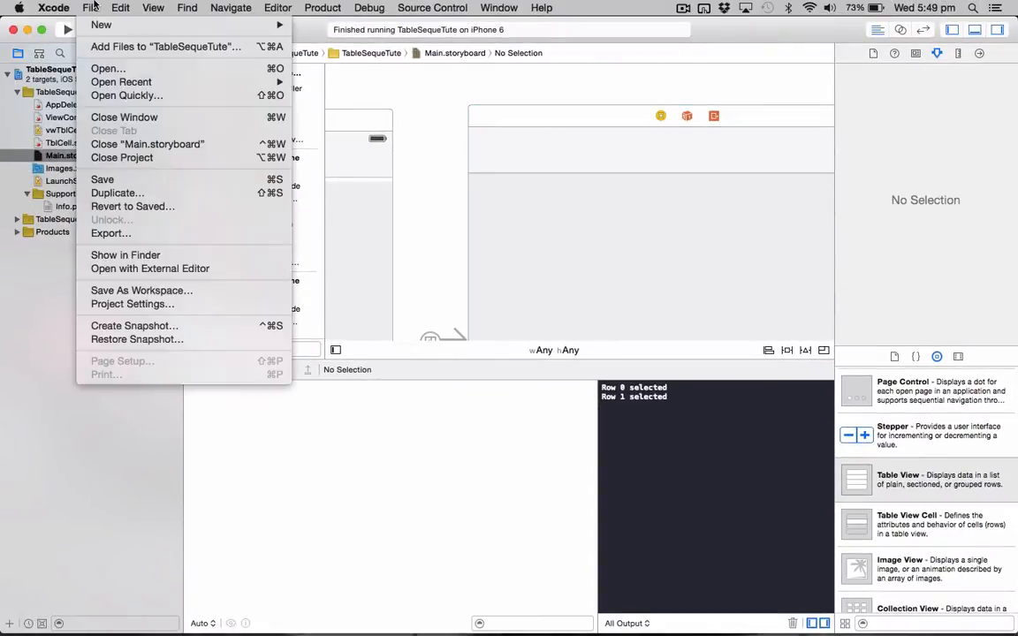
click(101, 23)
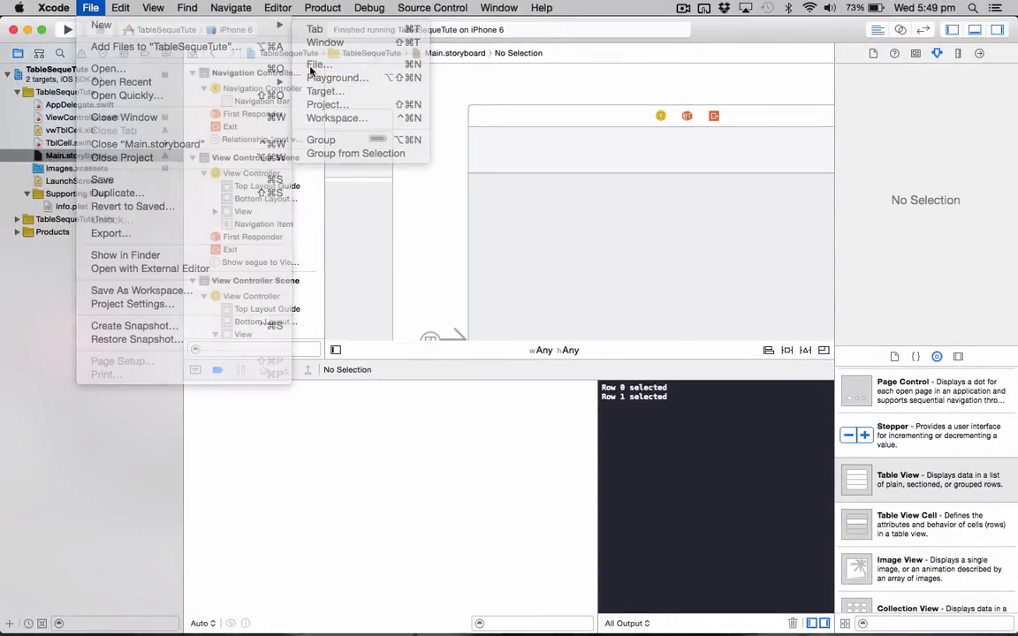
click(319, 64)
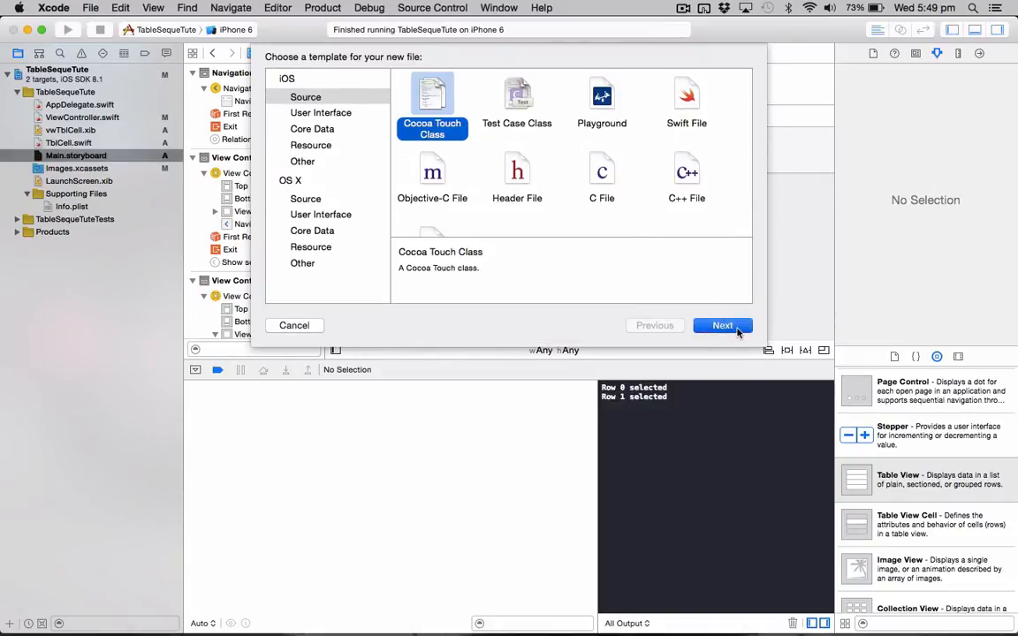
click(722, 325)
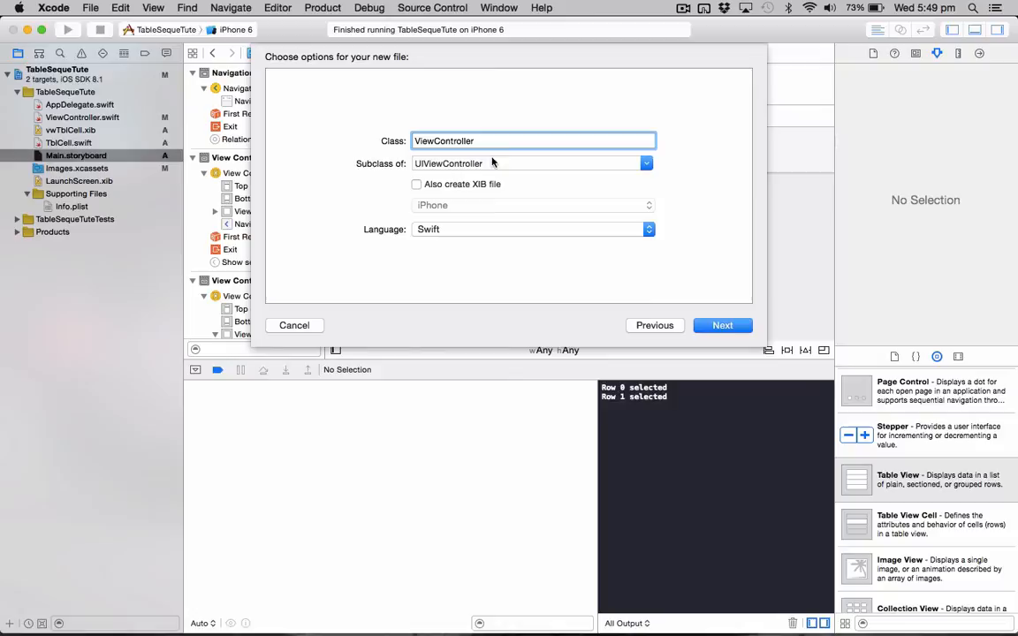
text(modelView)
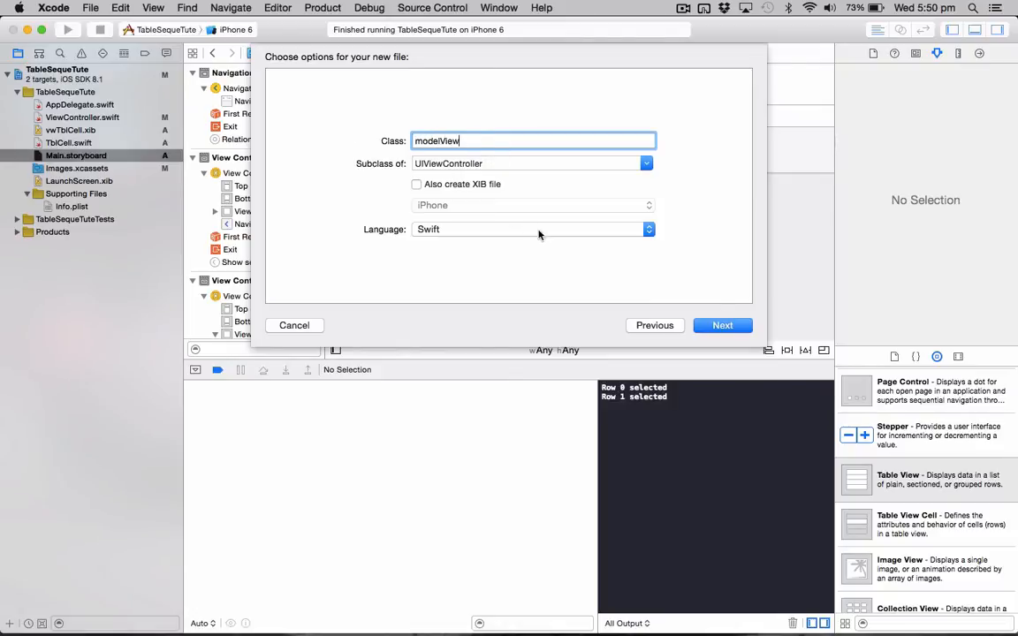
click(722, 325)
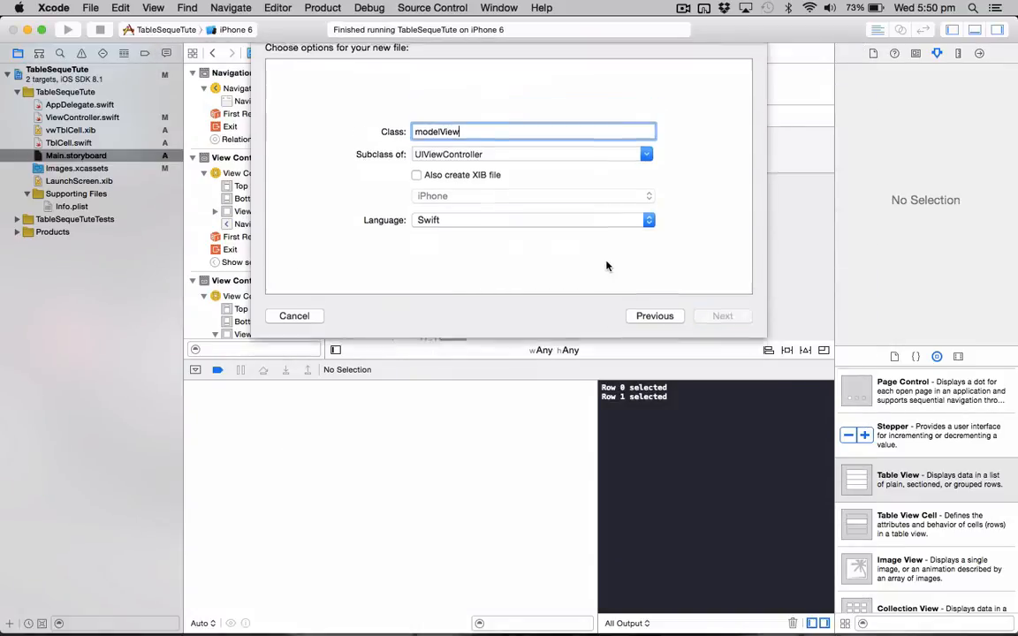
click(722, 316)
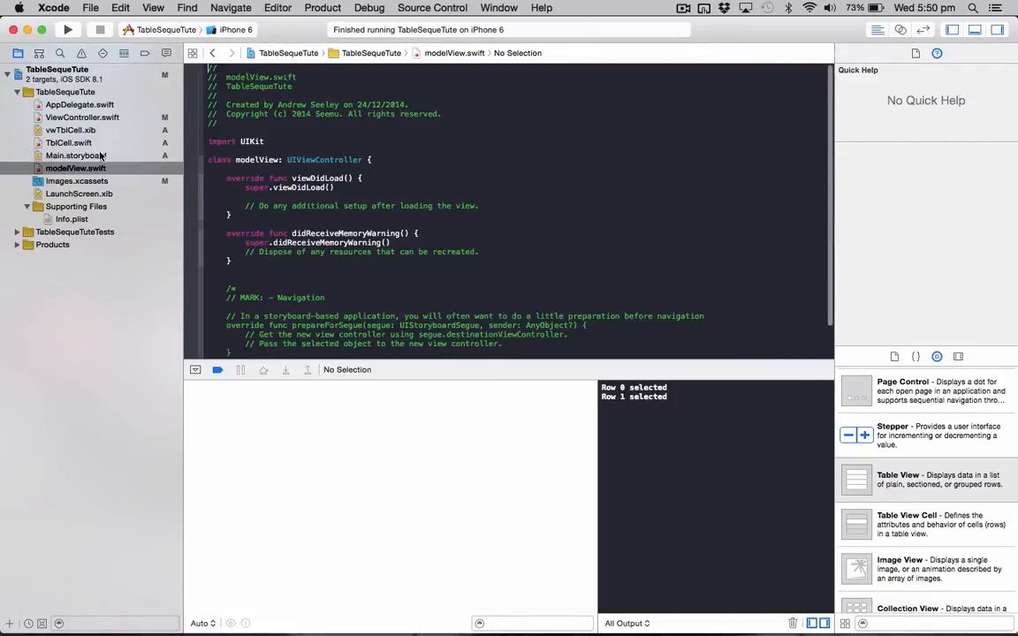
Step: Set the second scene's custom class to modelView
click(77, 155)
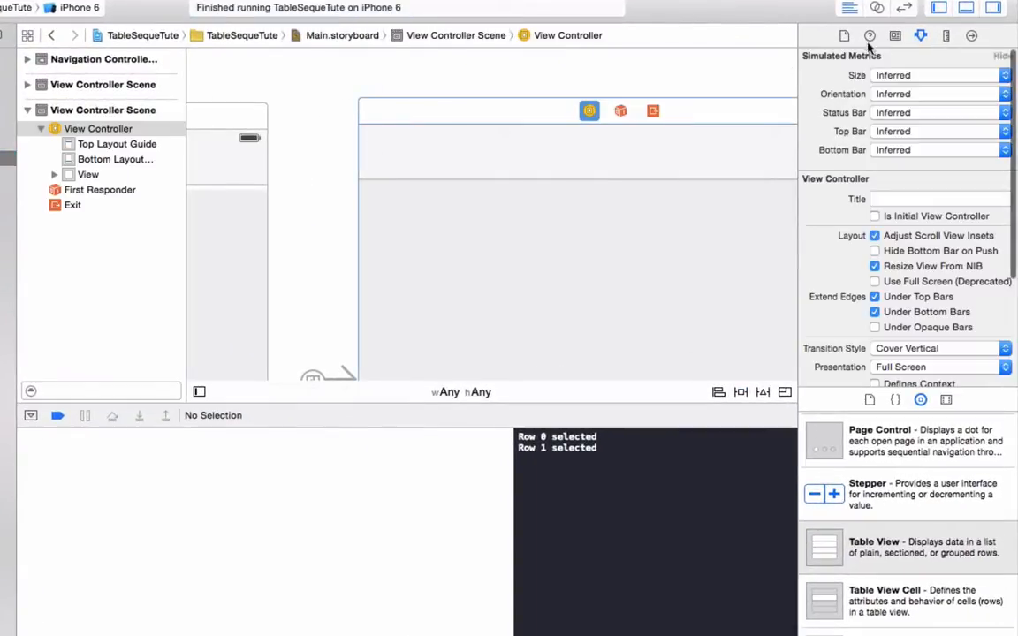
click(870, 35)
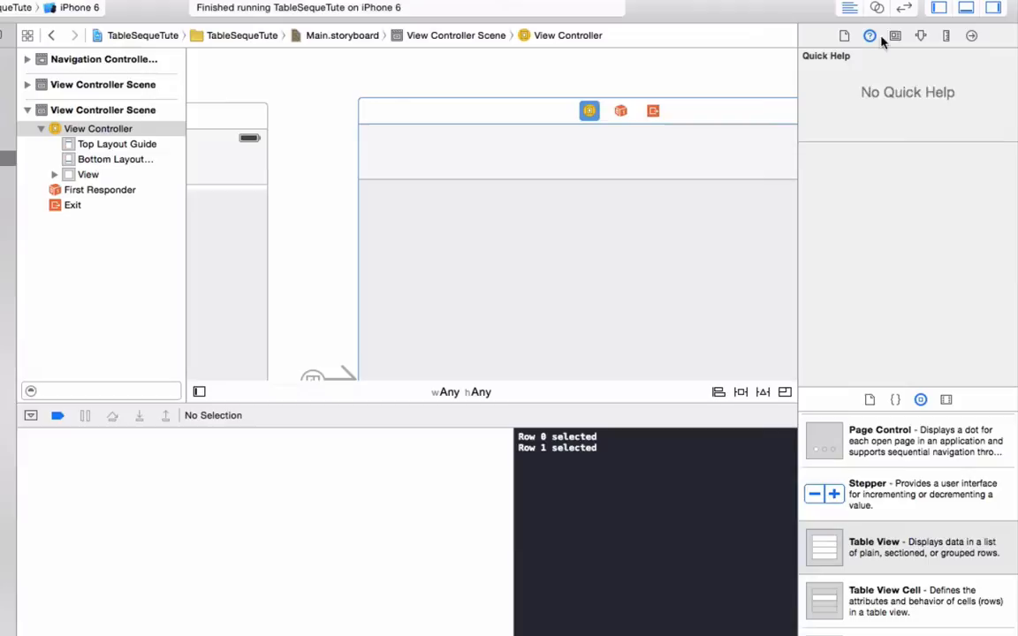
click(894, 35)
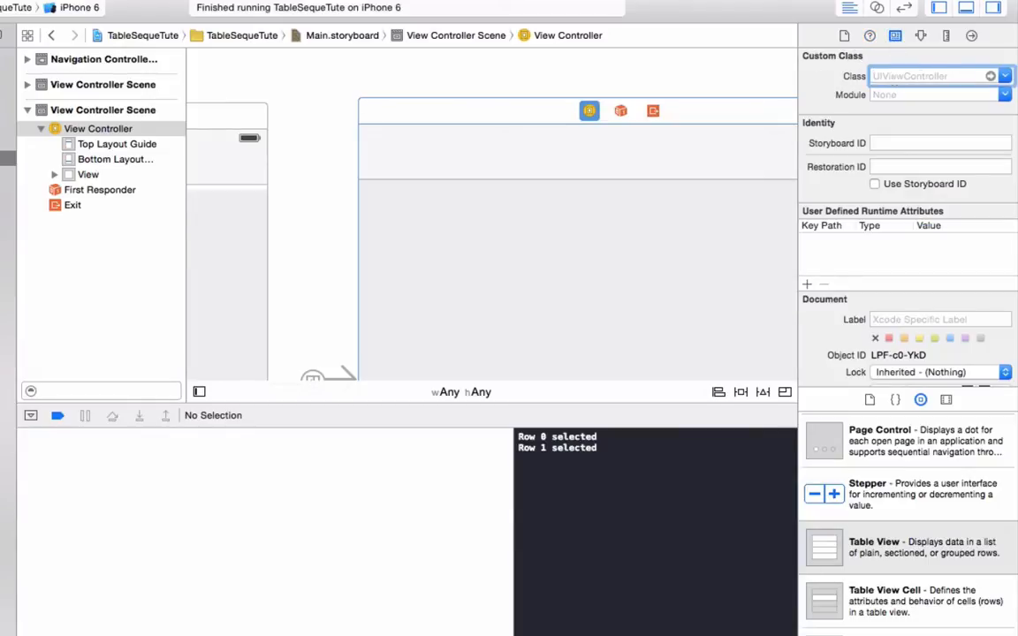
text(modelView)
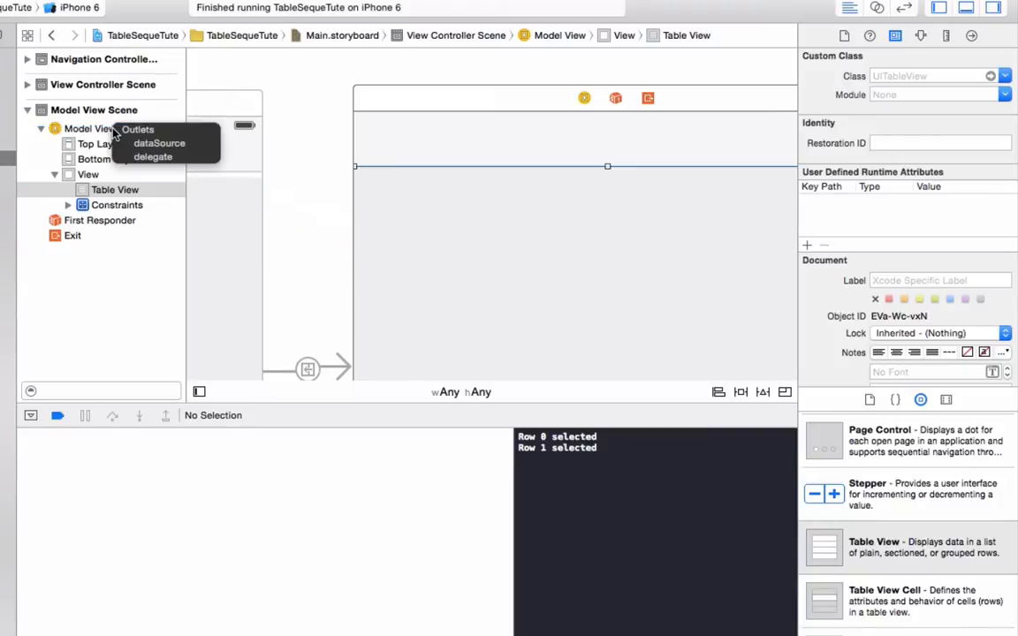
Step: Connect the scene's table view to modelView.swift as the tableView outlet
drag(137, 129, 308, 215)
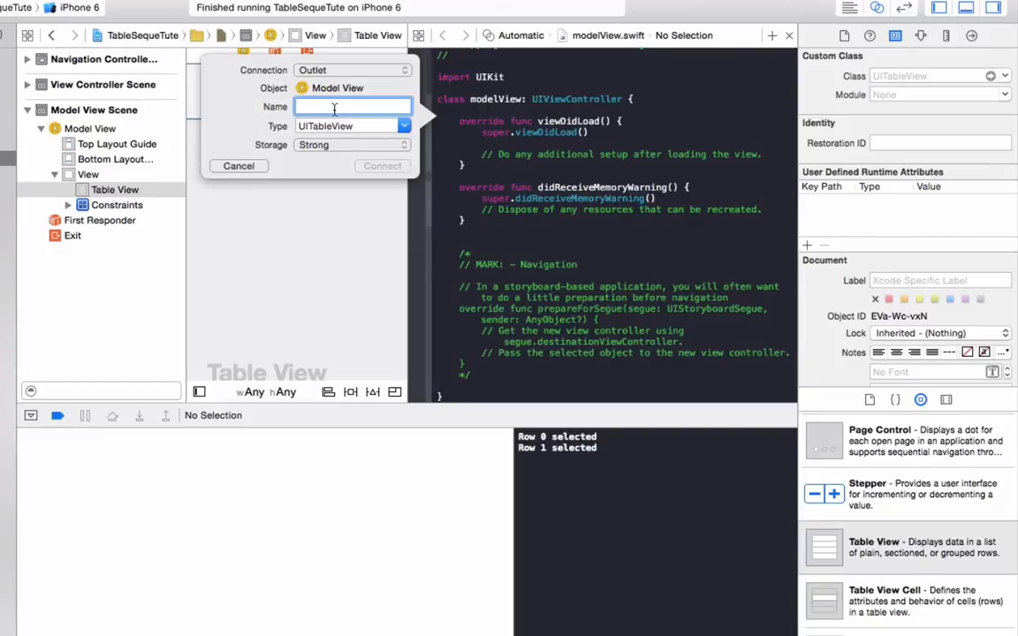
text(tableVie)
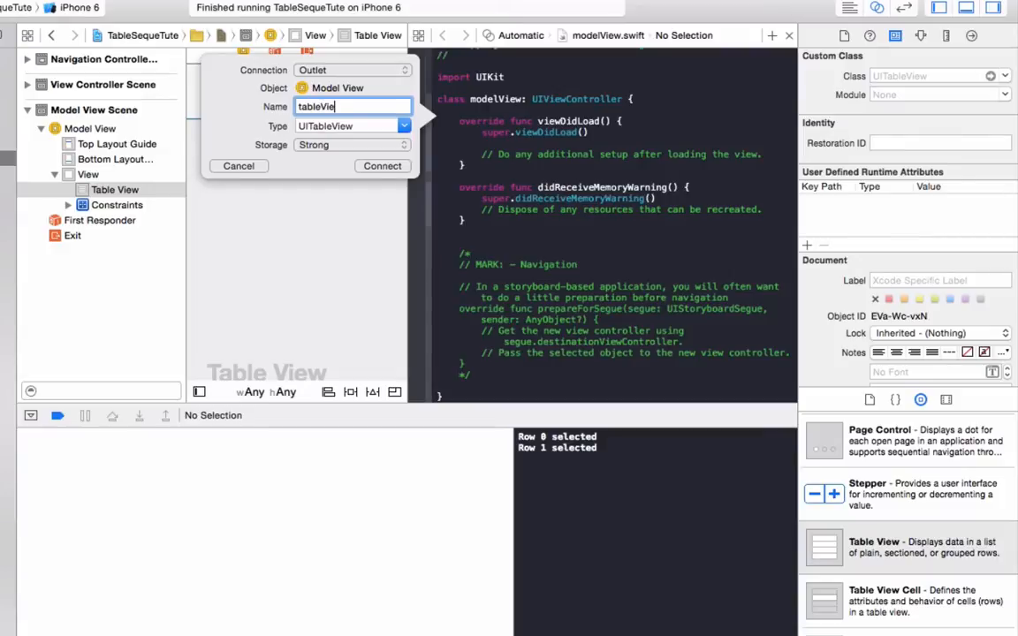
click(382, 166)
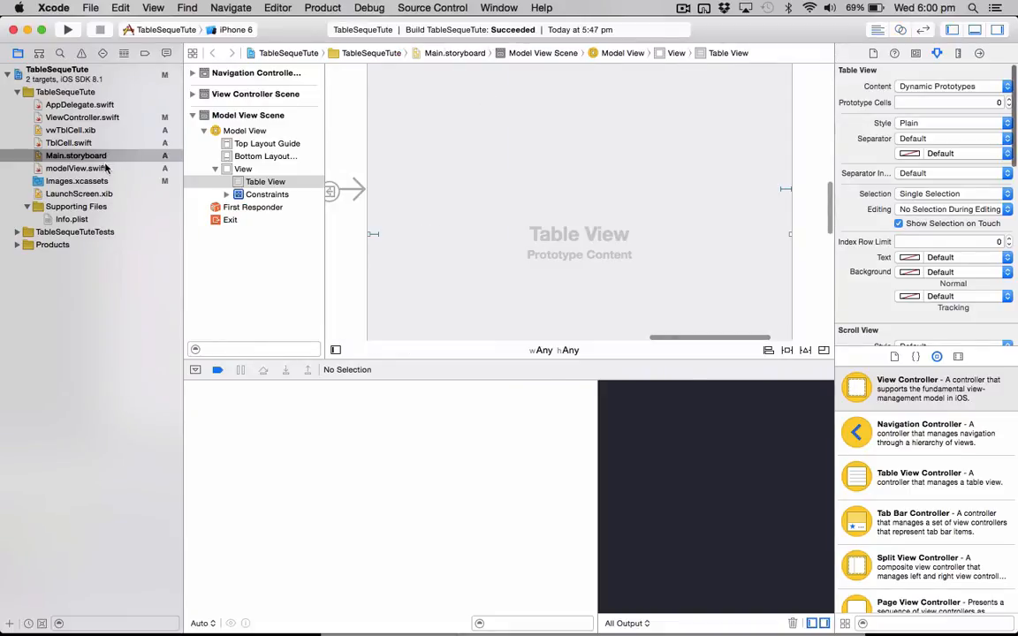
Step: Declare var selMake = String() in modelView.swift
click(76, 168)
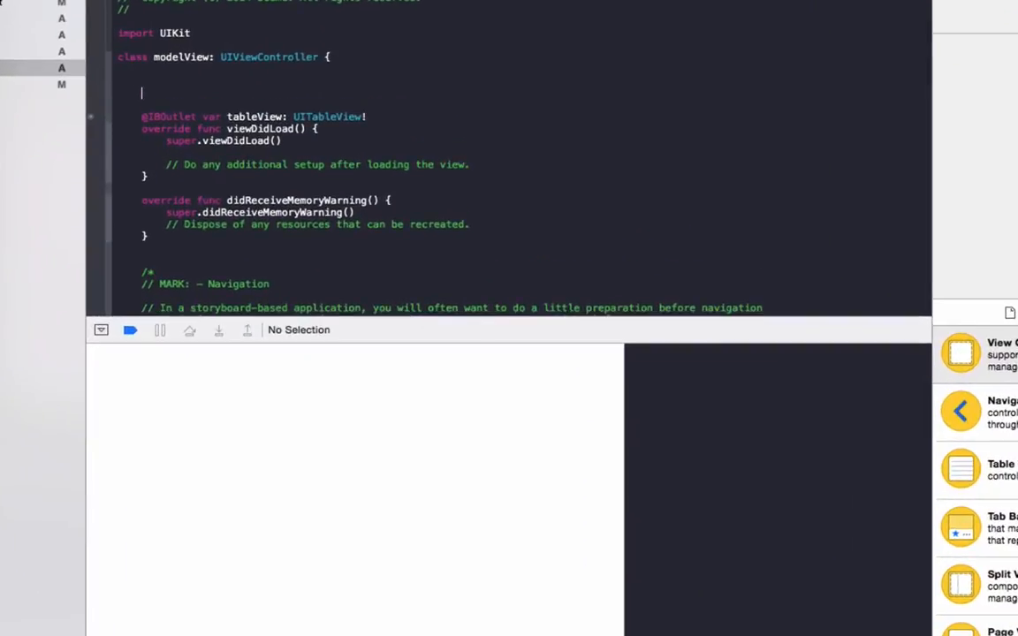
text(var)
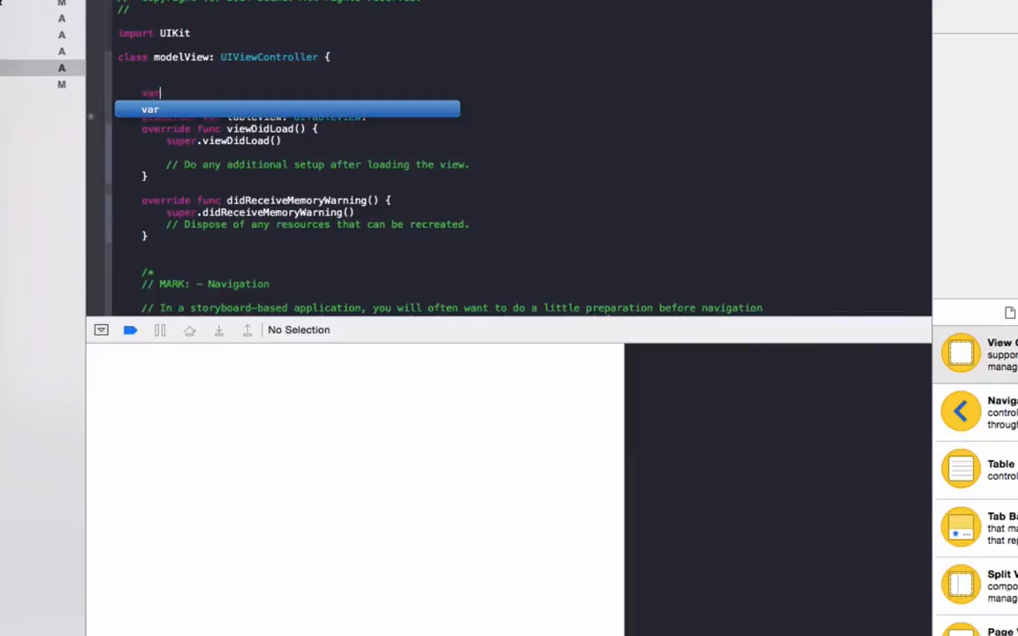
text(selMake =)
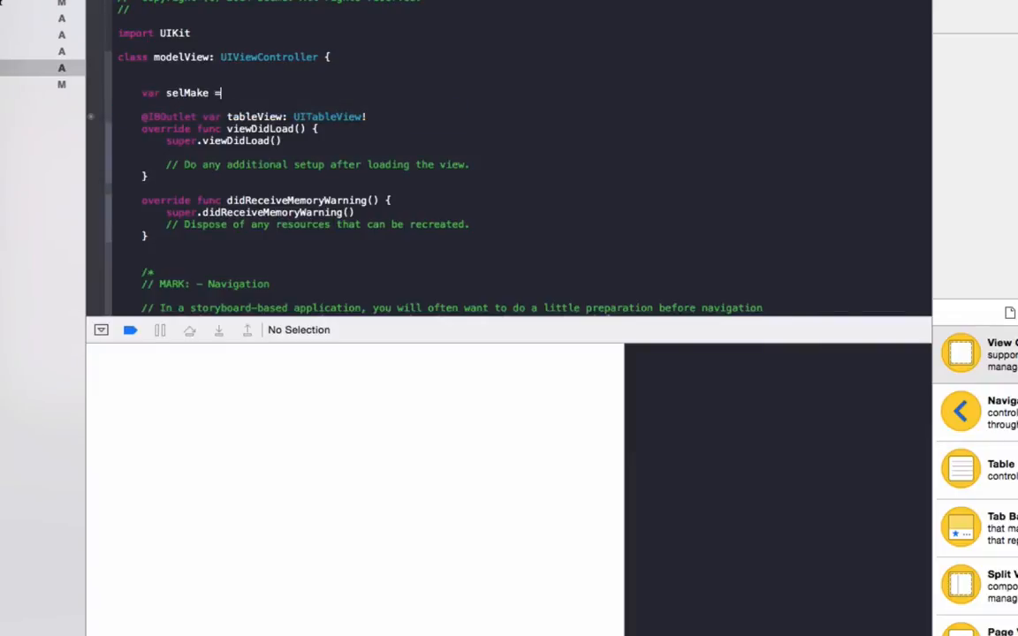
text(String()
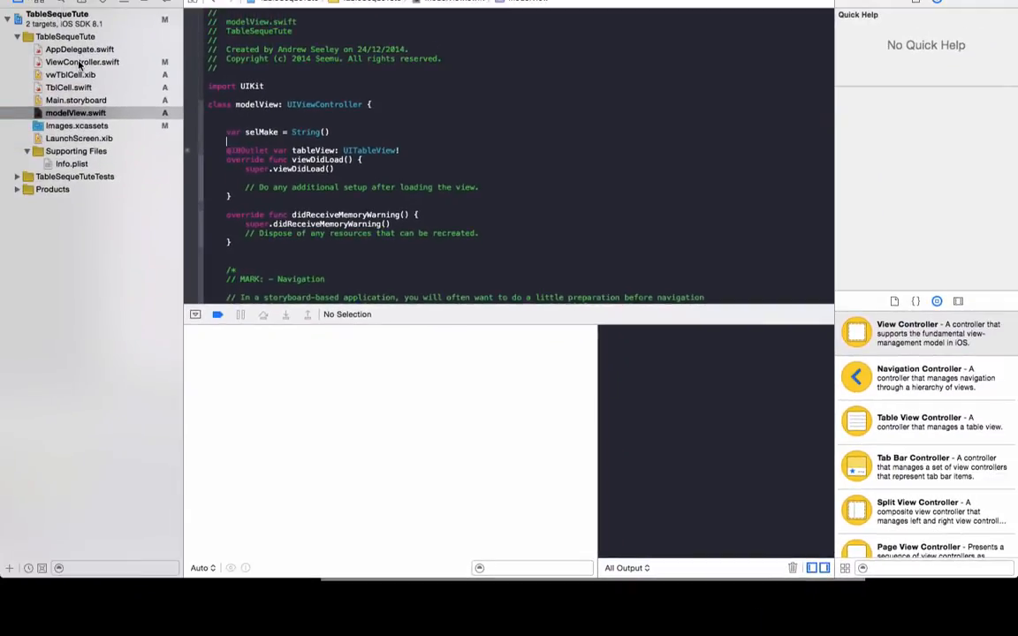
Step: Add the same selMake = String() declaration to ViewController.swift
click(81, 62)
text(var s)
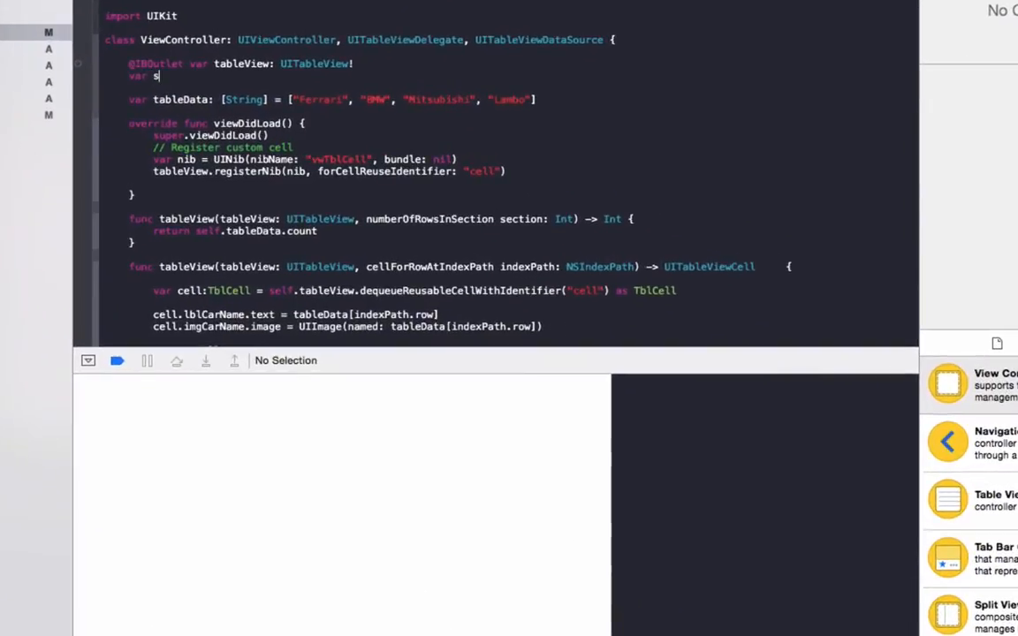
text(elMake =)
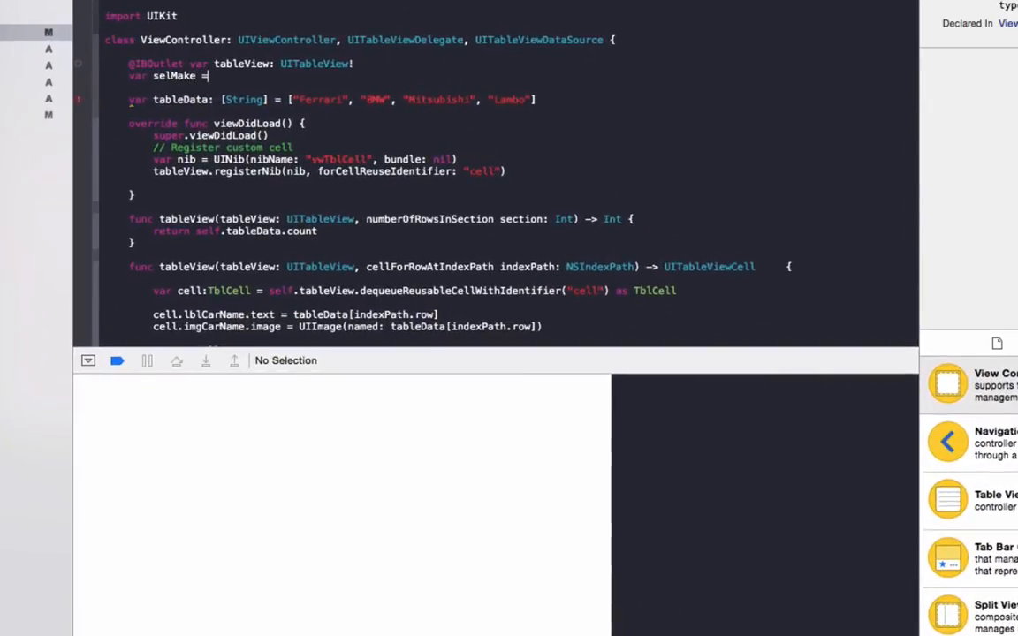
text(String()
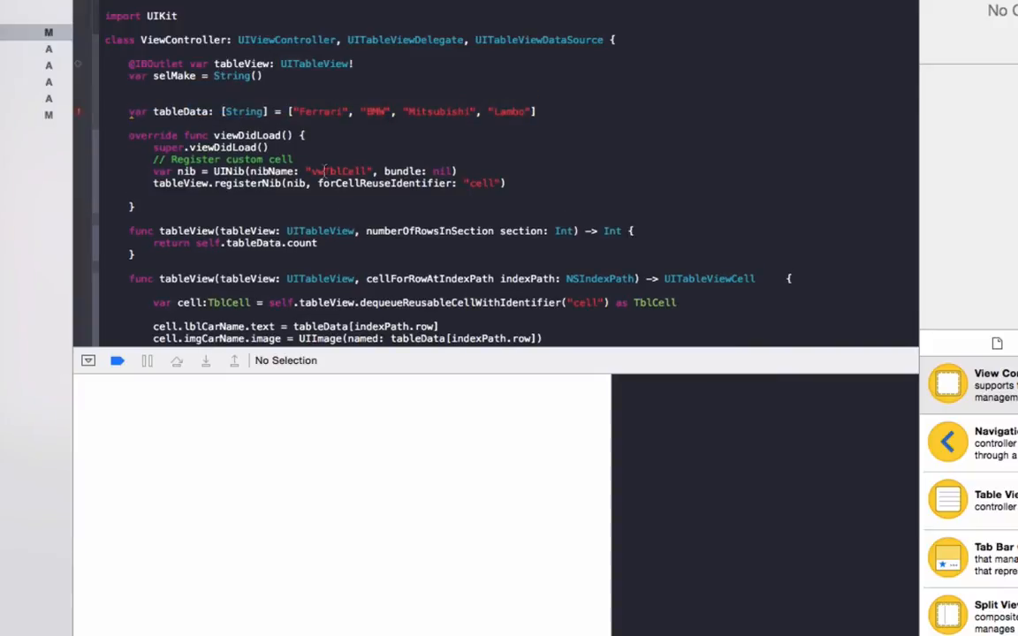
Step: Set selMake from tableData at the selected indexPath in ViewController.swift
scroll(down, 3)
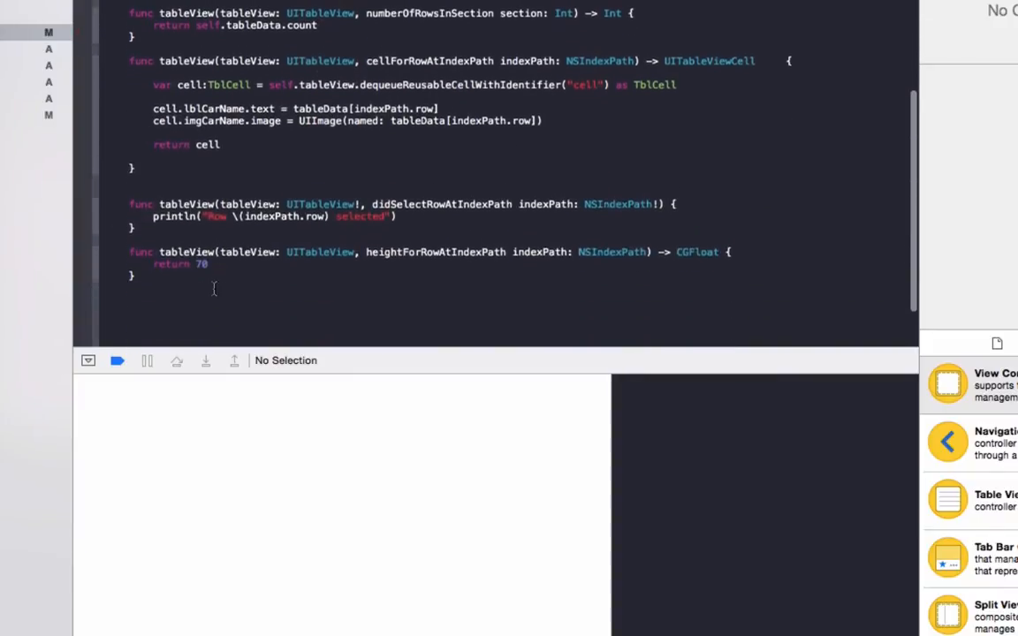
scroll(down, 3)
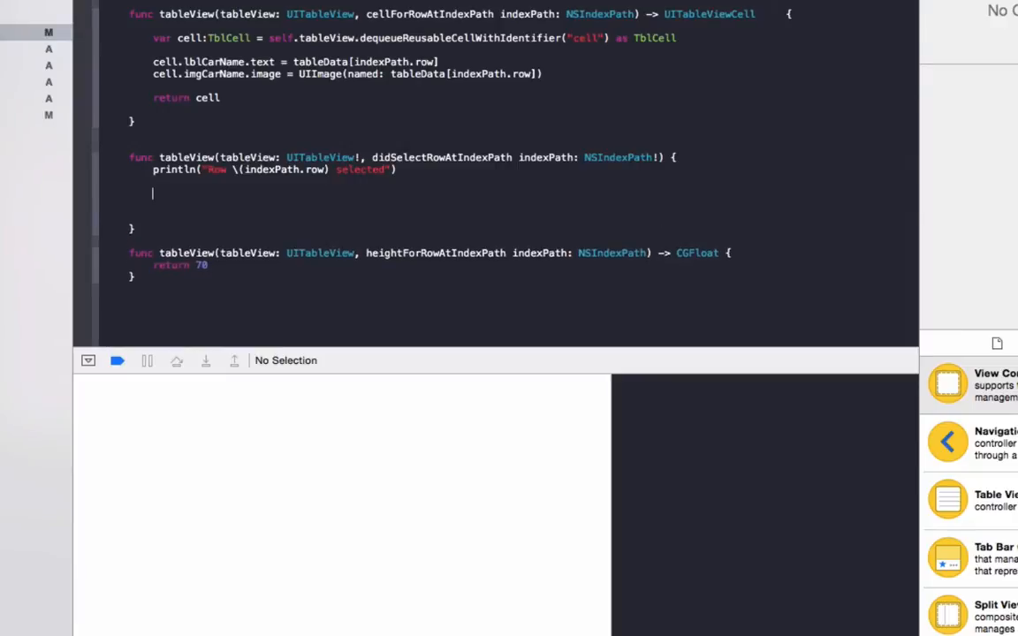
text(selMake =)
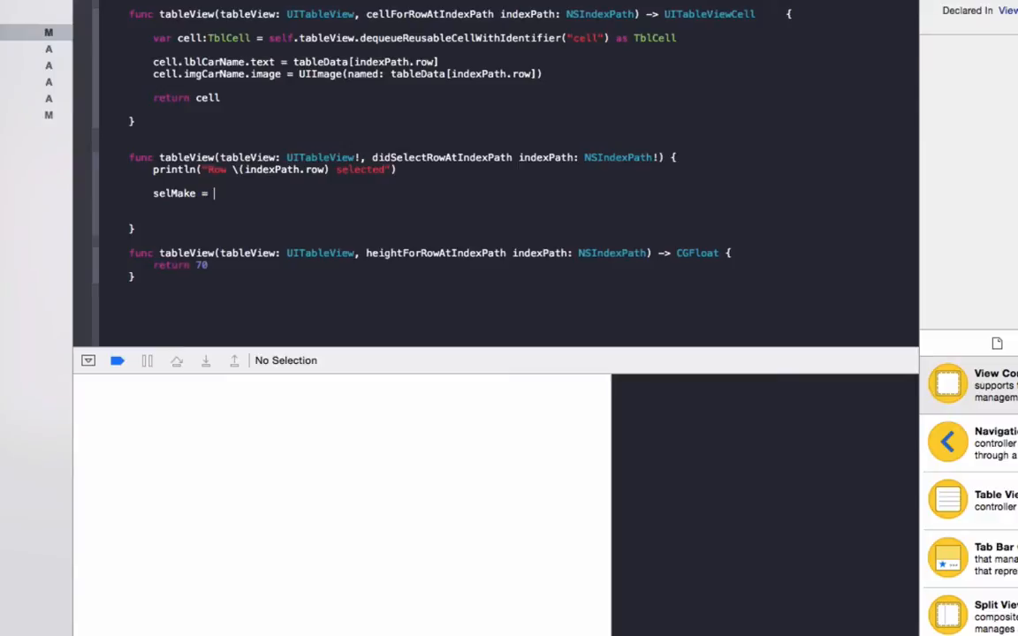
text(tableData)
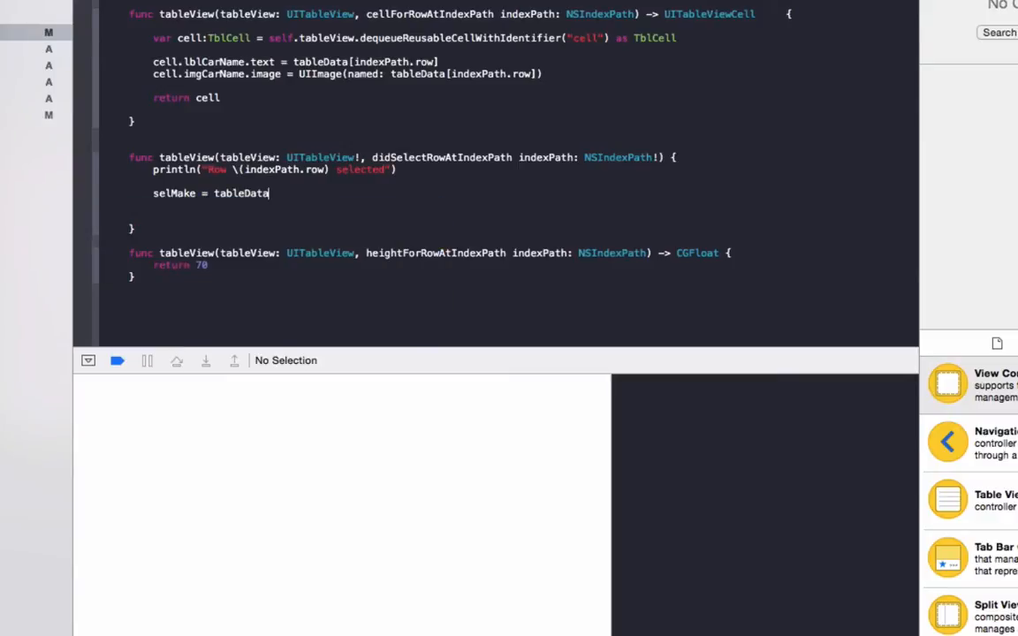
text([indexPath])
text(performSegueWithIdentifier("modelView", sender: self)
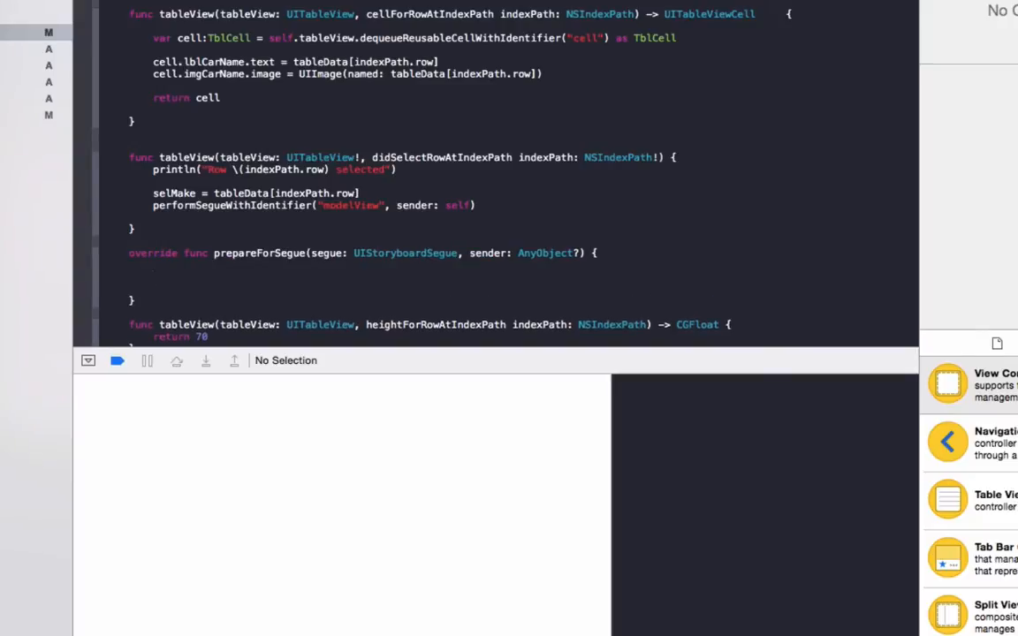
Step: Add an if segue.identifier == "model" check in prepareForSegue
text(if(s)
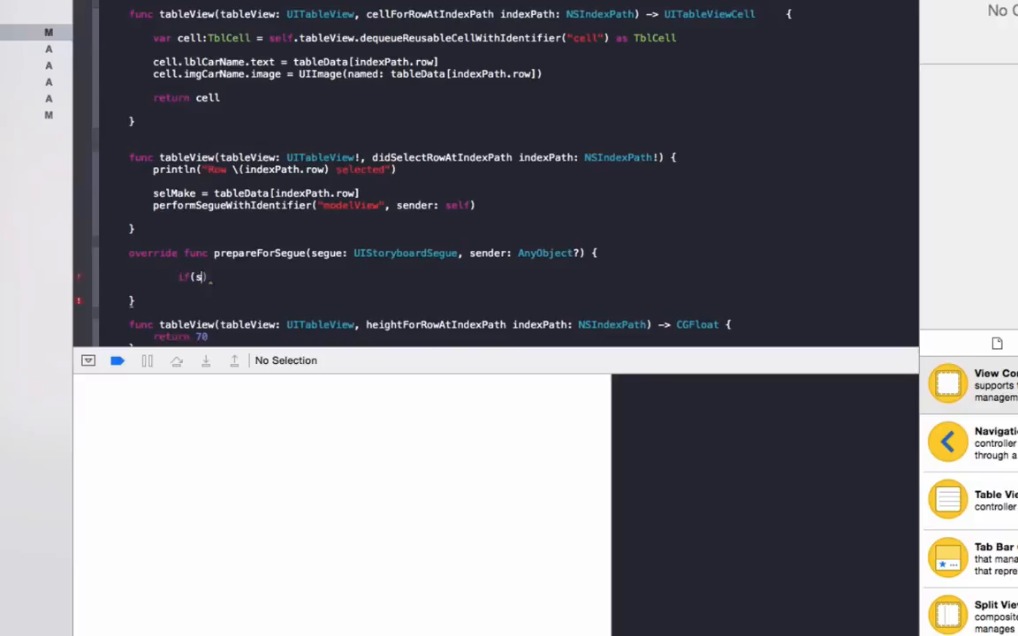
text(egue.i)
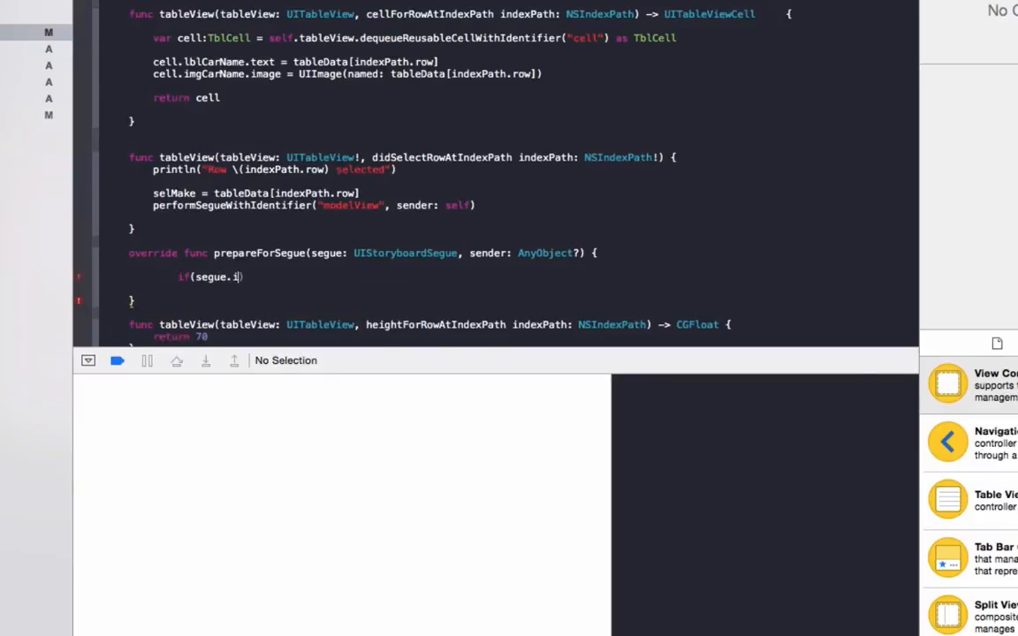
text(dentifier)
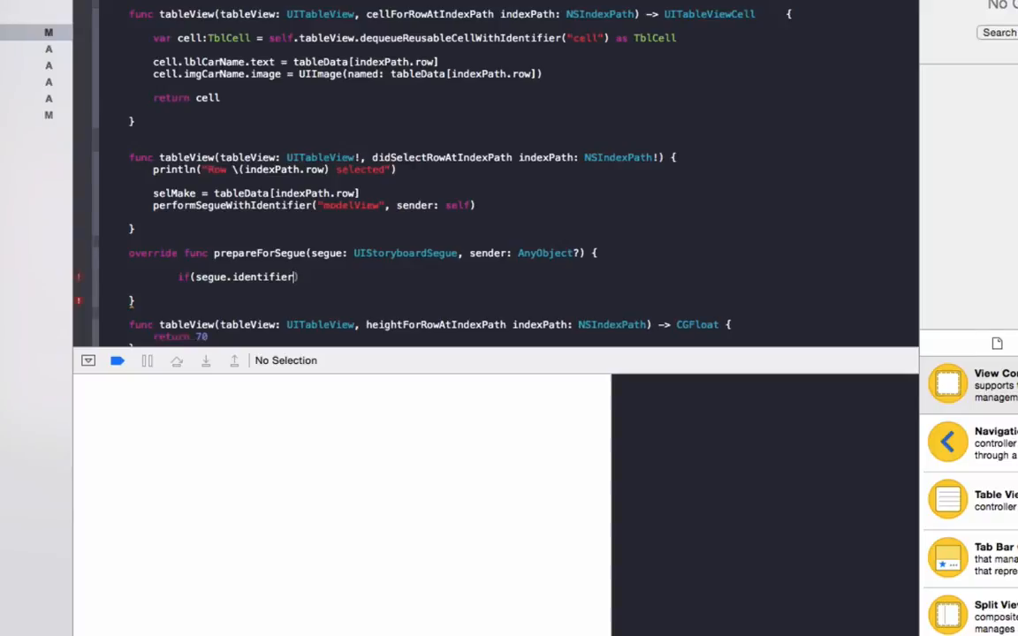
text(== "model")
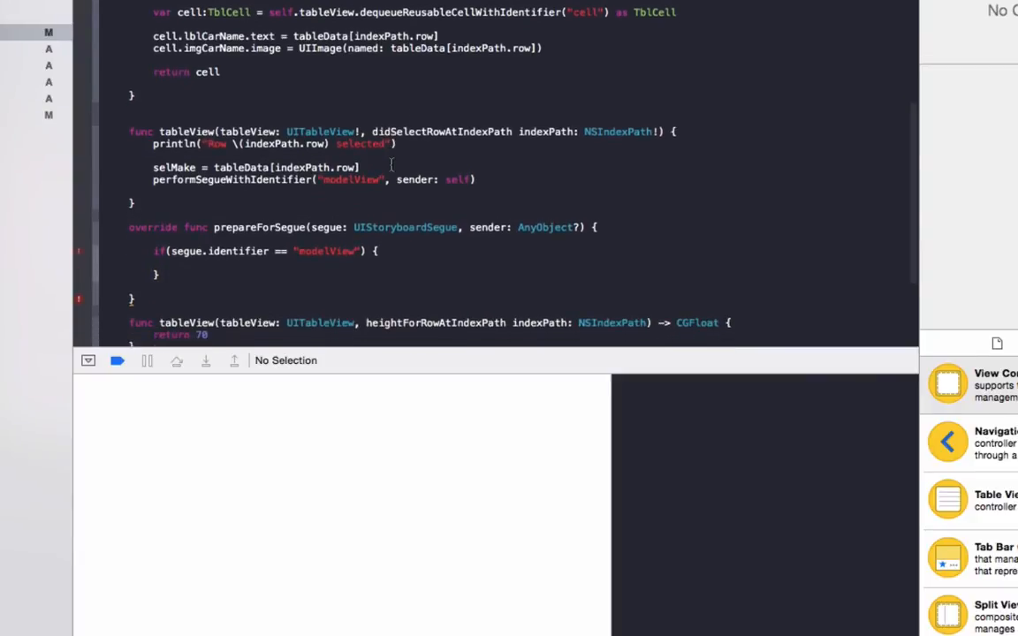
Step: Cast segue.destinationViewController as modelView and assign vc.selMake = selMake
text(var v)
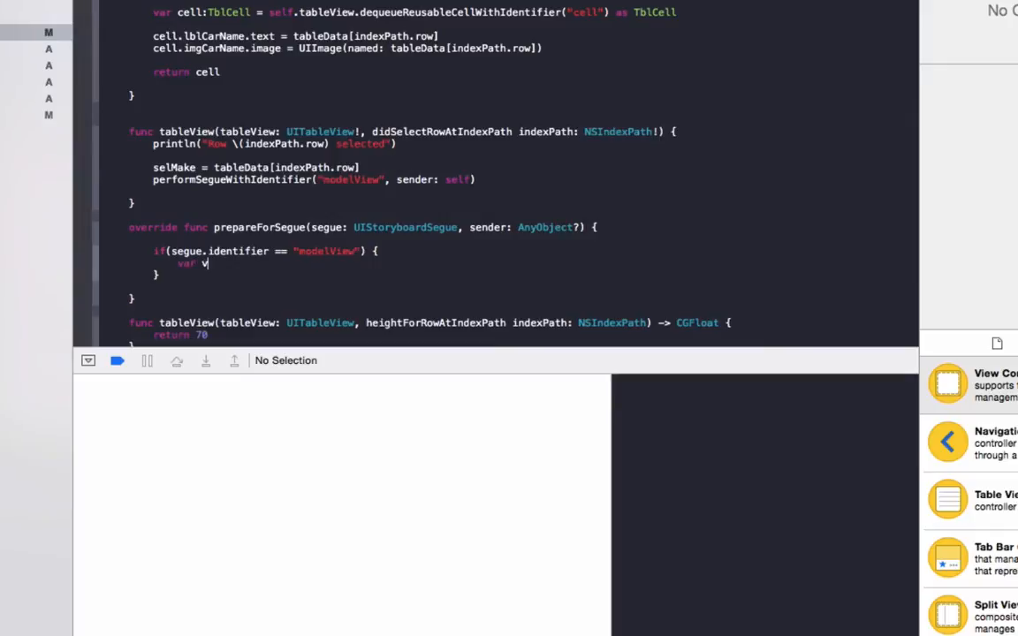
text(c = s)
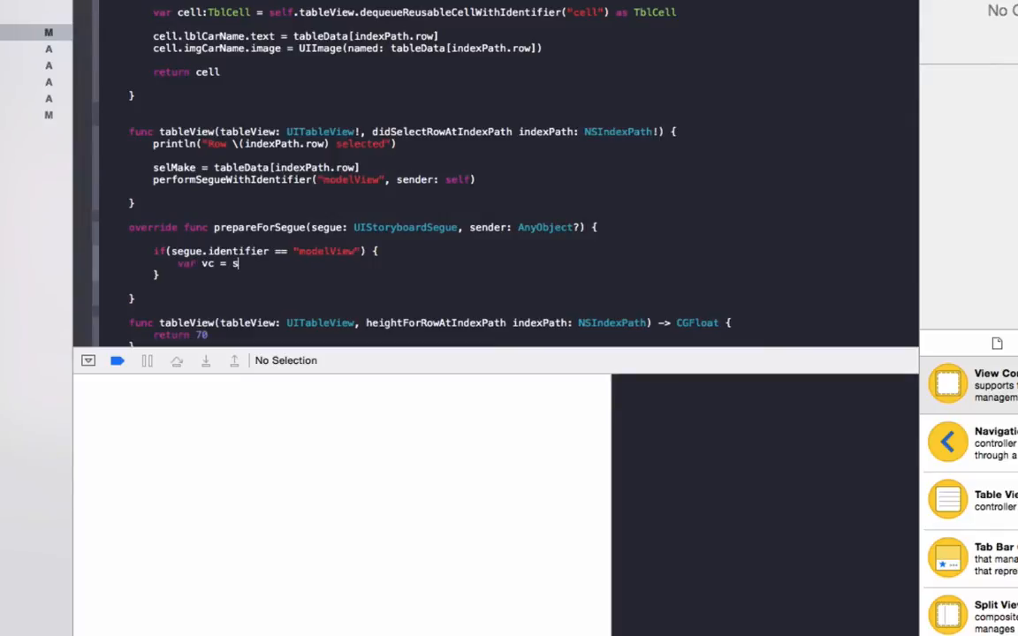
text(egue.)
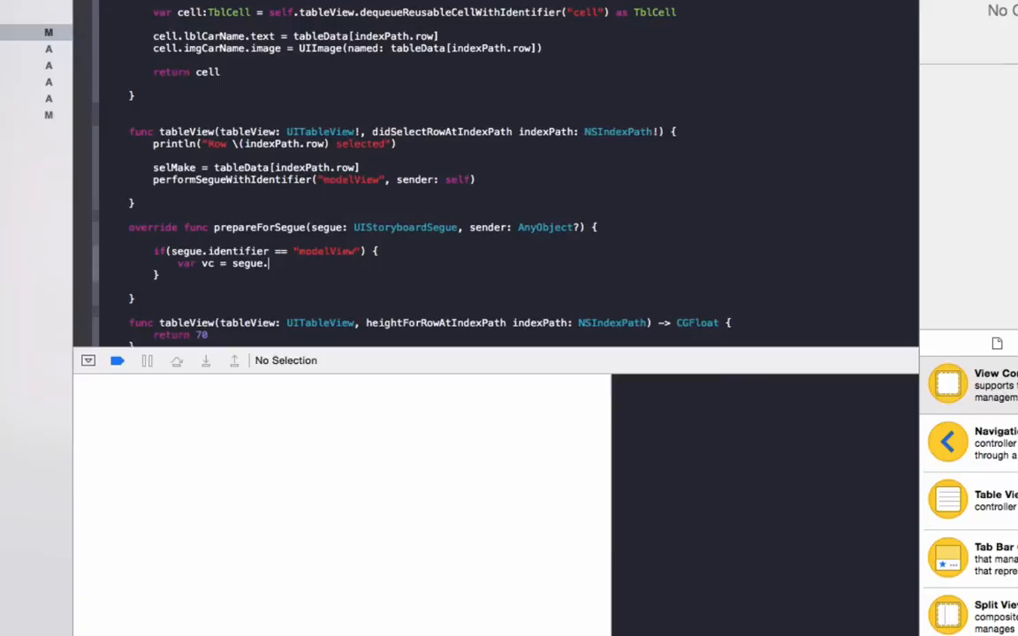
text(destin)
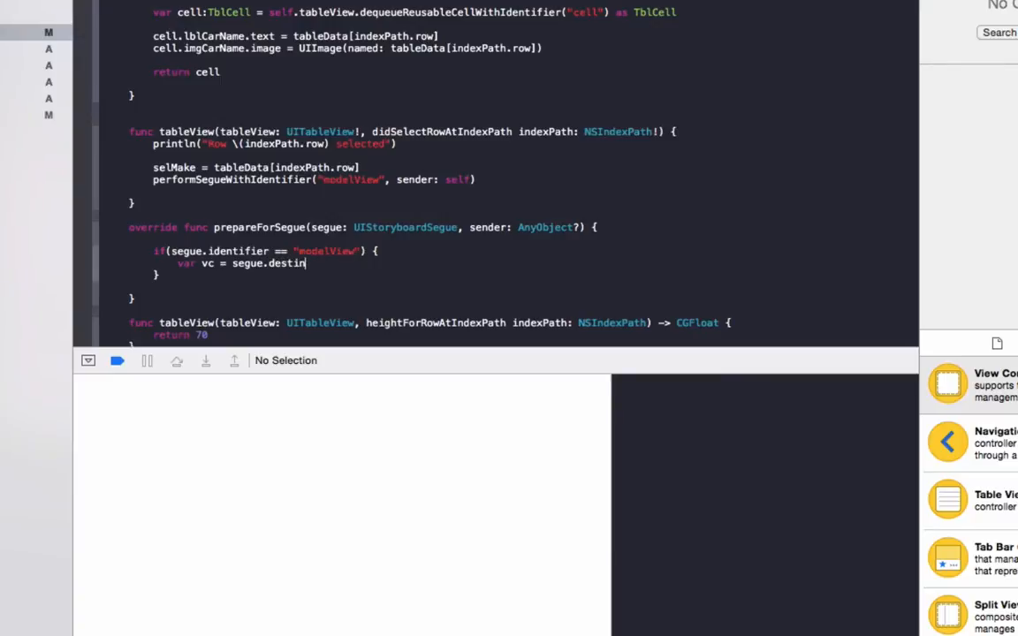
text(ationView)
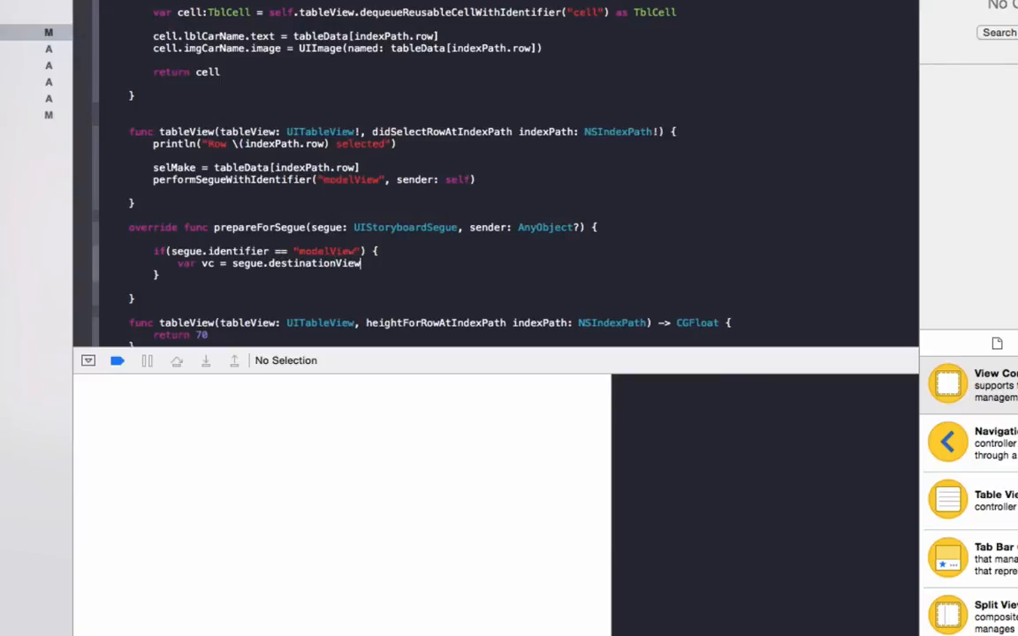
text(Controller)
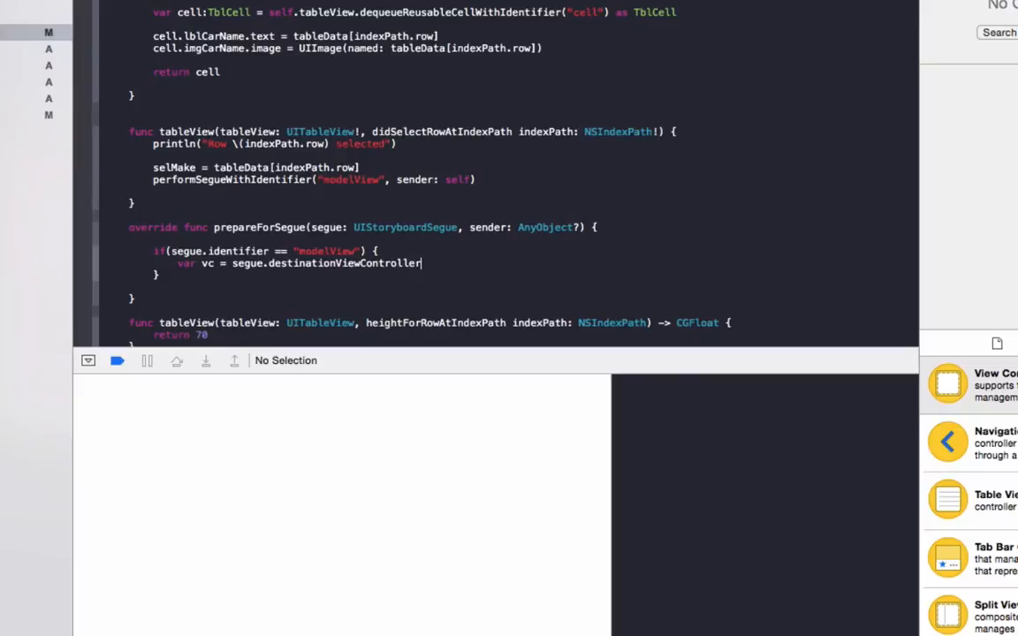
text(as modelView)
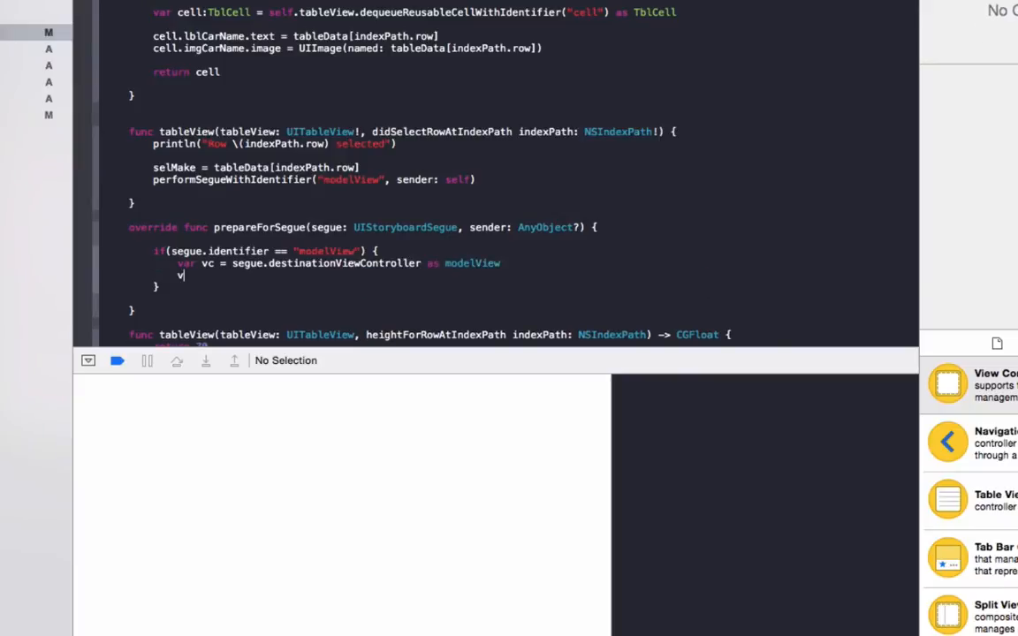
text(c.selMak)
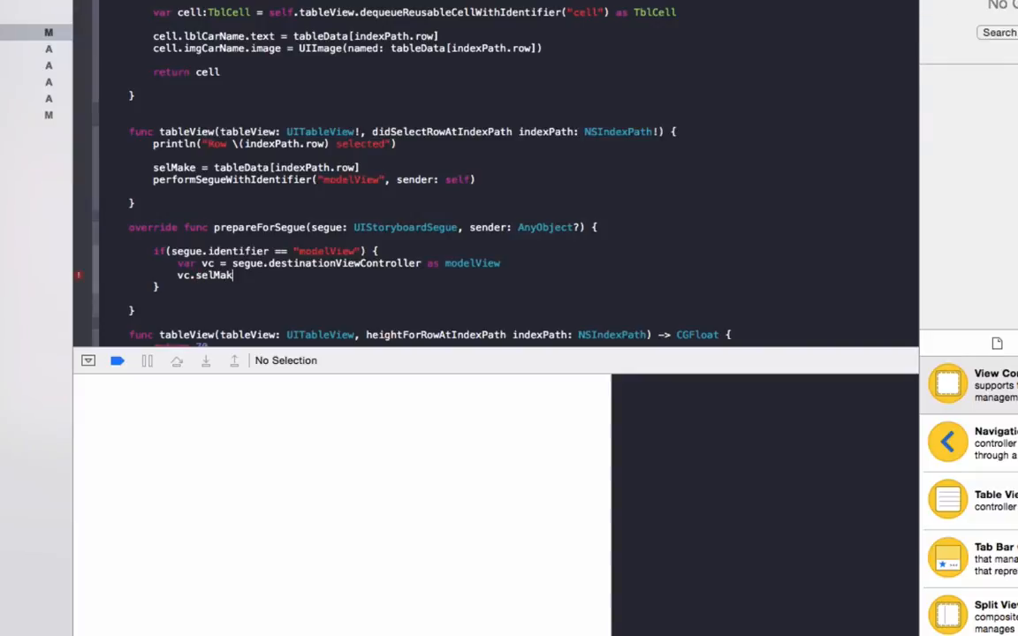
text(e =)
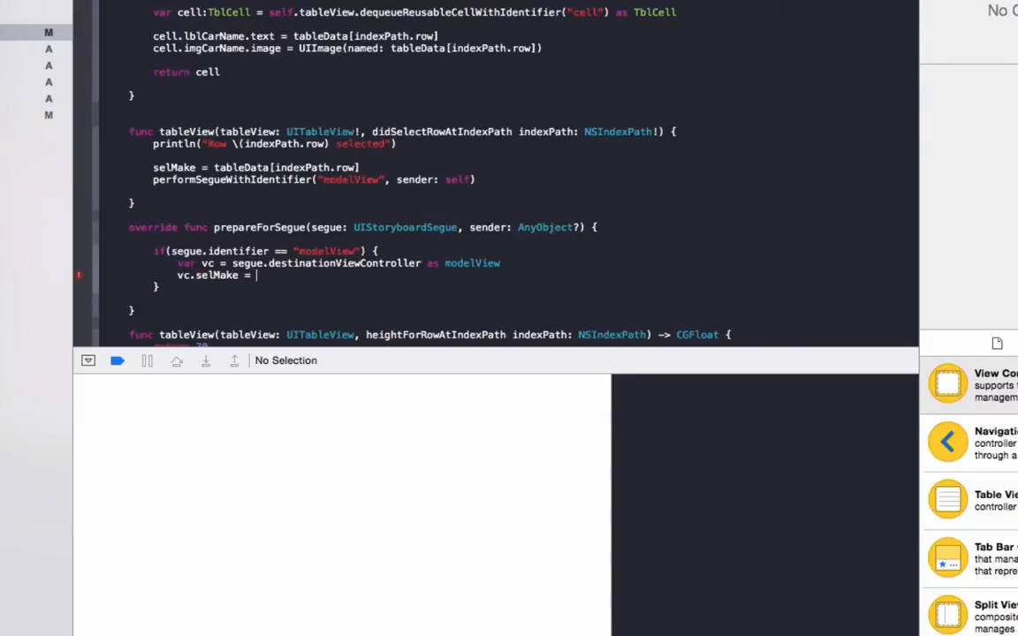
text(selMake)
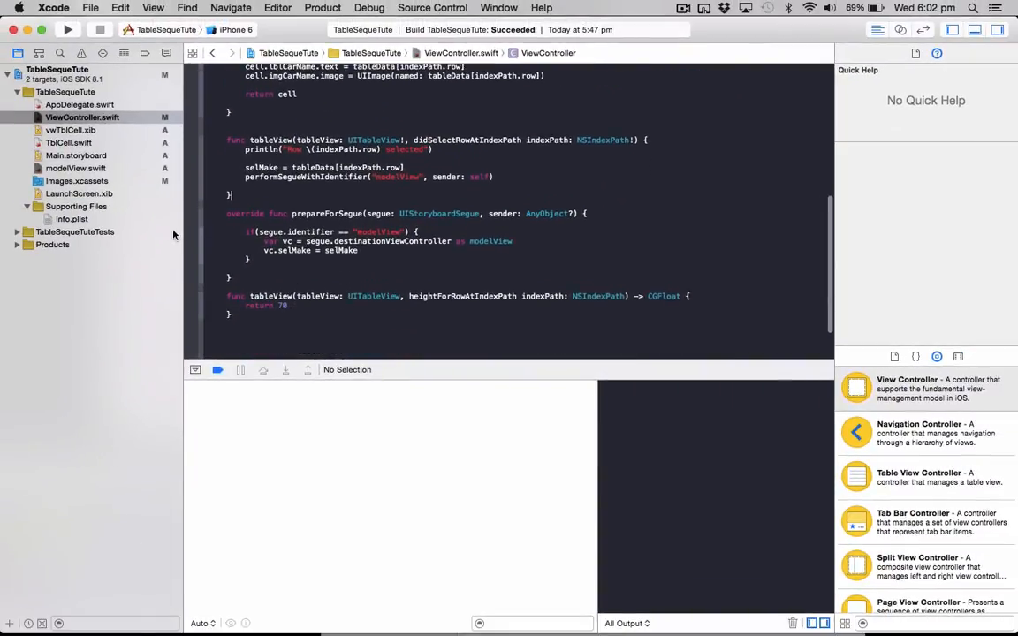
Step: Append UITableViewDelegate, UITableViewDataSource to the modelView class declaration in modelView.swift
click(75, 168)
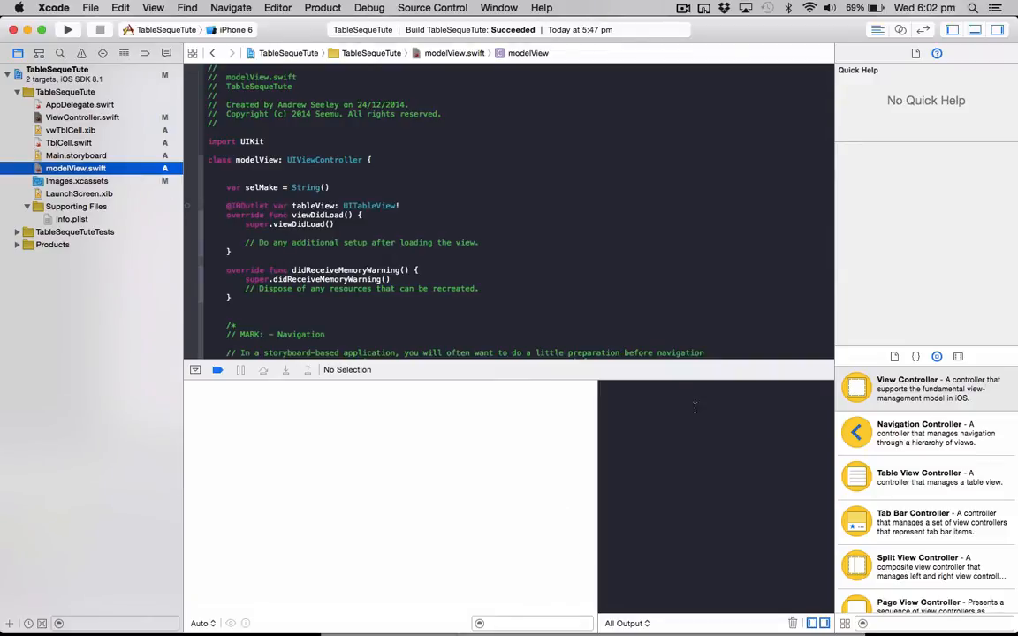
scroll(down, 3)
text(, UITable)
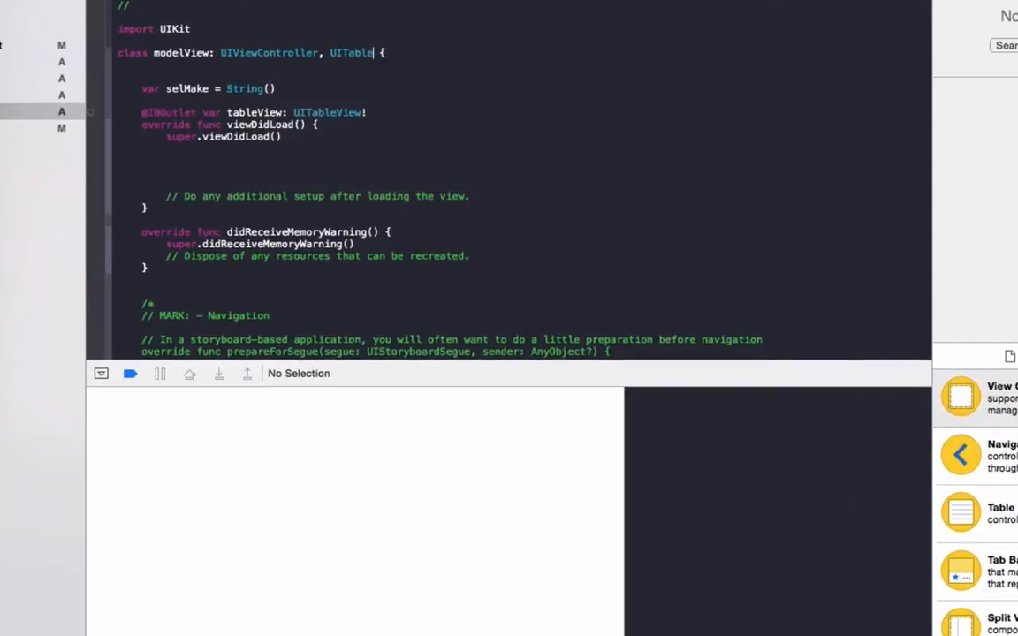
text(ViewDelegate,)
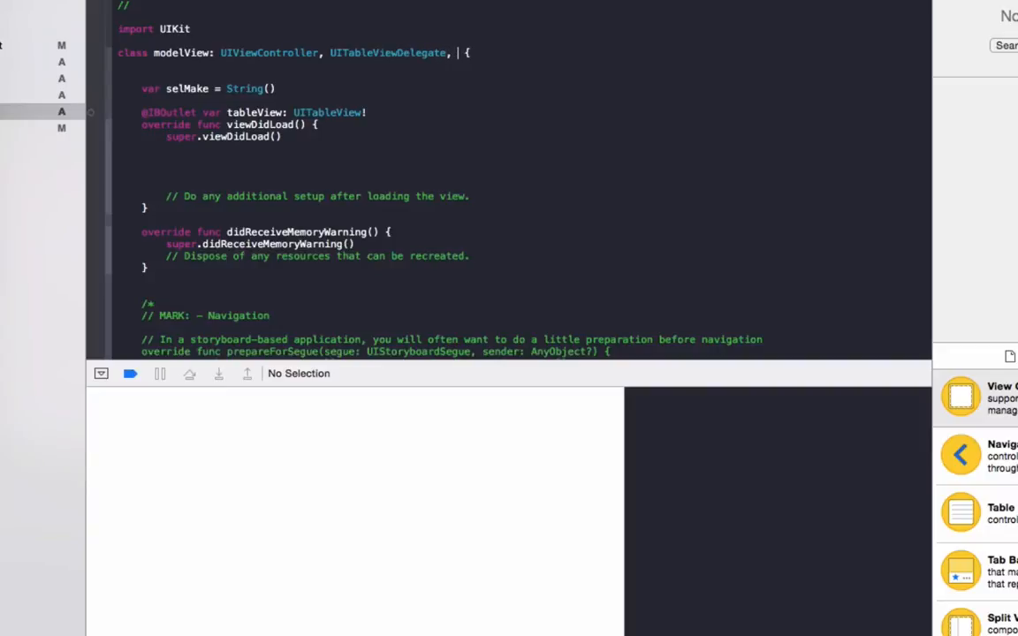
text(UITableViewDat)
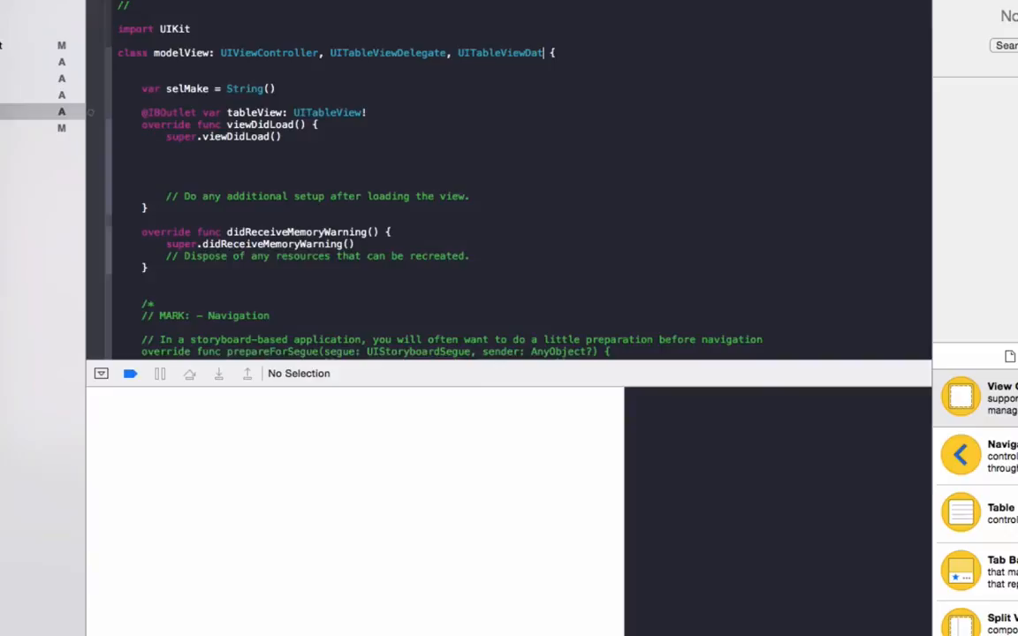
text(aSource)
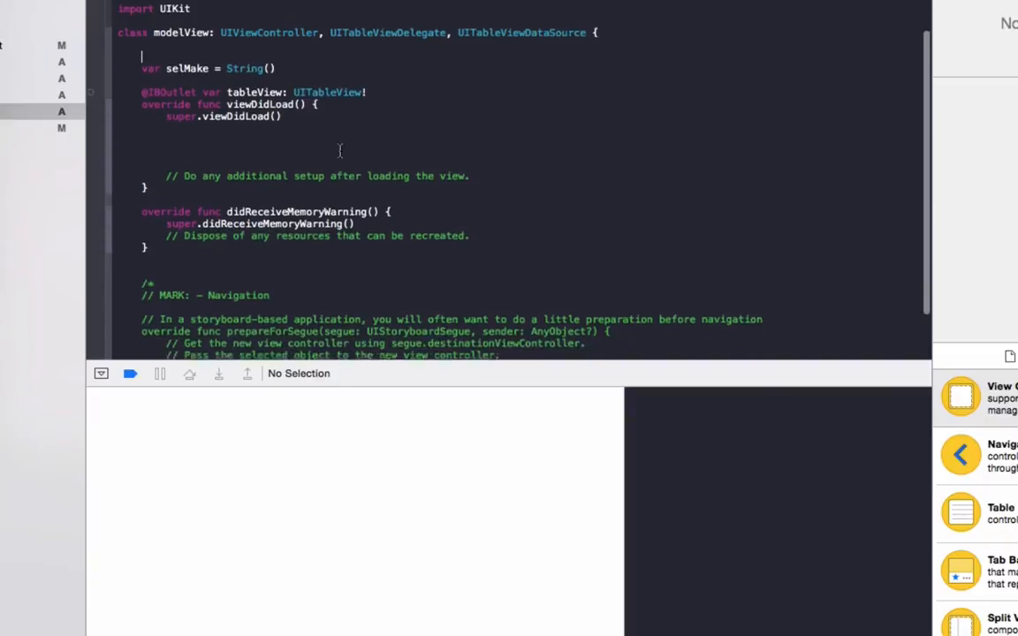
Step: Log the selected make in viewDidLoad with println("Sel Make: \(selMake)")
text(print)
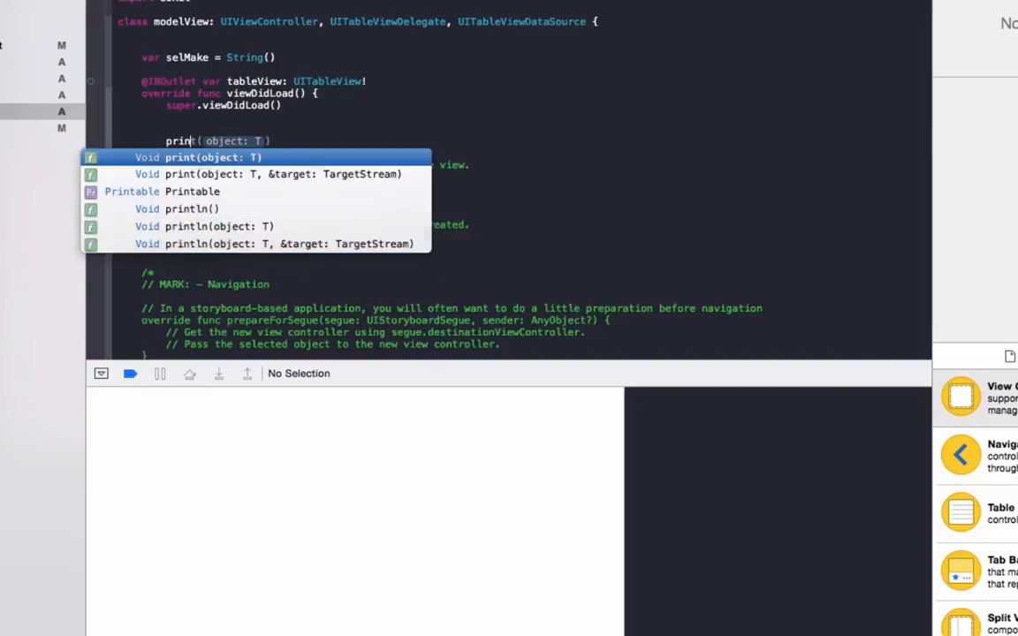
click(190, 208)
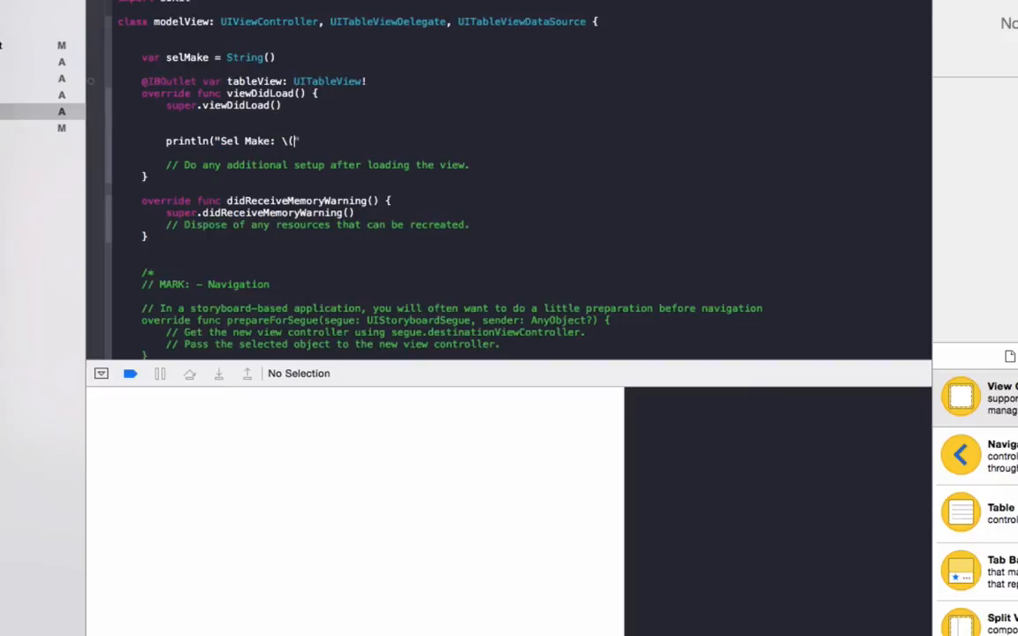
text(selMake))
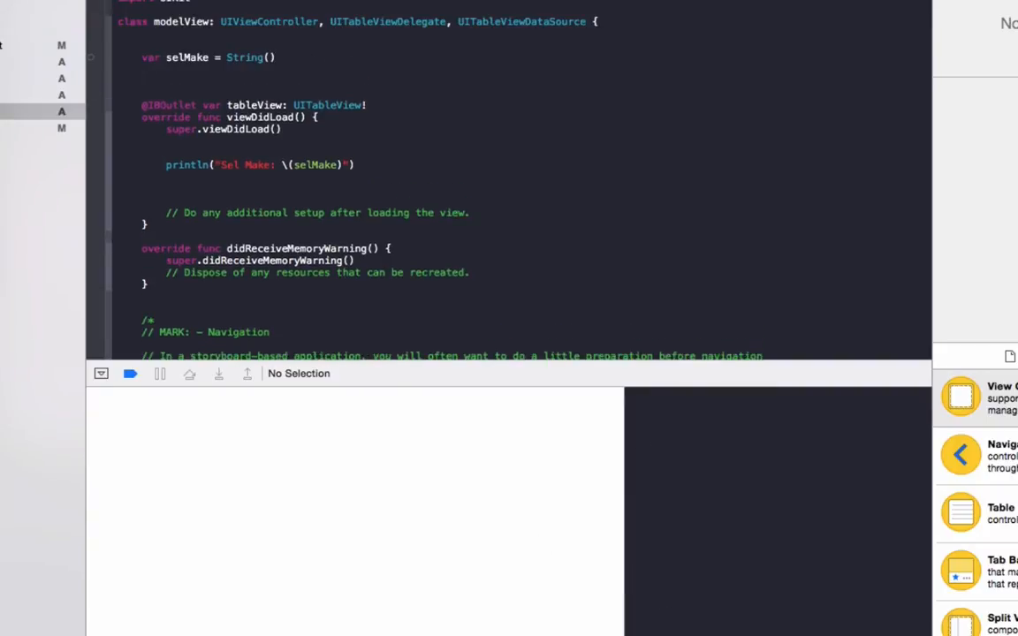
Step: Declare var tableData: [String] = [] and begin a switch statement
text(var)
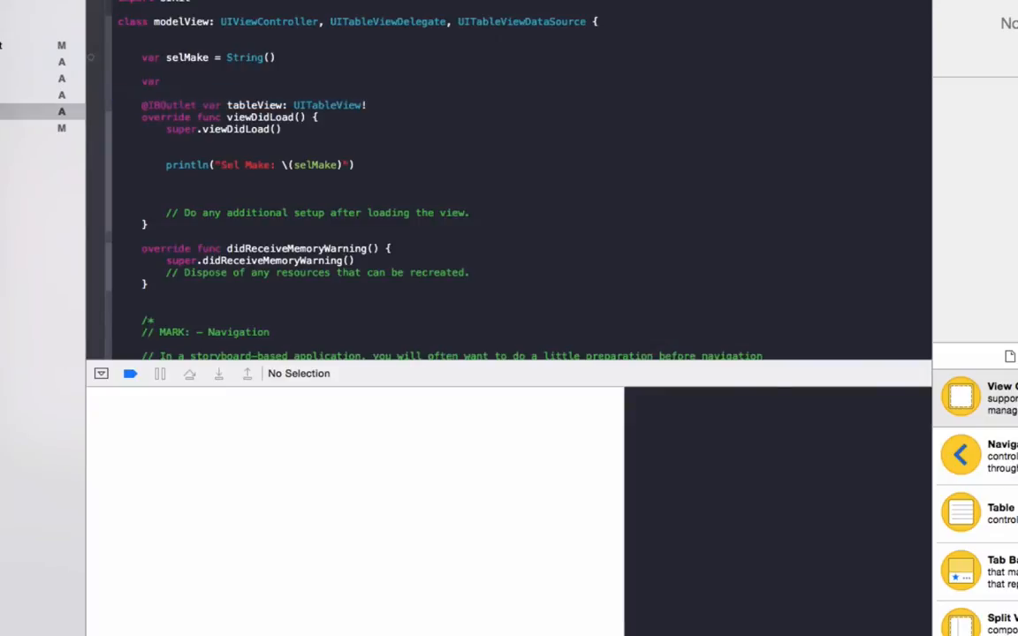
text(tableDat)
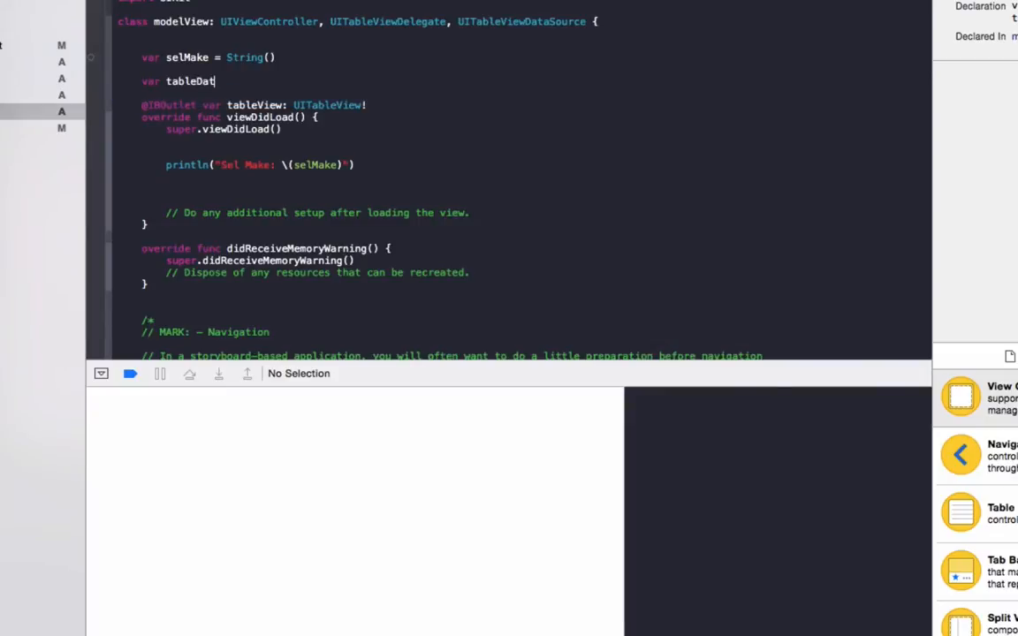
text(a:)
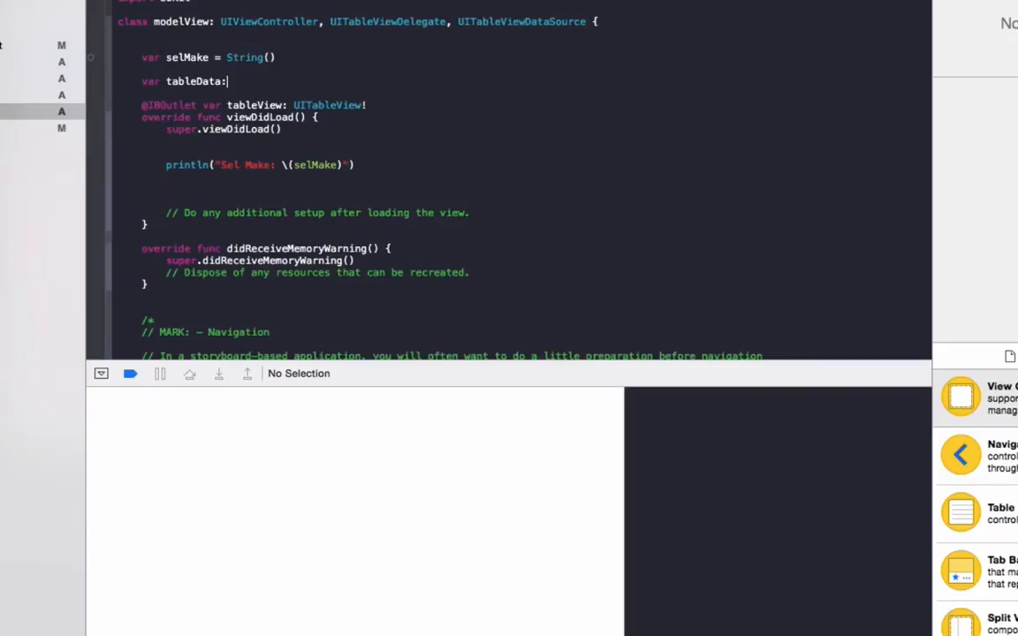
text([String] = [)
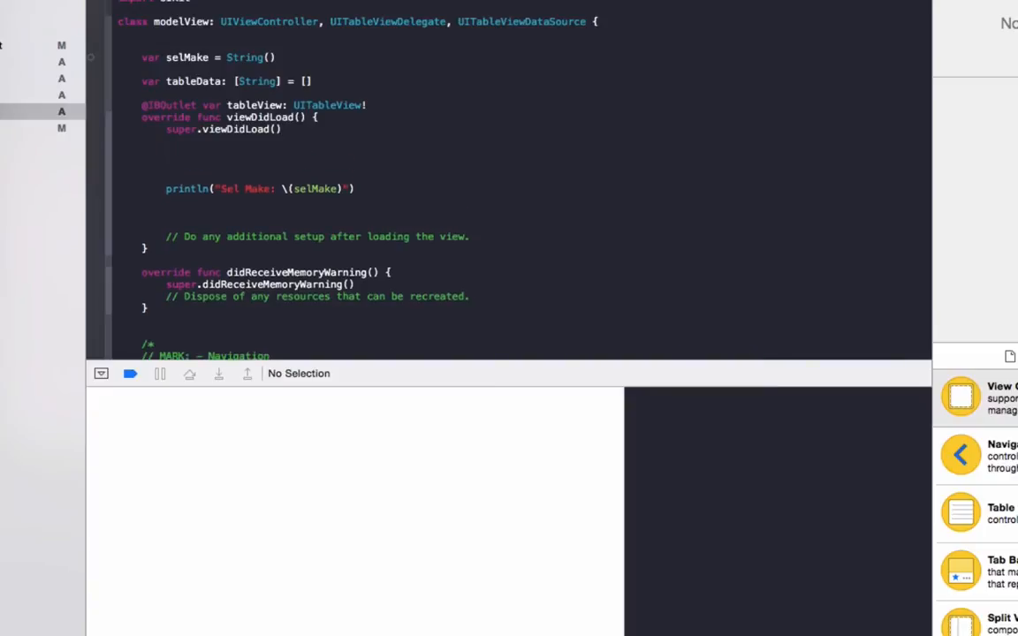
text(switch)
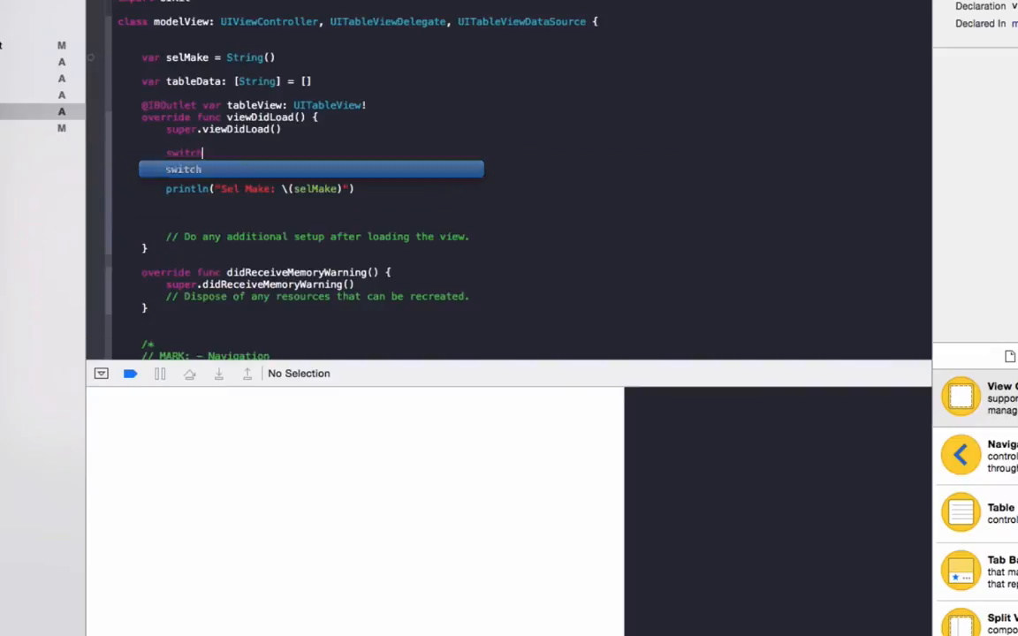
Step: Switch on selMake with Ferrari and BMW cases filling tableData with their models
text(selMake {)
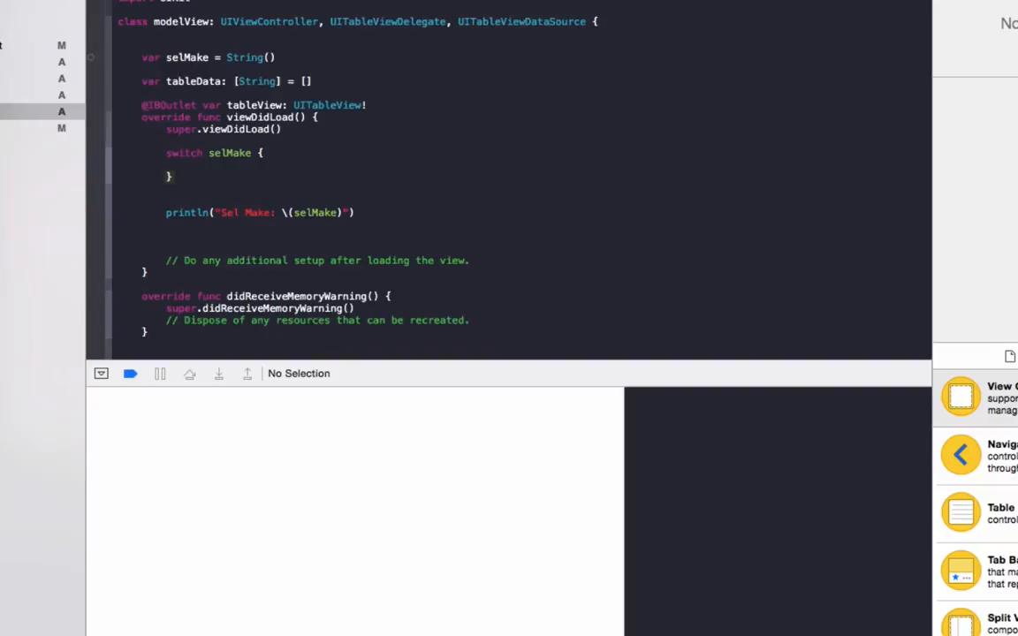
text(case ")
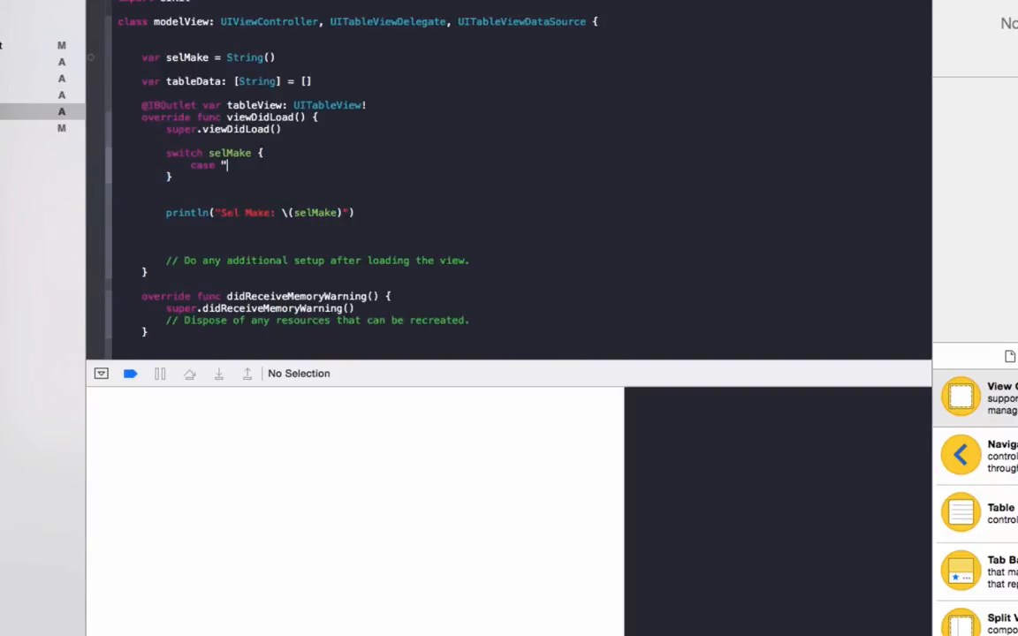
text(Ferrari":)
text(ta)
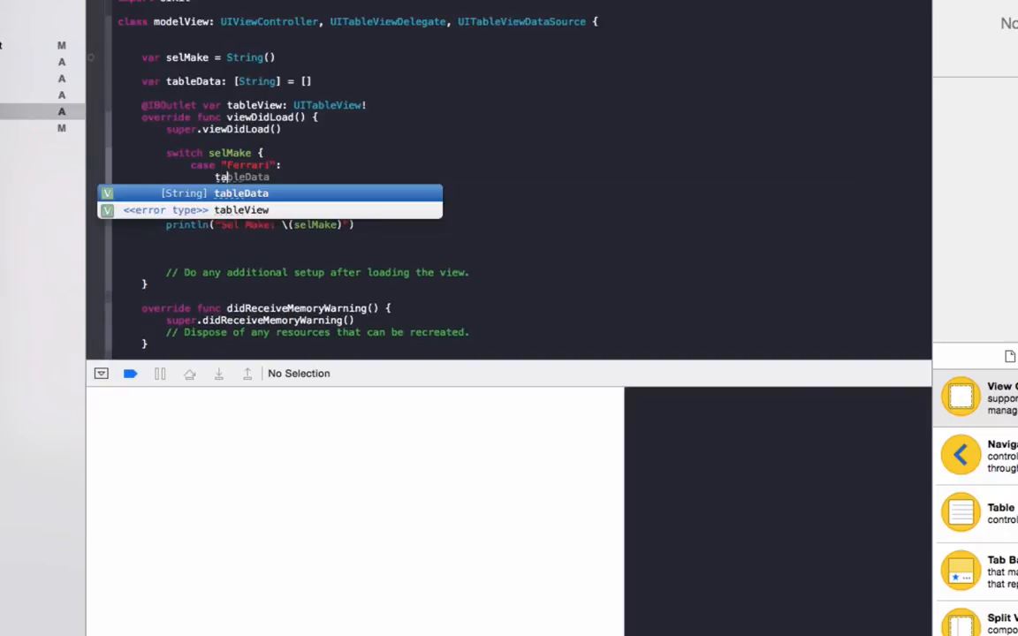
text(= {)
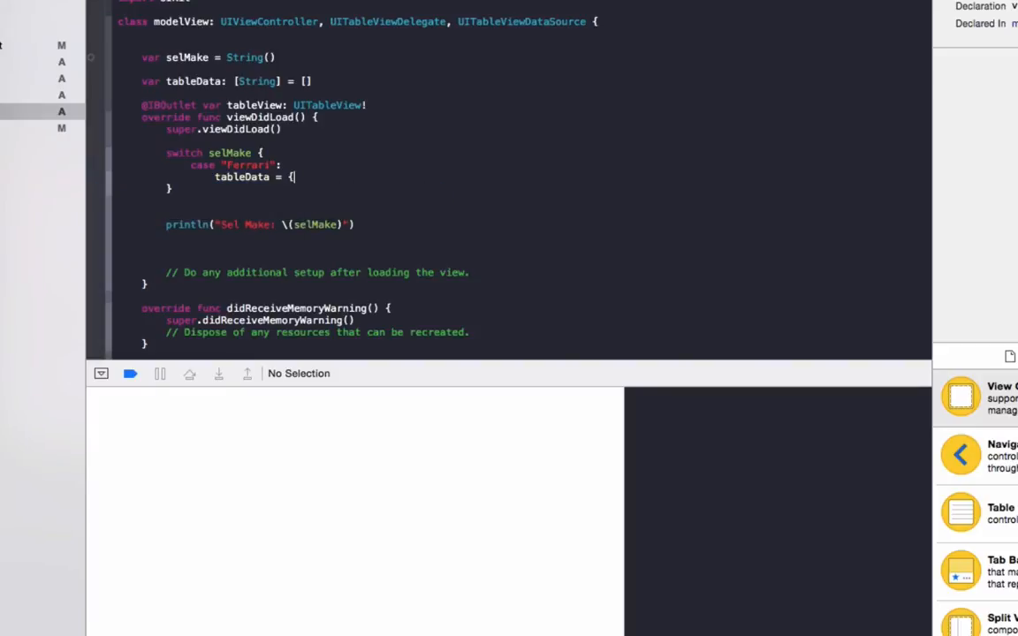
text(["458",)
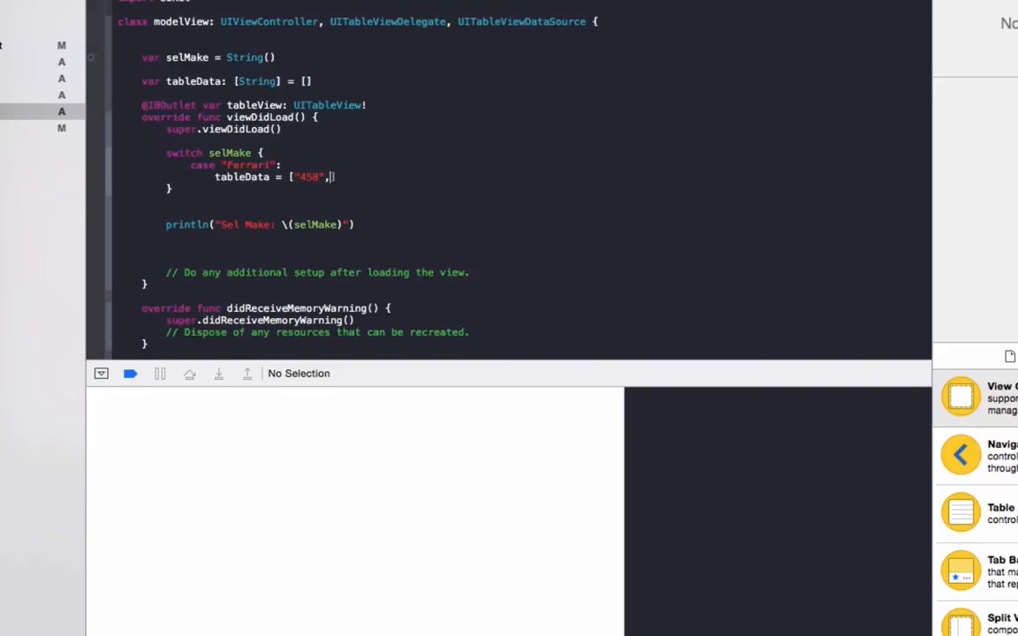
text("La)
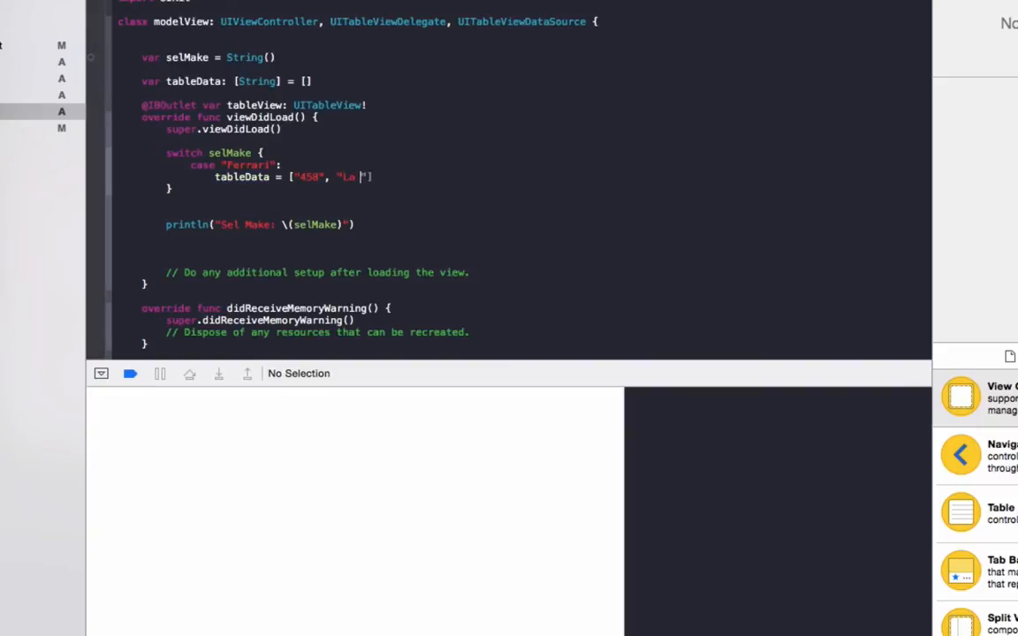
text(Ferrari)
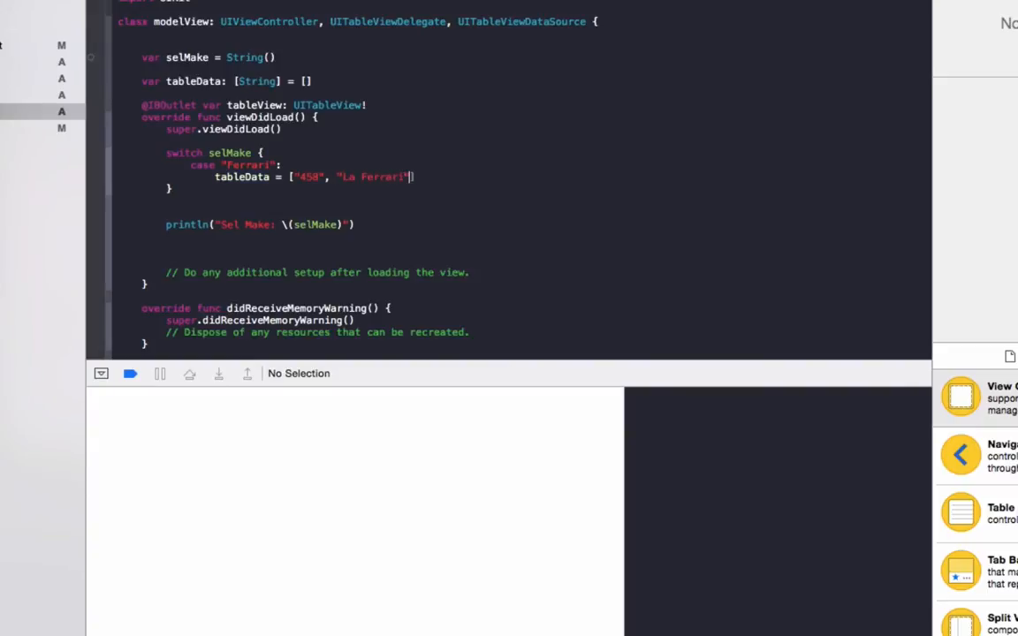
text(case "BMW")
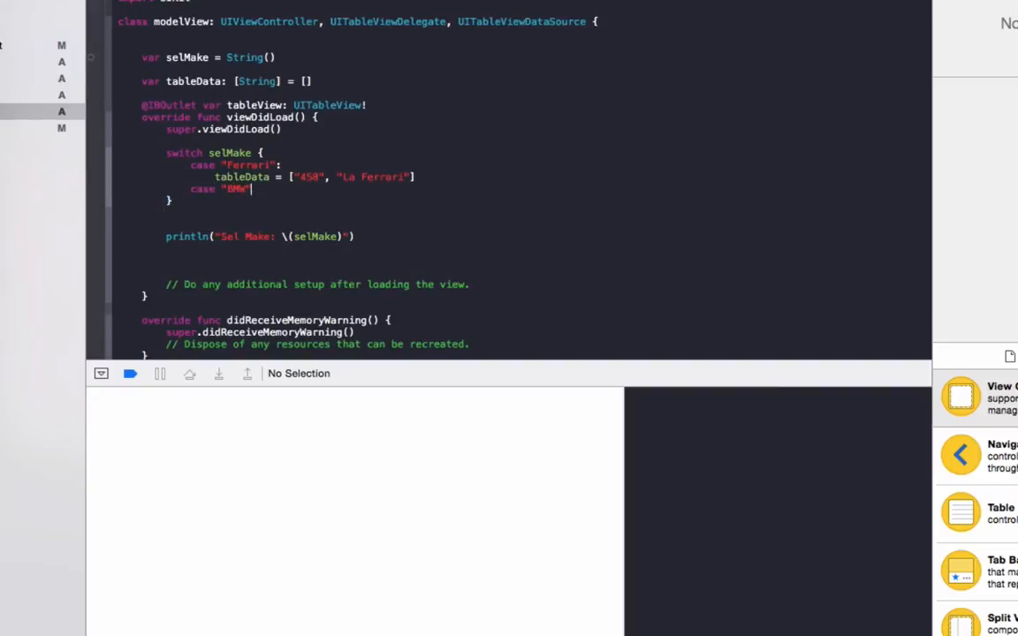
key(enter)
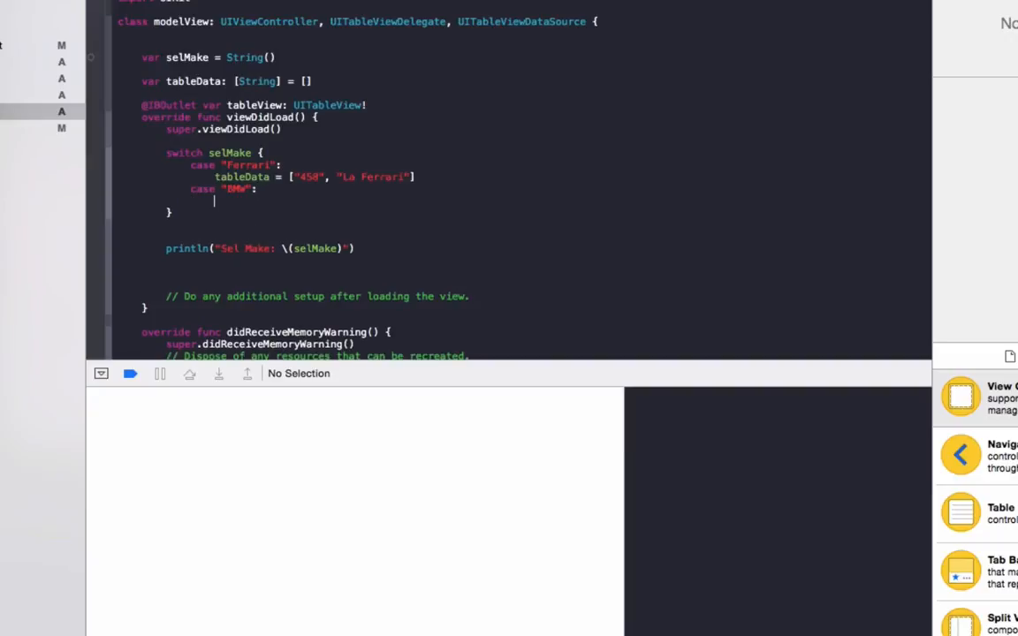
text(tableData = [")
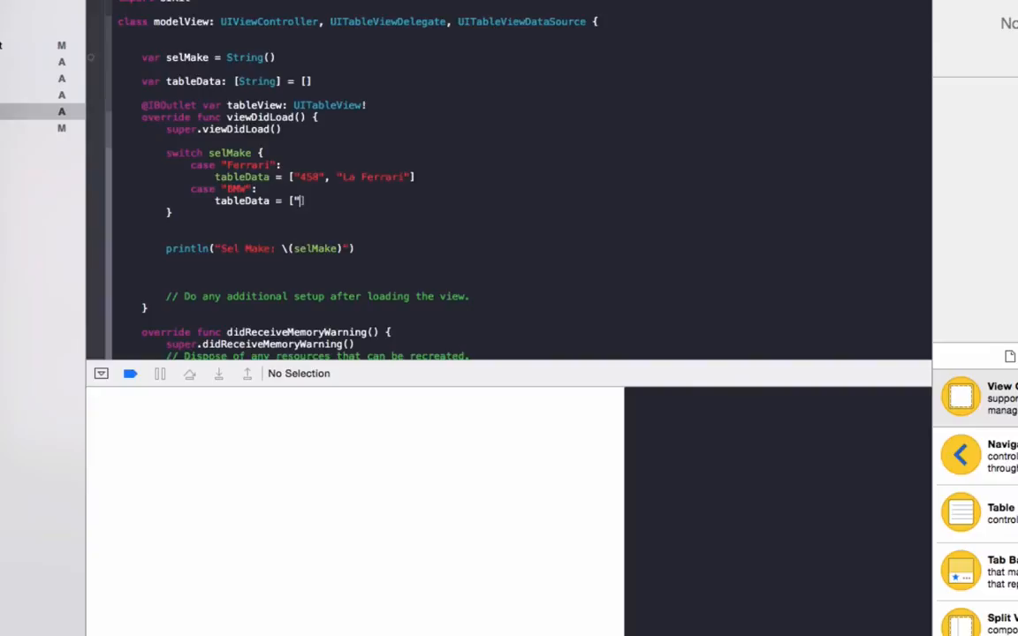
text(M3", "335i",)
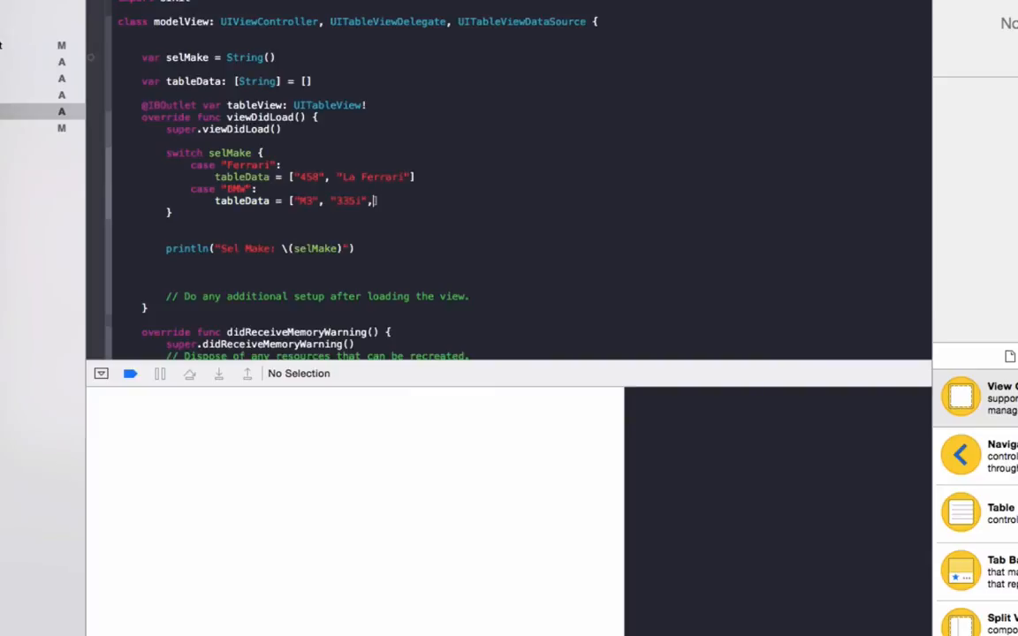
text("M5"])
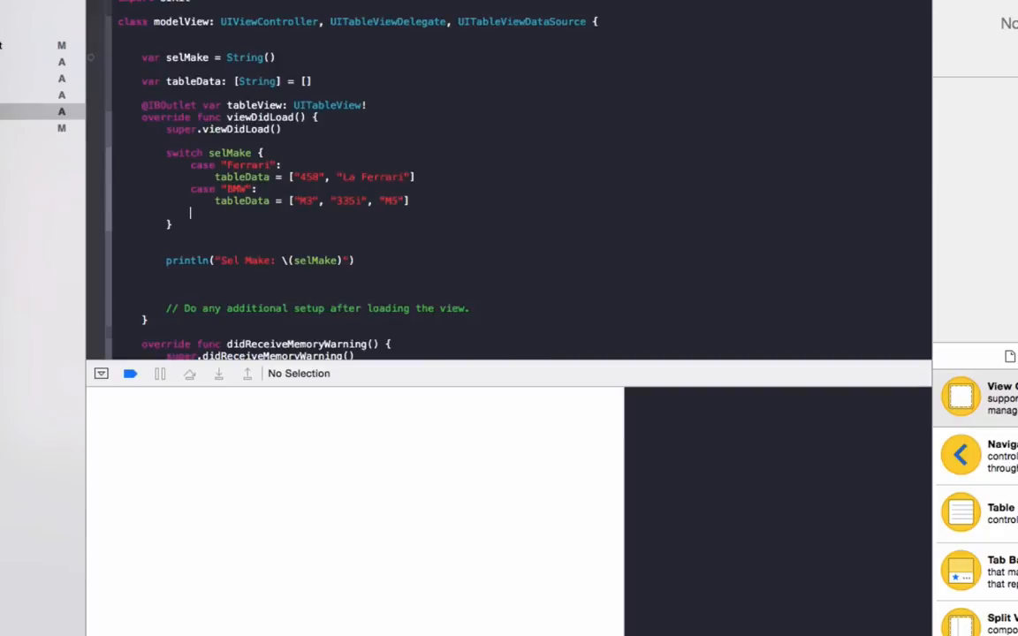
Step: Add a Mitsubishi case setting tableData to Evo X and Evo IX
text(case ")
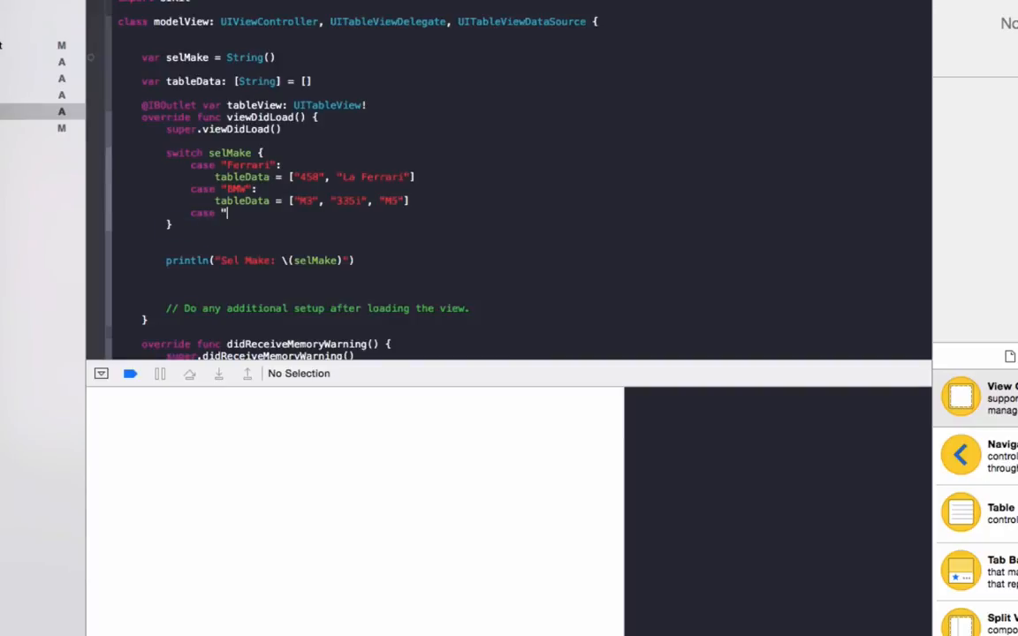
text(Mit)
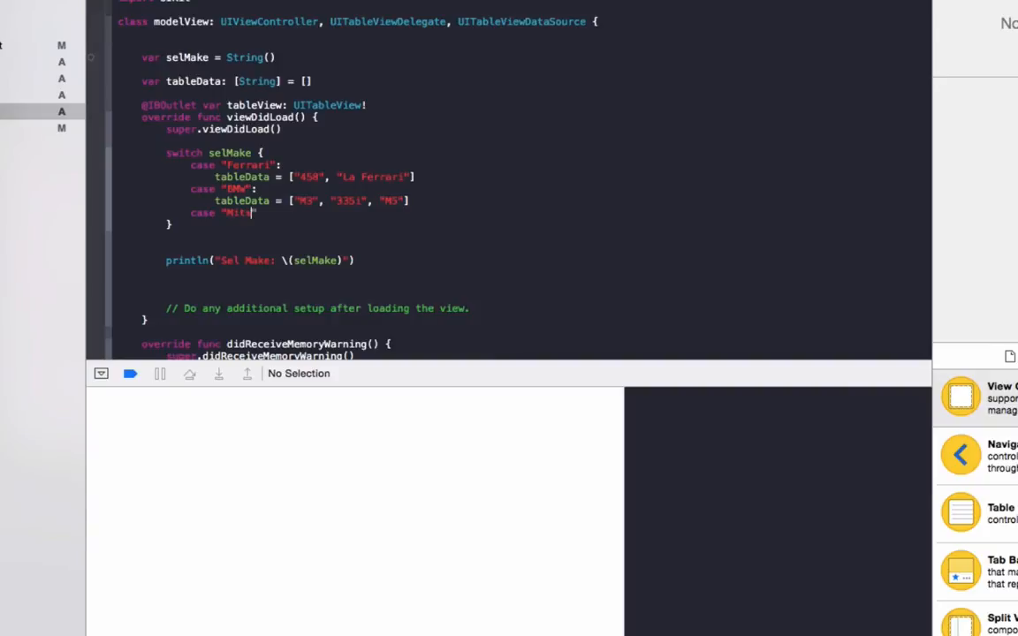
text(subishi)
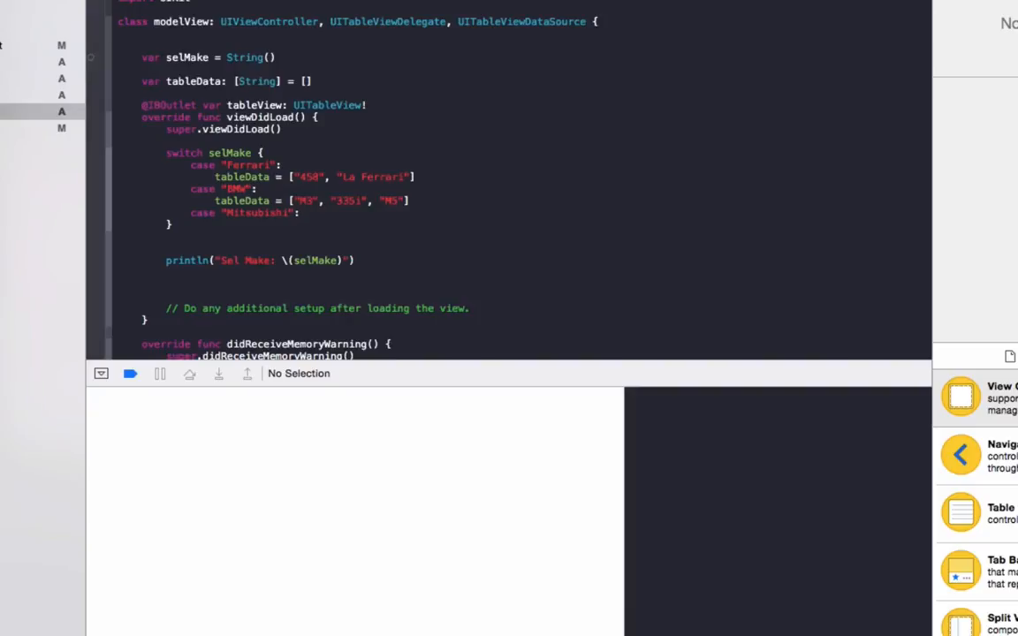
text(tableData =)
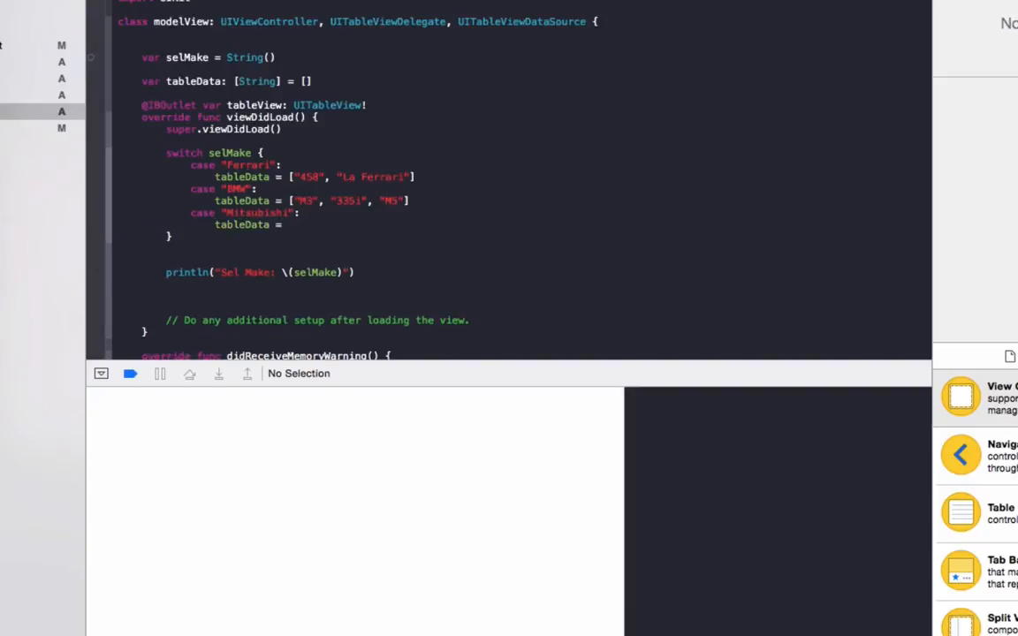
text(Evo X", "e"])
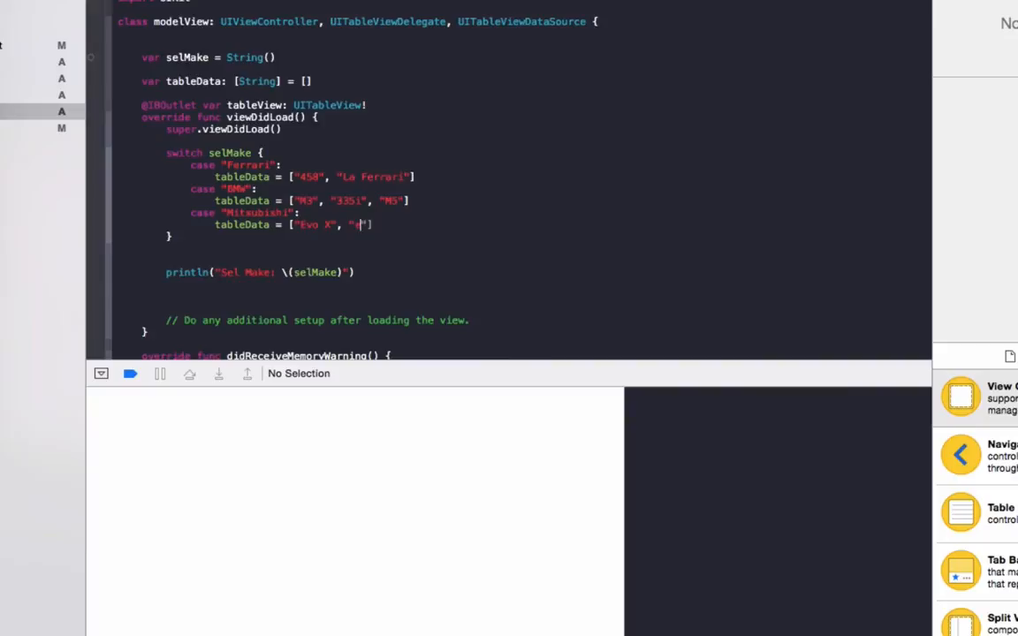
text(Evo IX)
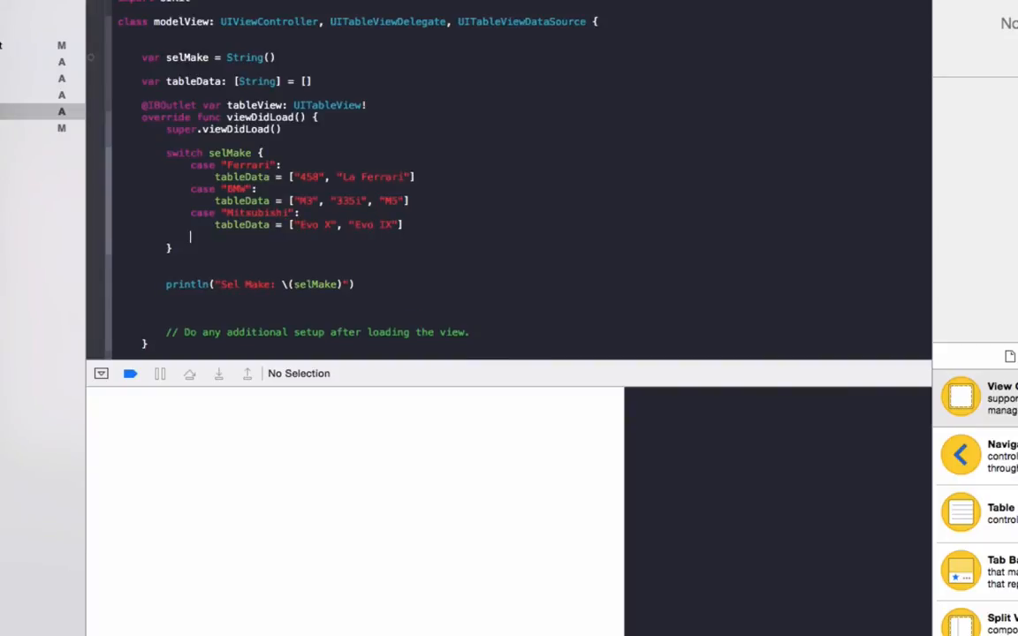
Step: Add a Lambo case setting tableData to Adventador, Hurucan and Gallado
text(case "L)
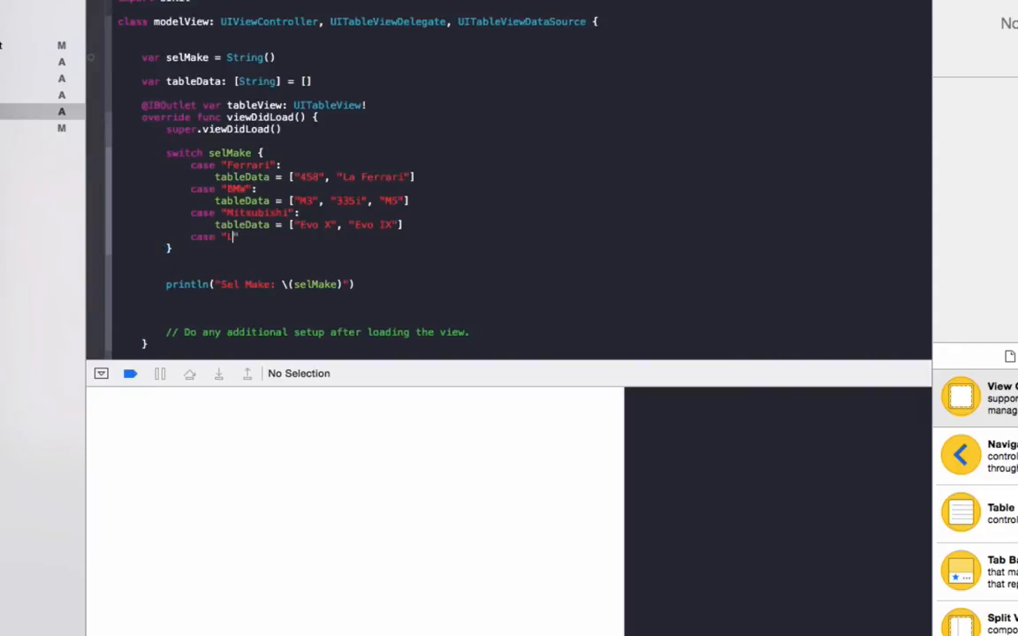
text(Lamb)
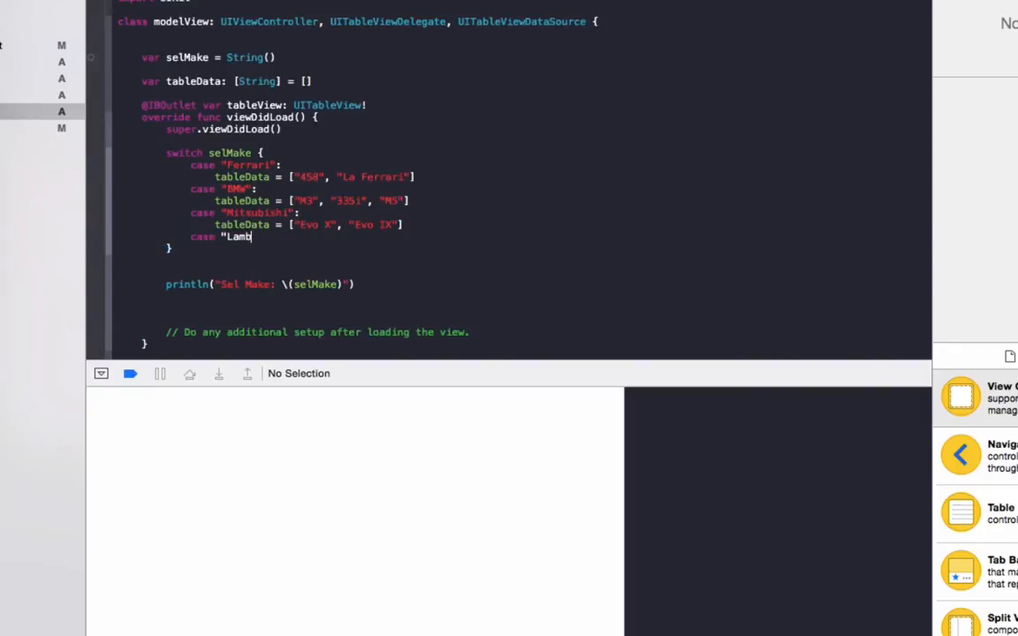
text(o":)
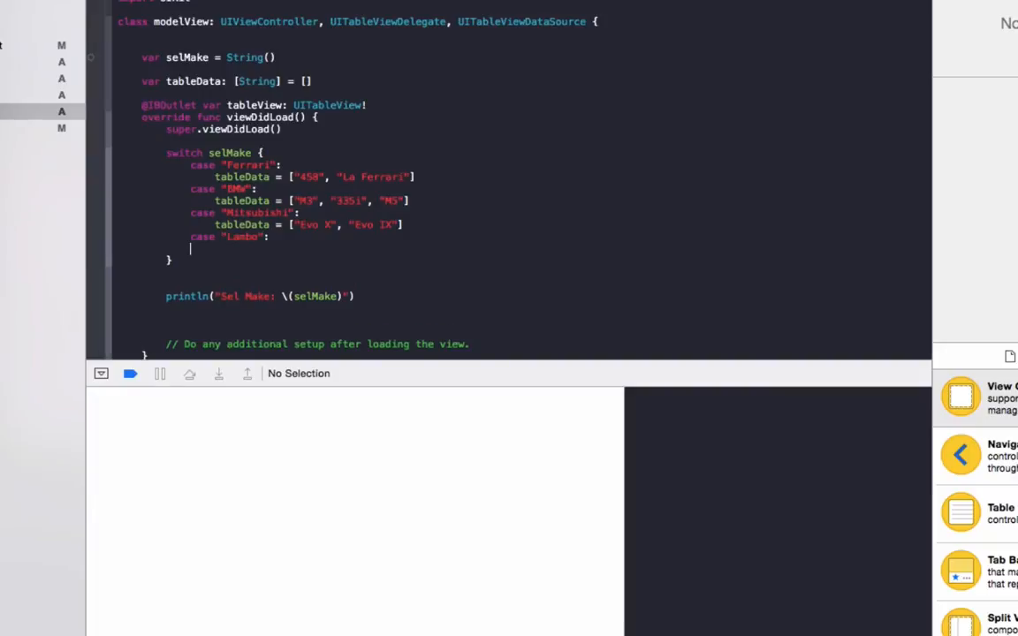
text(tableData = [)
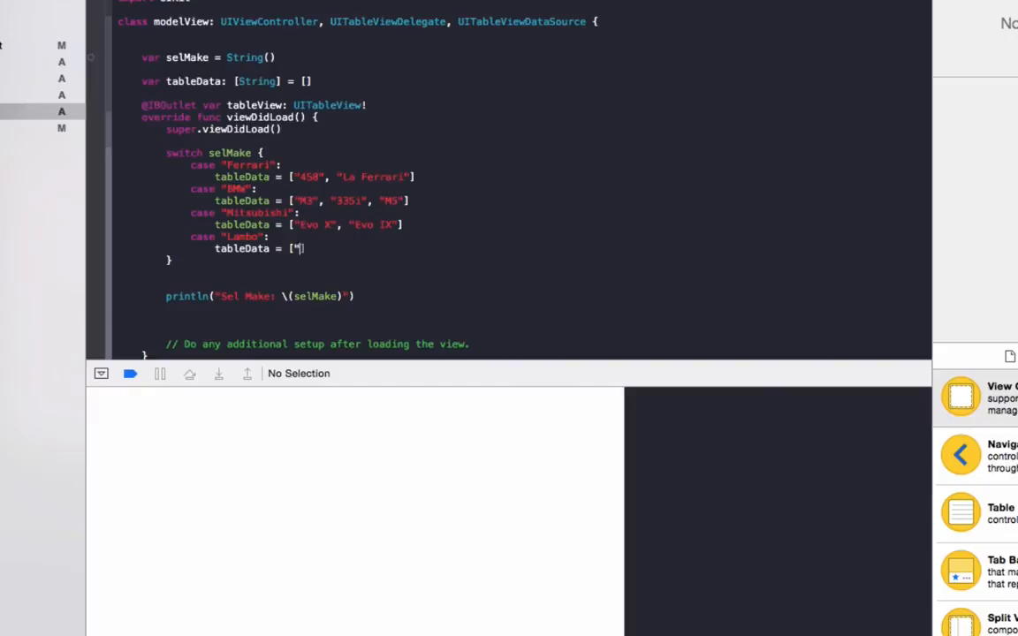
text(Adventador",)
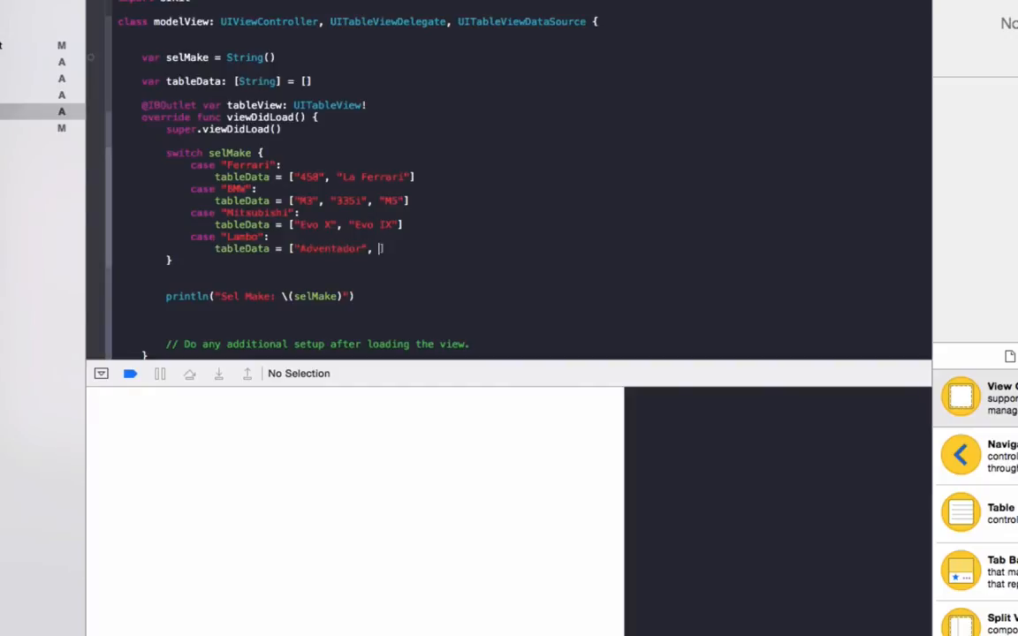
text("Huracan",)
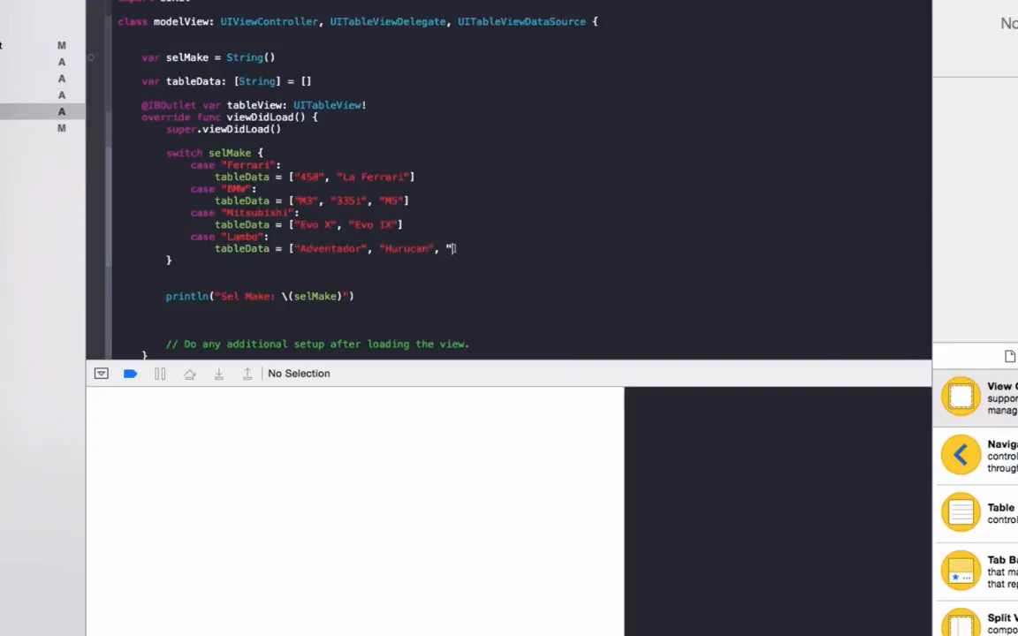
text(Gallado"])
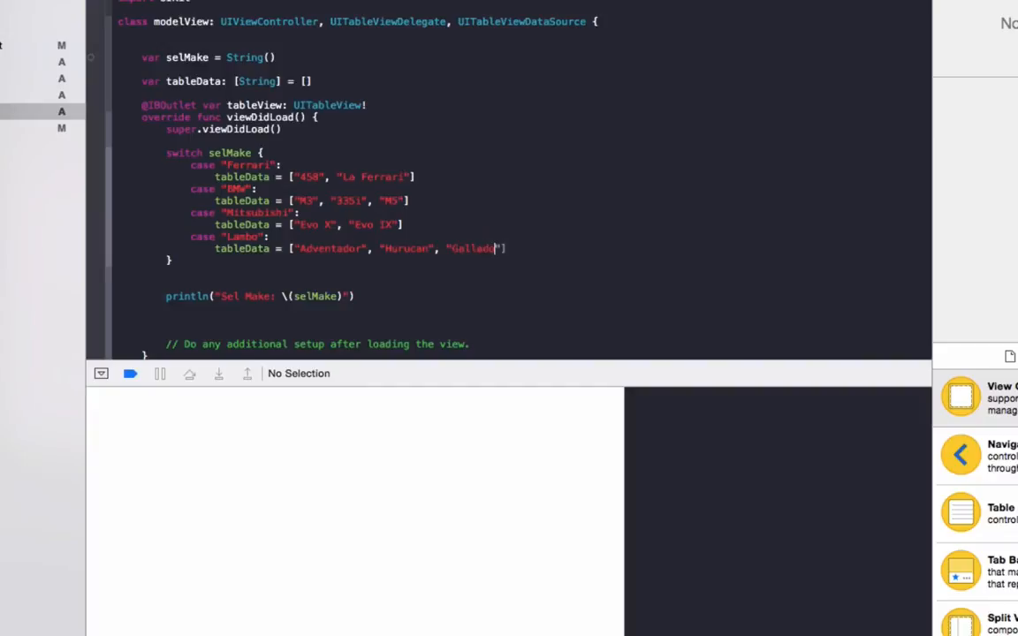
Step: Add a default case that prints "undefined"
text(d)
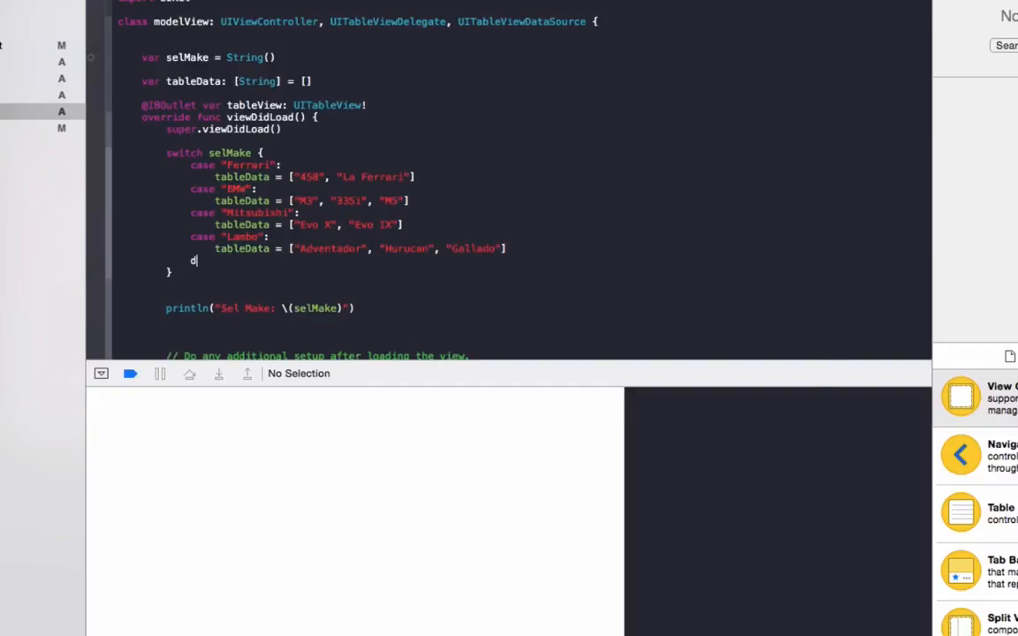
text(efault:)
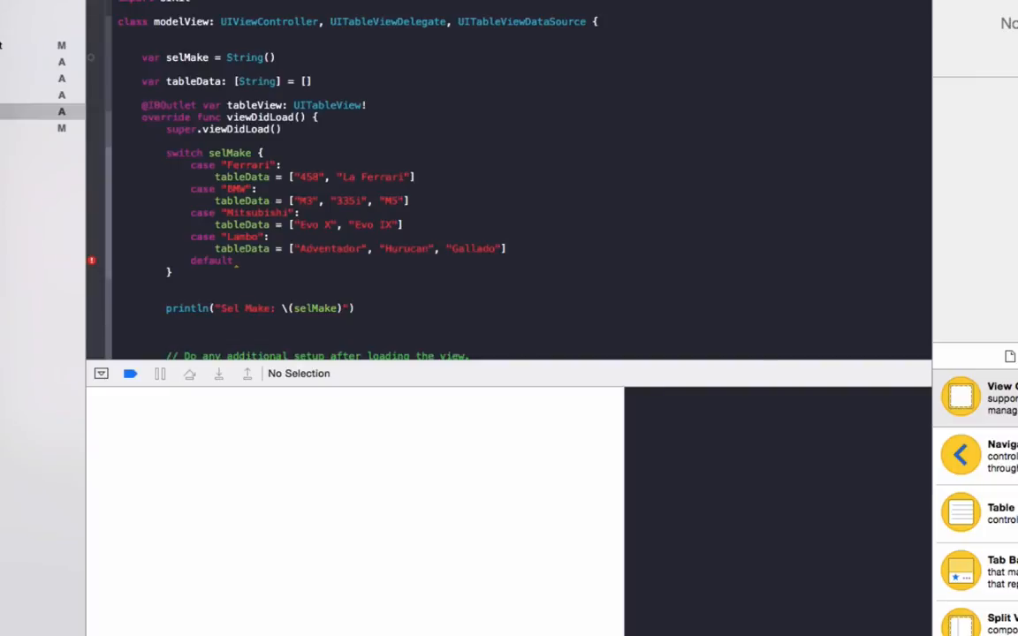
text(println("u)
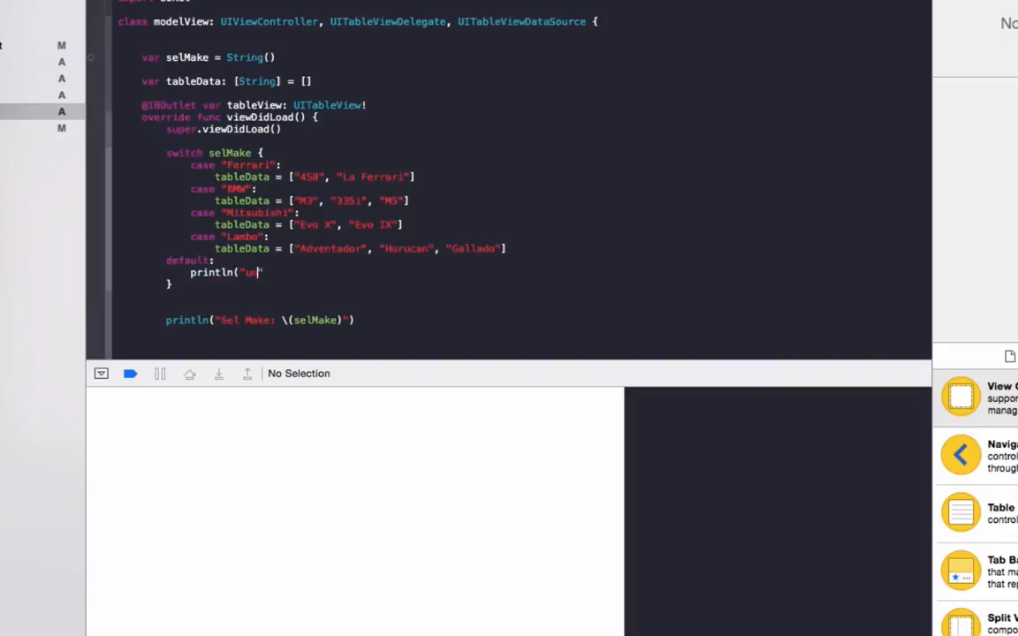
text(defined)
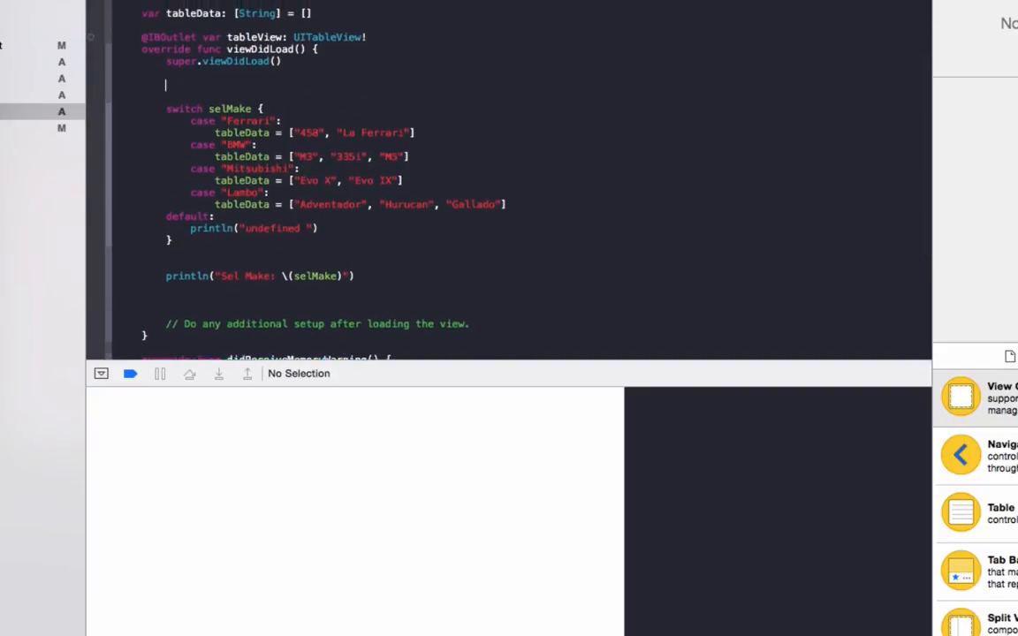
Step: Register UITableViewCell with reuse identifier "cell" and call self.tableView.reloadData() in viewDidLoad
text(self.)
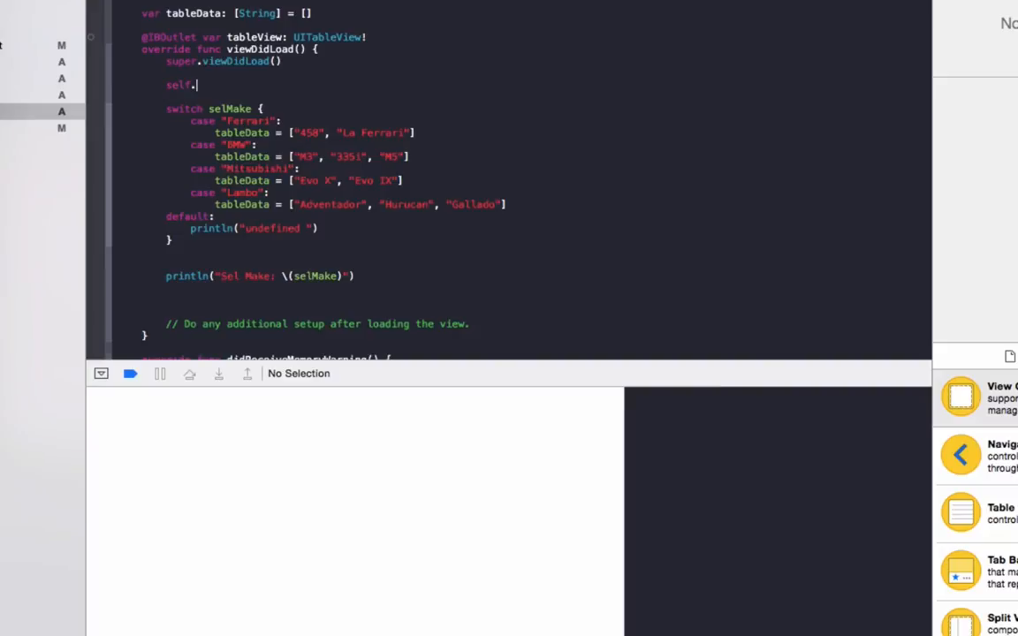
text(tableData)
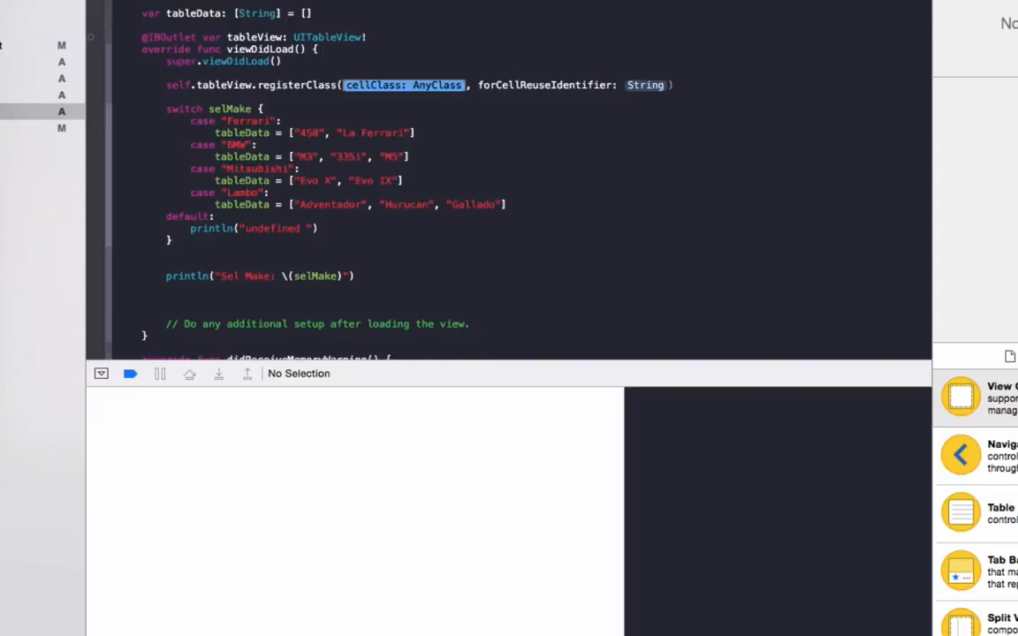
text(UIS)
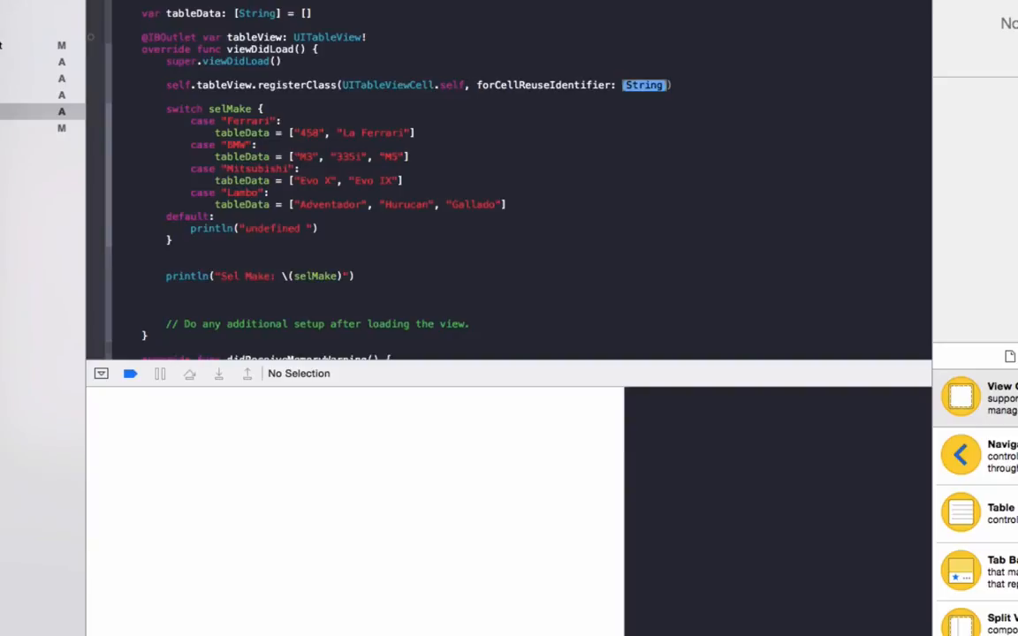
text("cell)
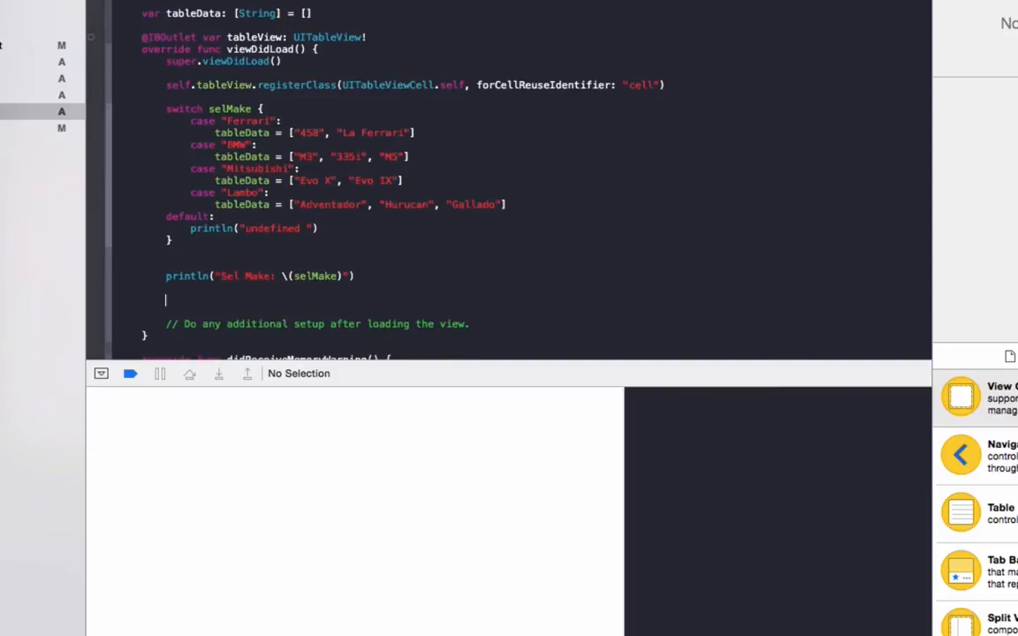
text(self.tableView.reloadData()
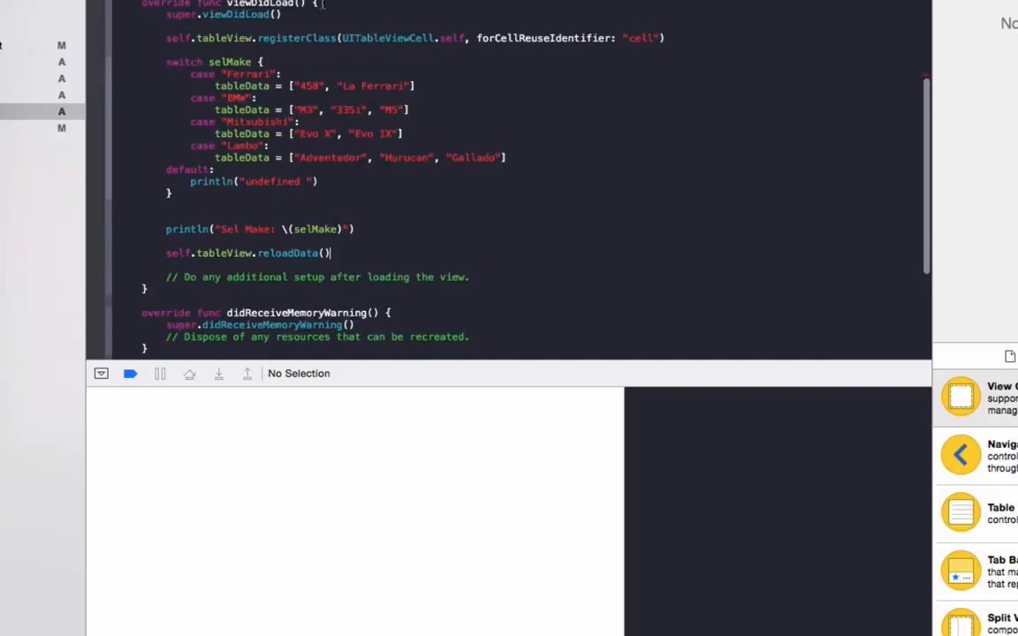
scroll(down, 3)
text(c)
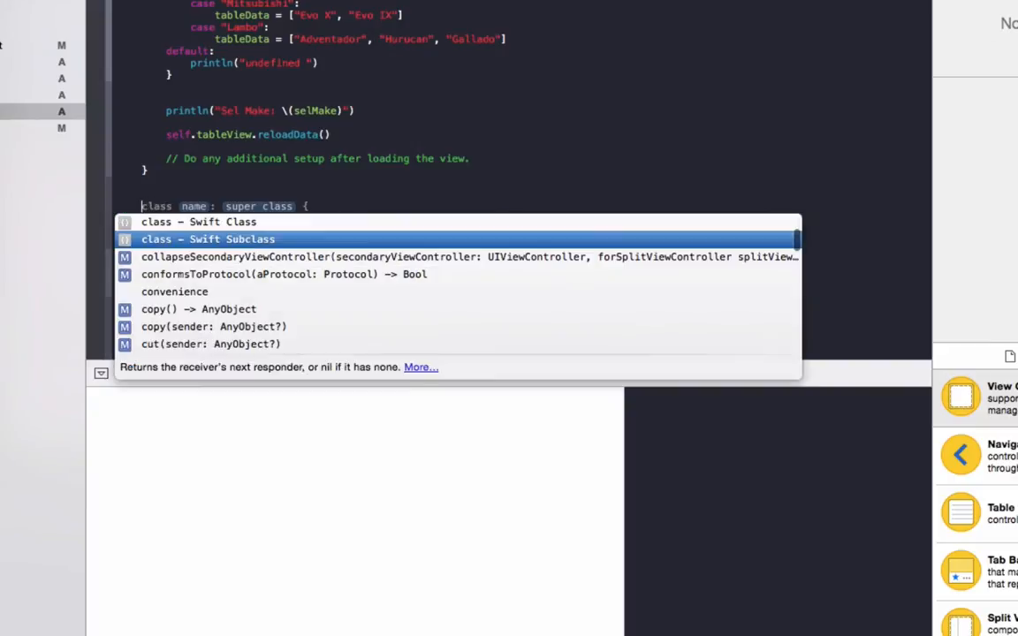
Step: Add numberOfRowsInSection returning self.tableData.count and a cellForRowAtIndexPath stub
text(tableView(tableView: UITableView, numberOfRowsInSection section: Int) -> Int {)
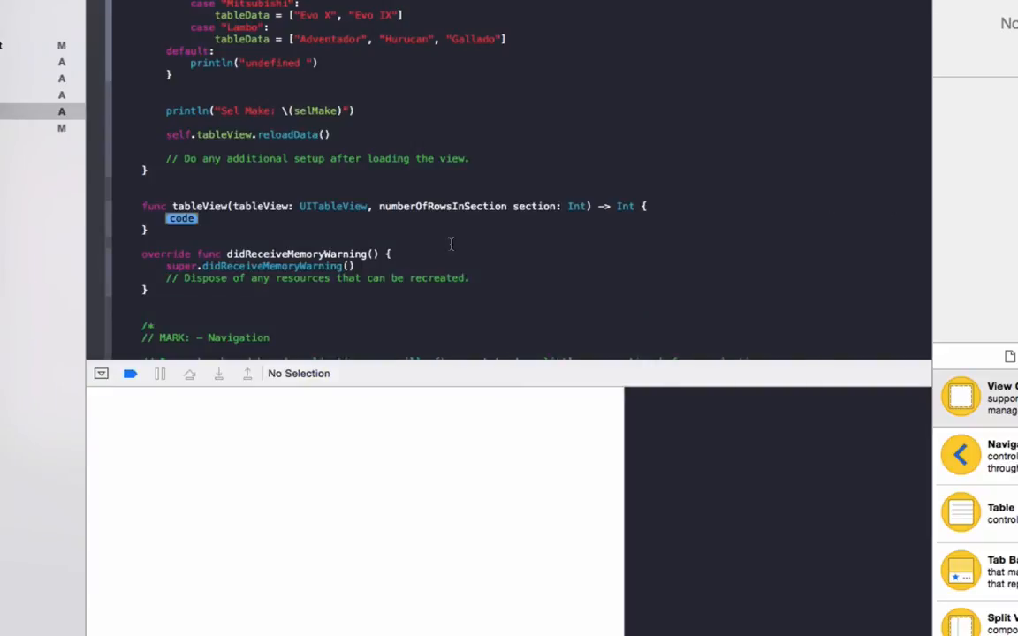
text(return self.tableData.coun)
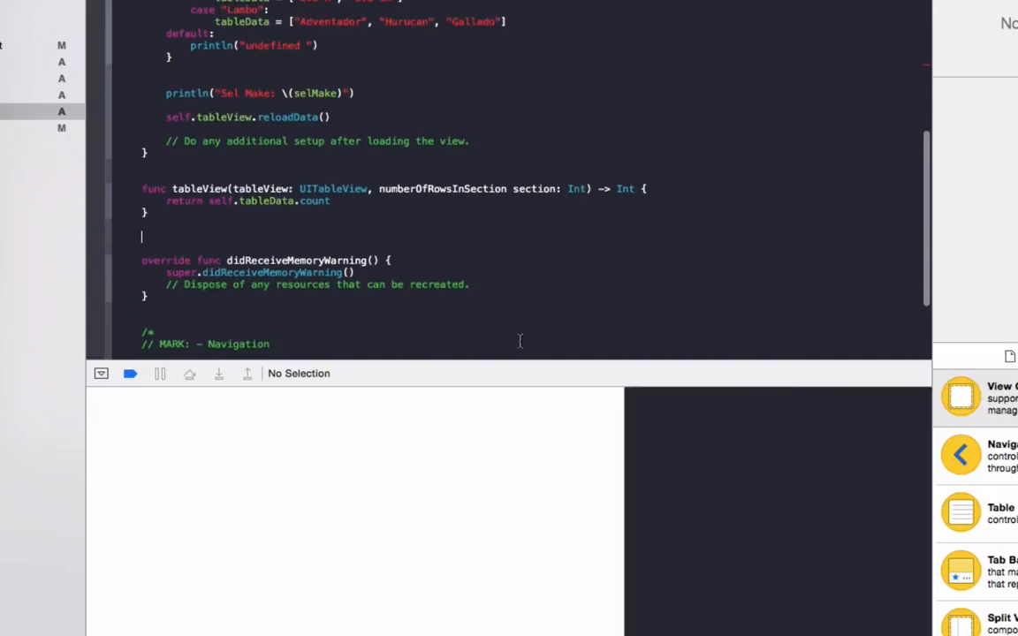
text(tableView)
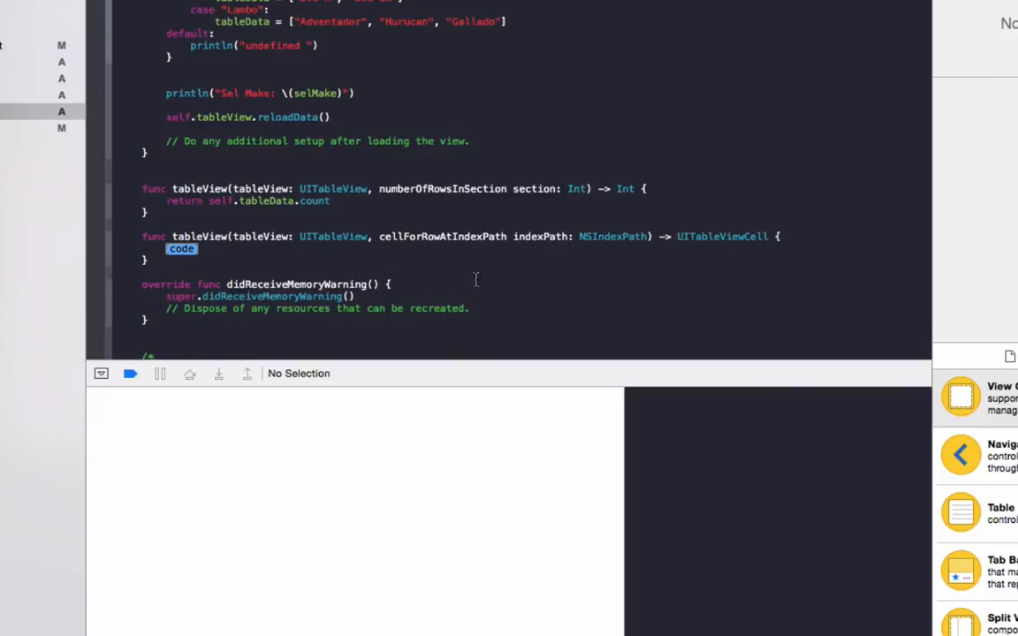
Step: Dequeue a reusable cell with identifier "cell" in cellForRowAtIndexPath
text(var cell)
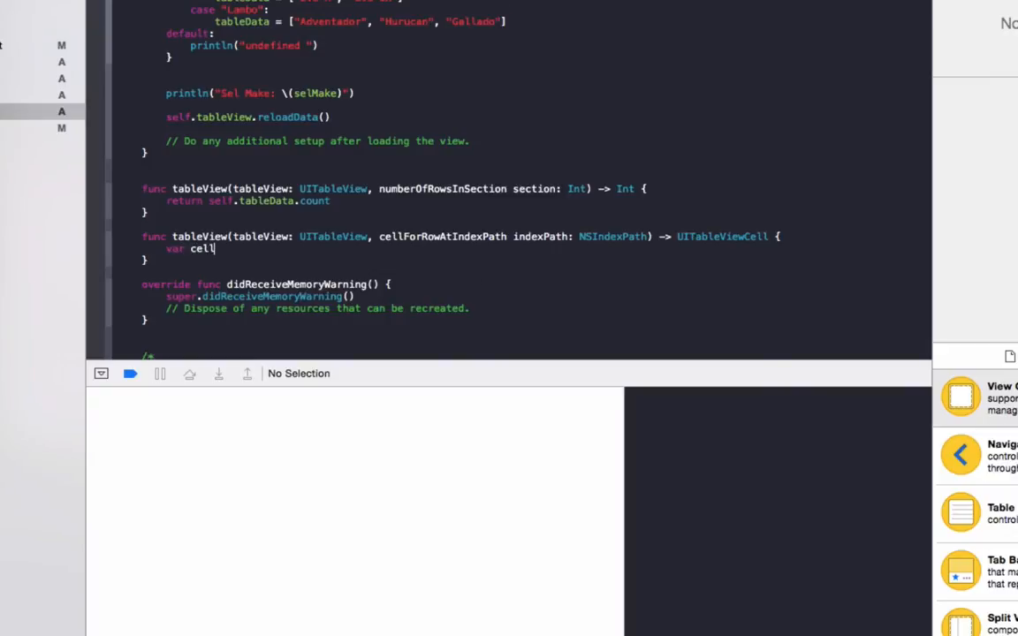
text(UIImage)
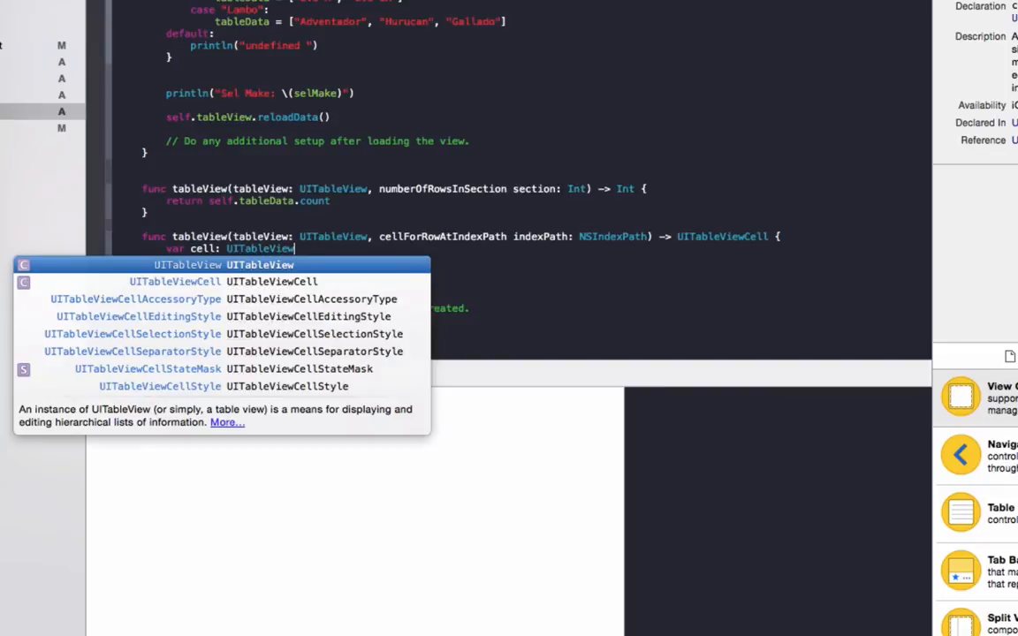
text(Cell = self.tableView.dequeueReusableCellWithIdentifier(identifier: String)
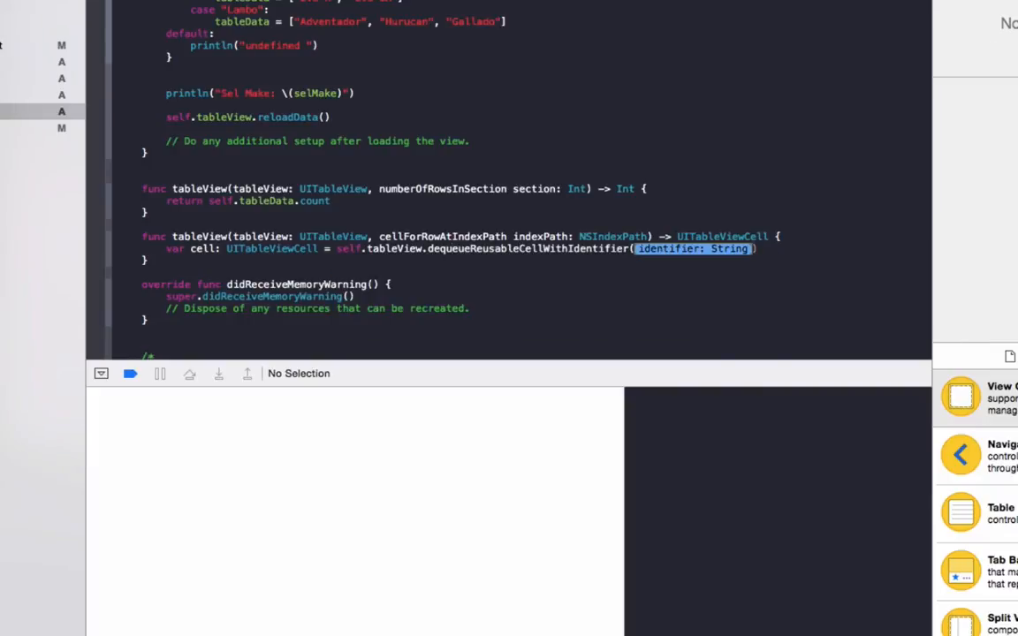
text("cell")
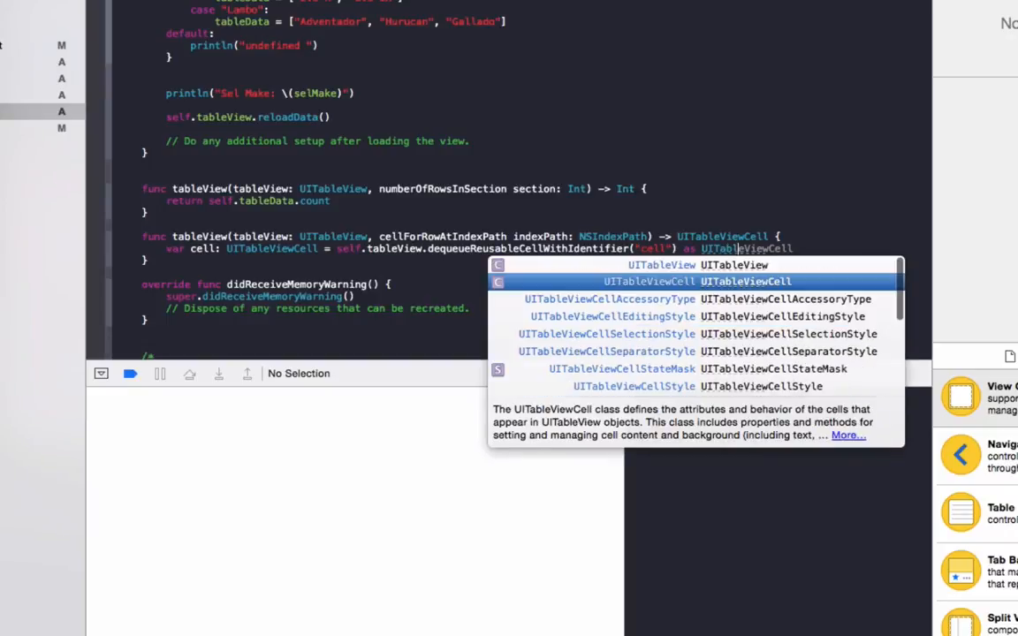
key(Return)
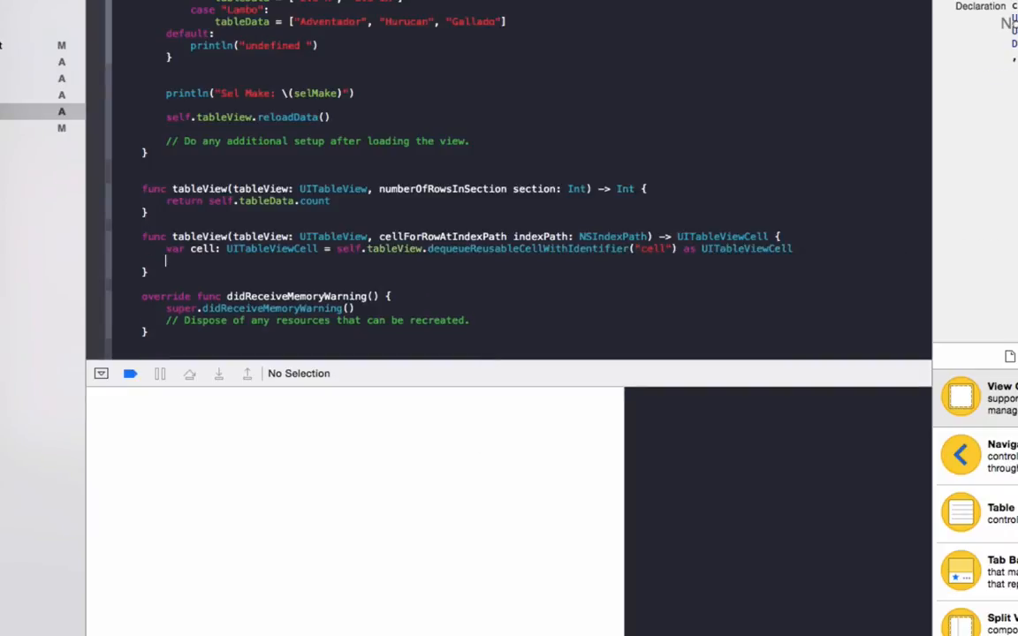
Step: Set the cell text to self.tableData[indexPath.row], return the cell, and add a didSelectRowAtIndexPath stub
text(cell.textLabel?.text = self.tab)
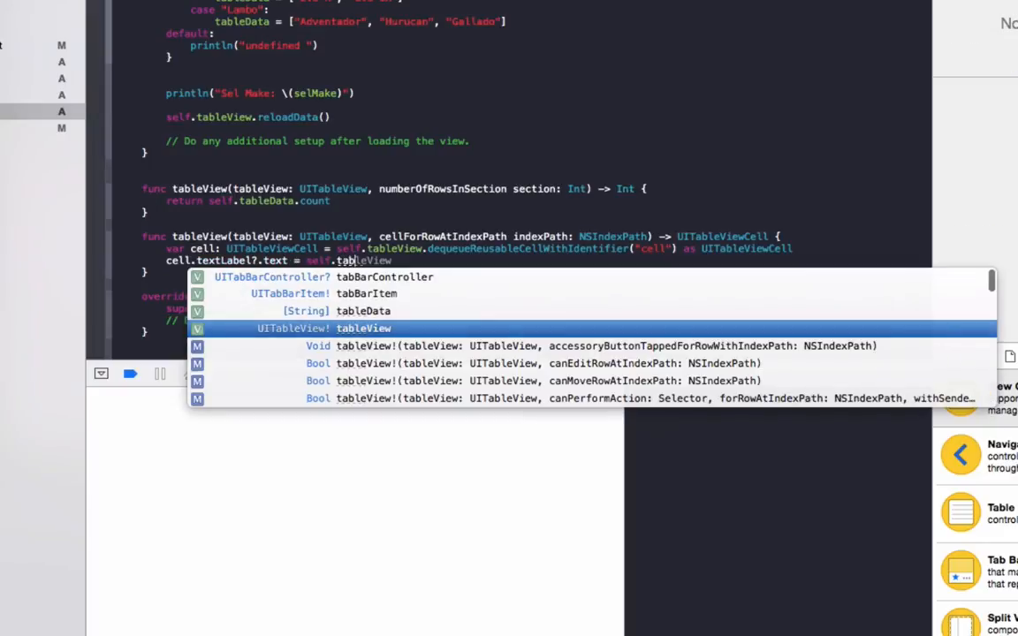
key(Escape)
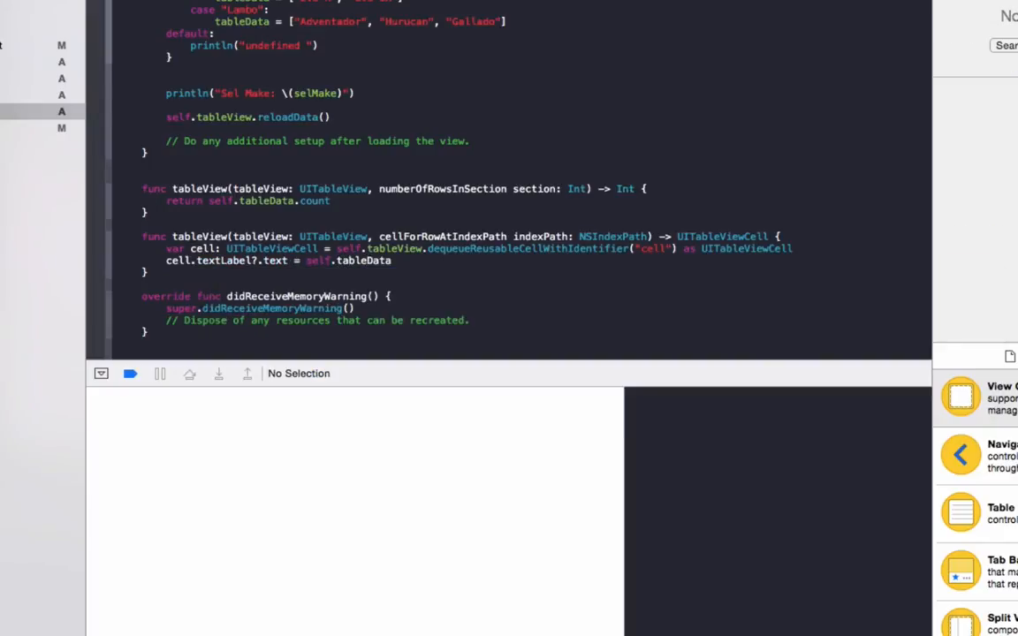
text([indexPath])
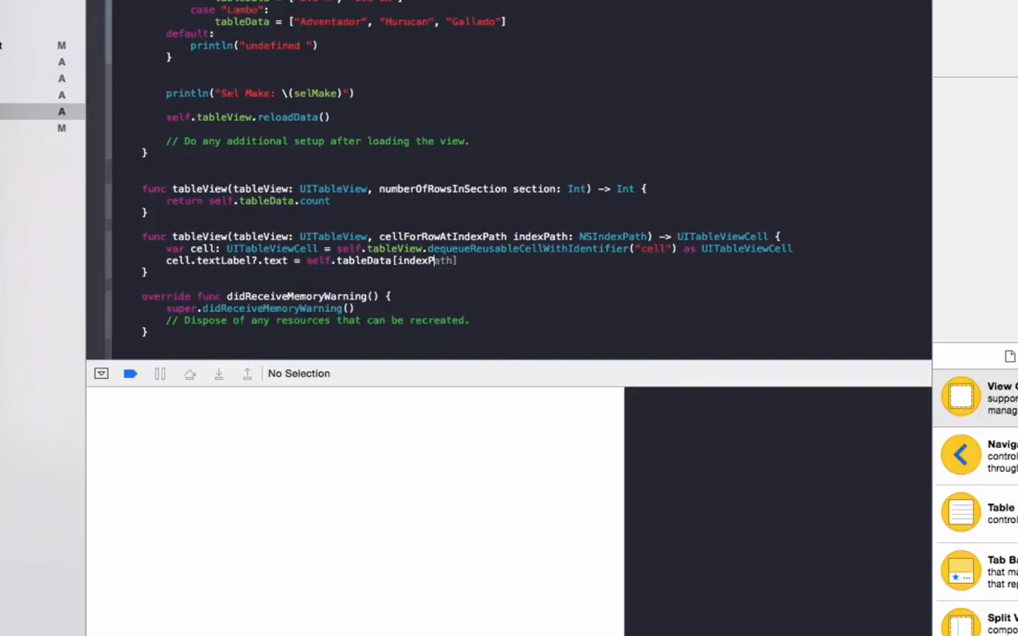
text(.row])
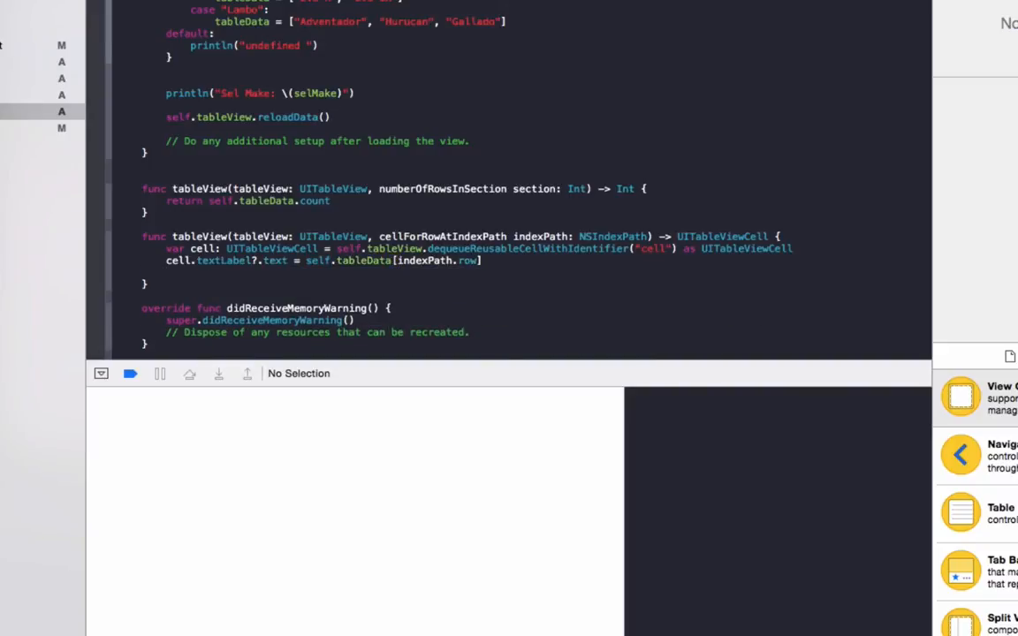
text(return ce)
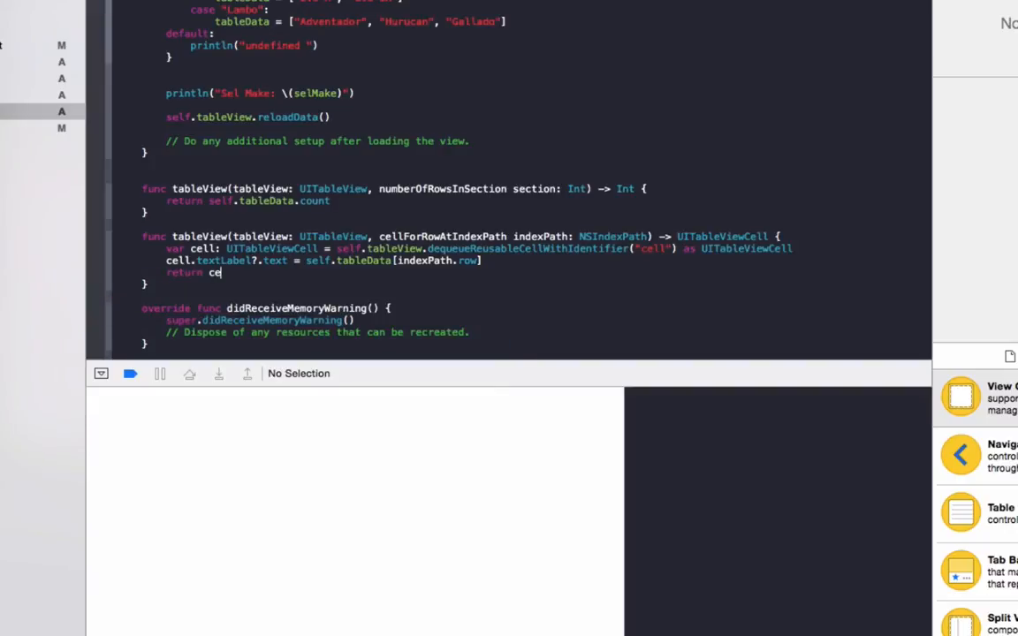
text(ll)
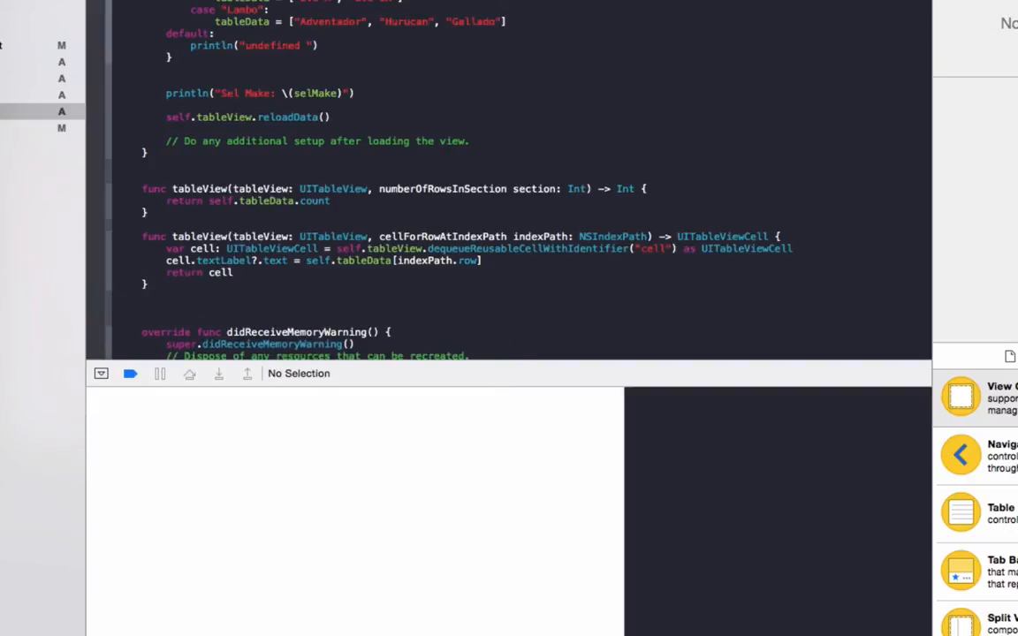
click(141, 309)
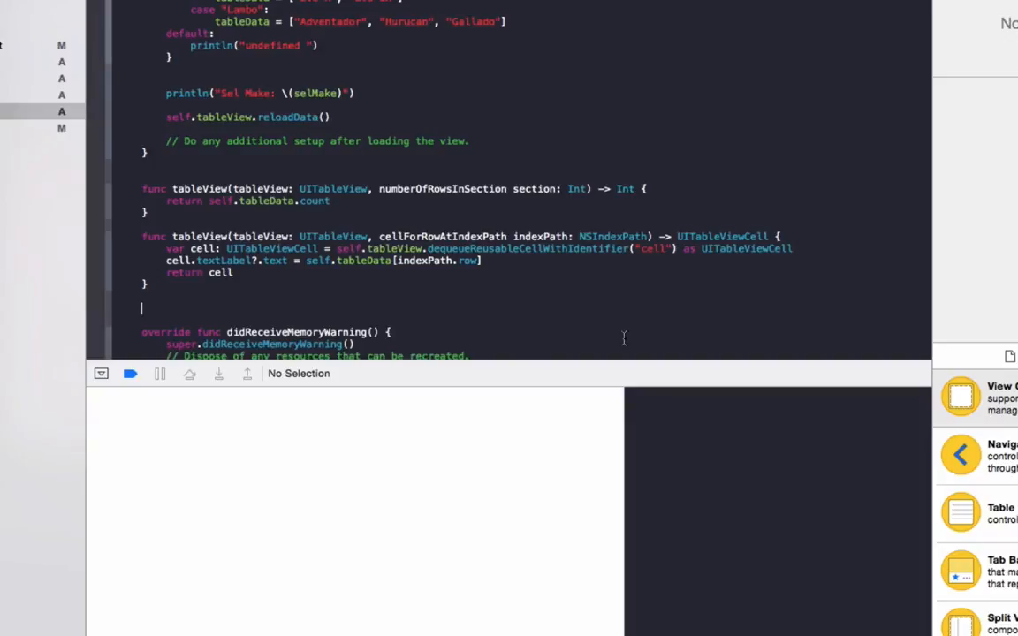
text(tableView(tableView: UITableView, didSelectRowAtIndexPath indexPath: NSIndexPath) {)
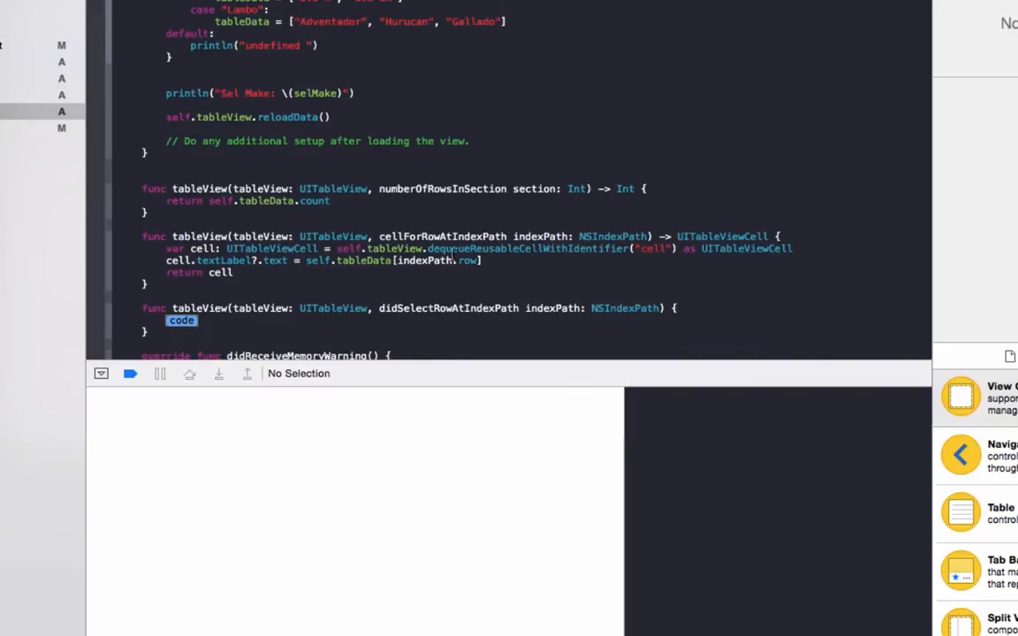
Step: Print "Row \(indexPath.row) selected" inside didSelectRowAtIndexPath
text(println)
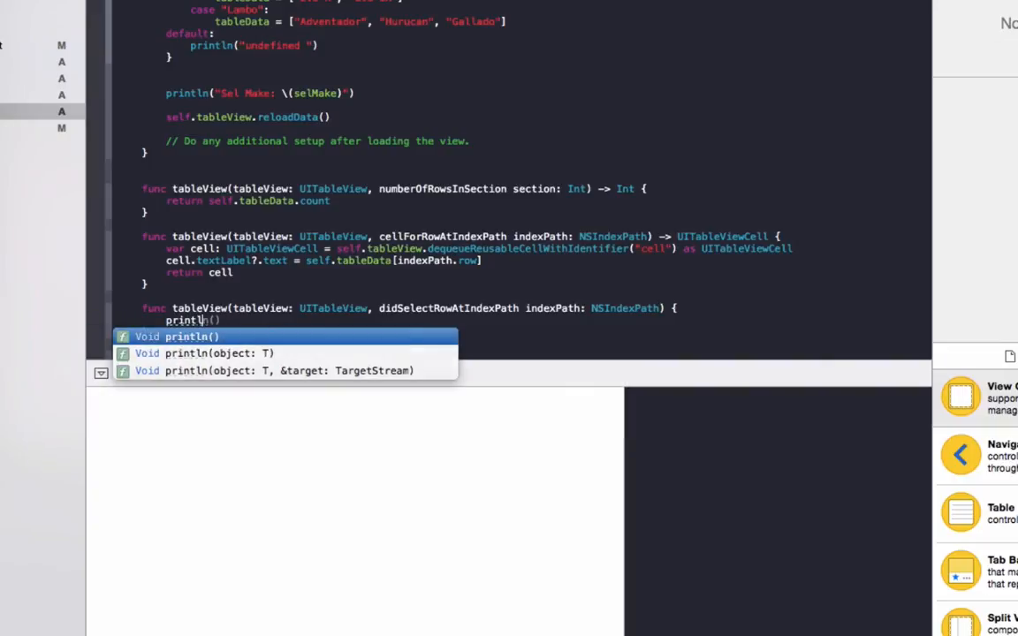
text(Row \(")
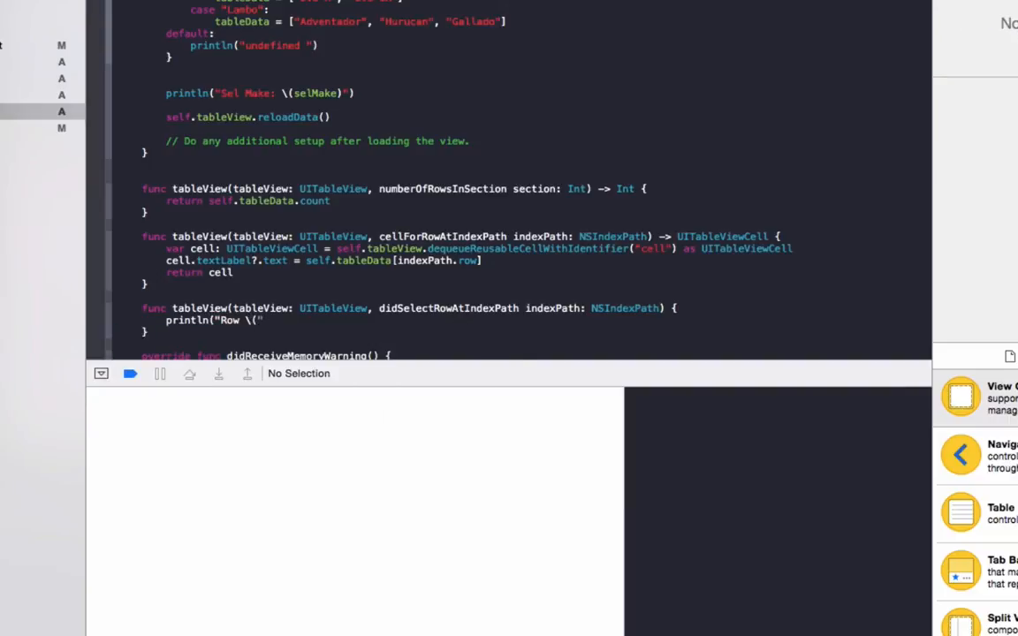
text(indexPath.))
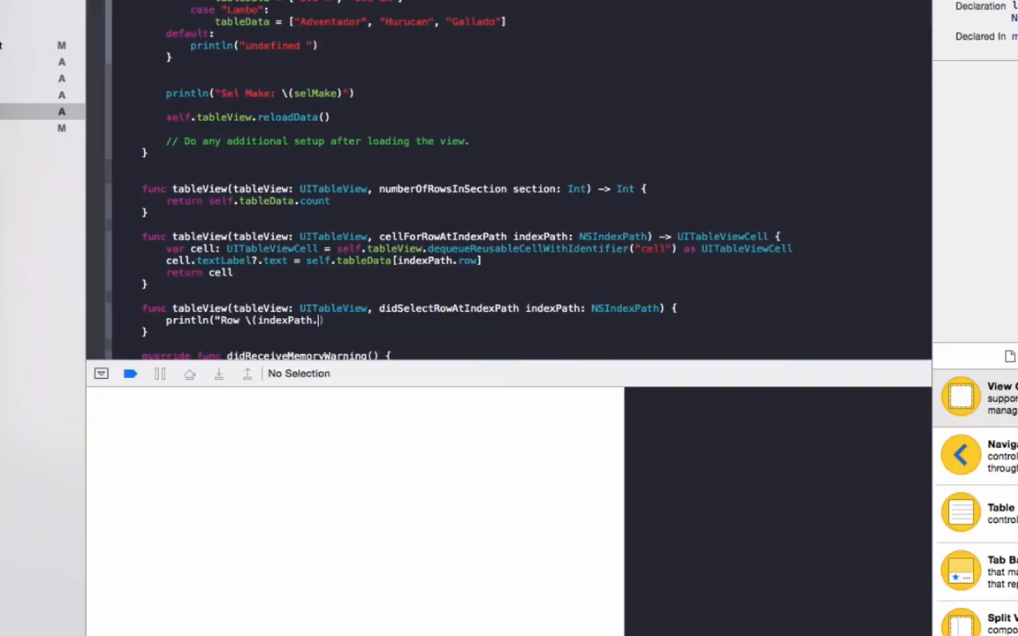
text(row)
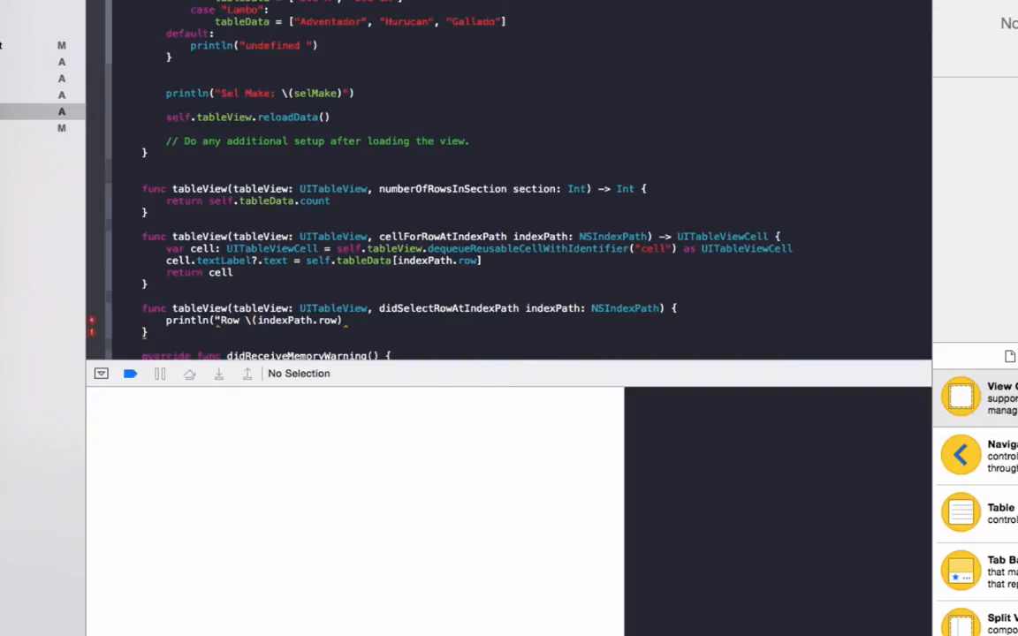
text(selected"))
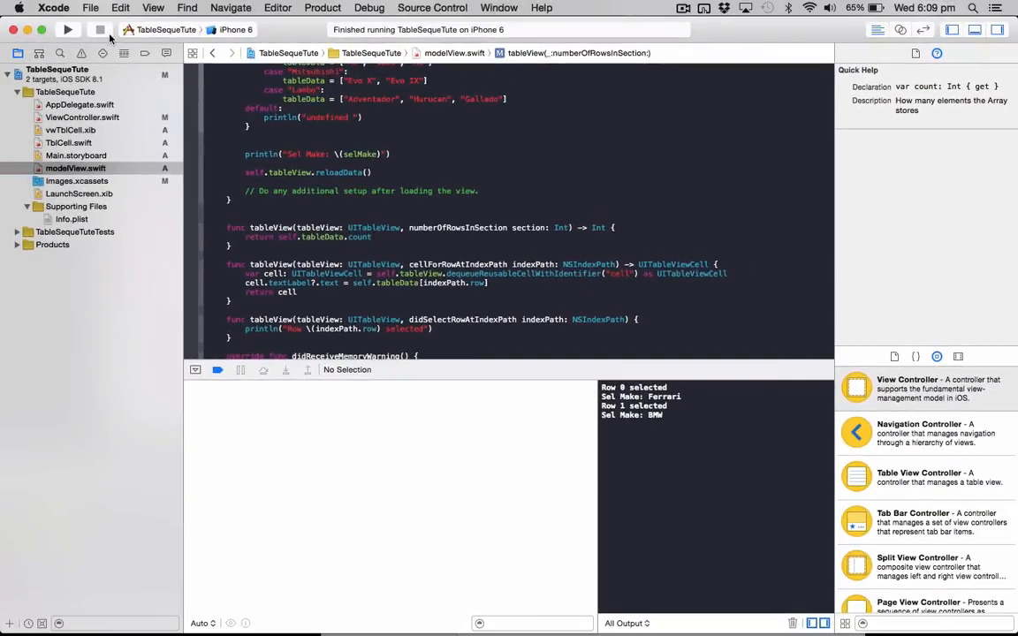
Step: Run the app, open BMW's model list, go back, then open Lambo's models
click(68, 29)
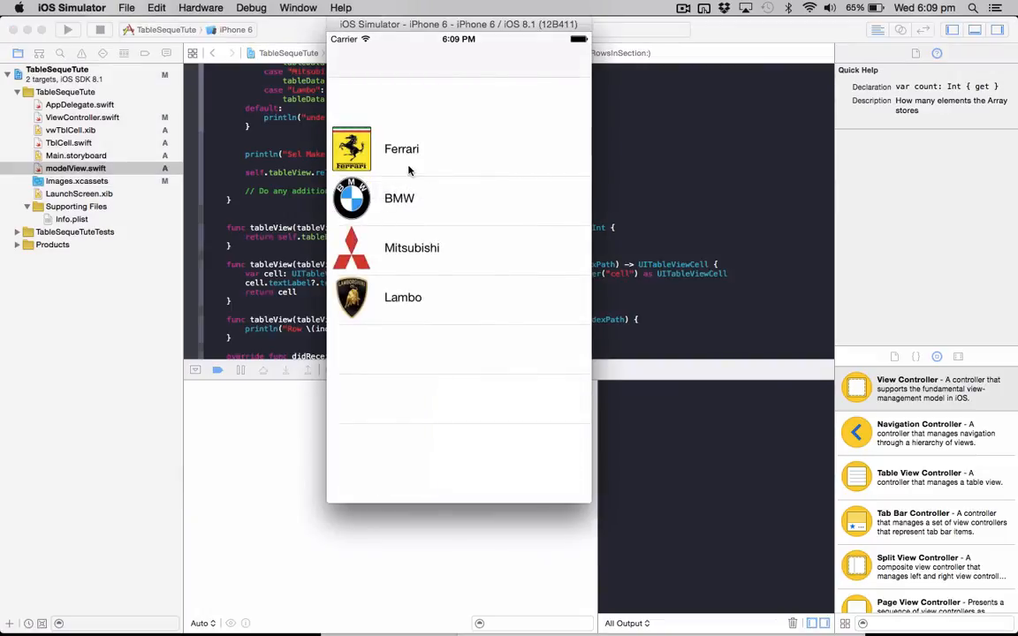
click(402, 149)
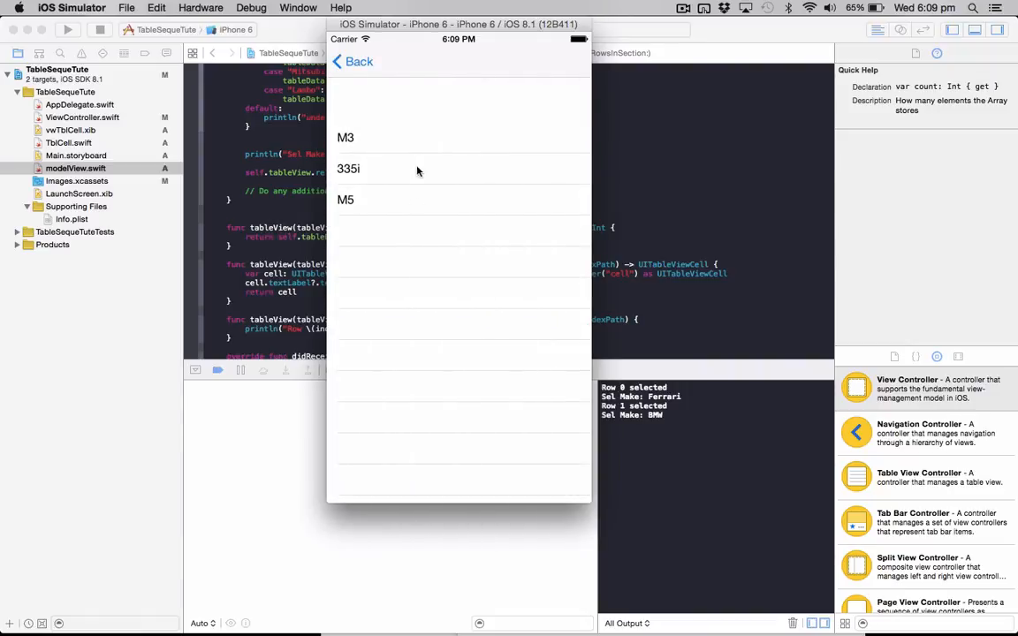
mouse_move(385, 176)
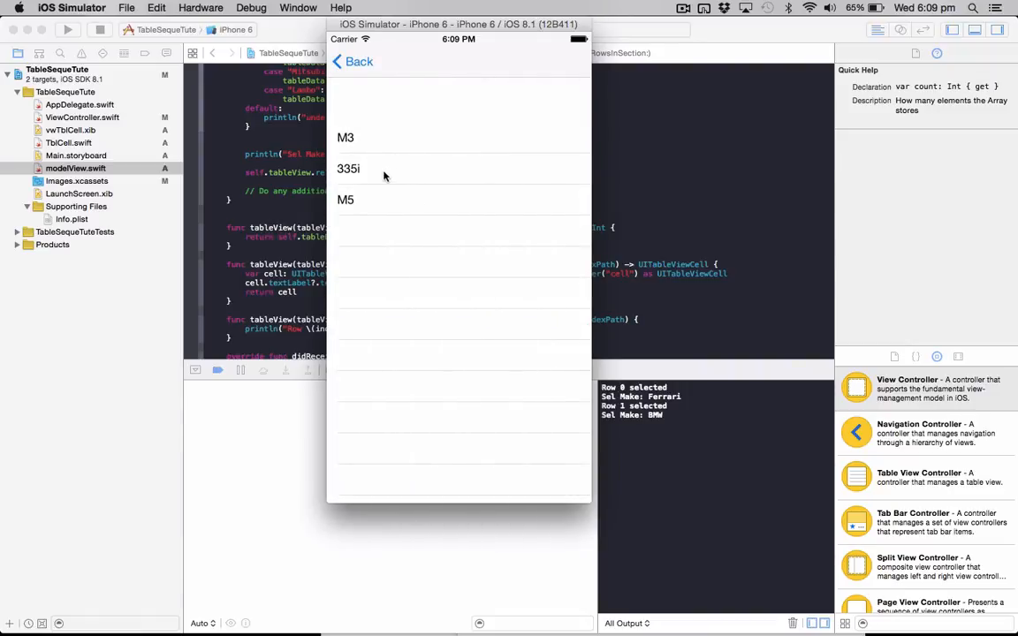
mouse_move(378, 89)
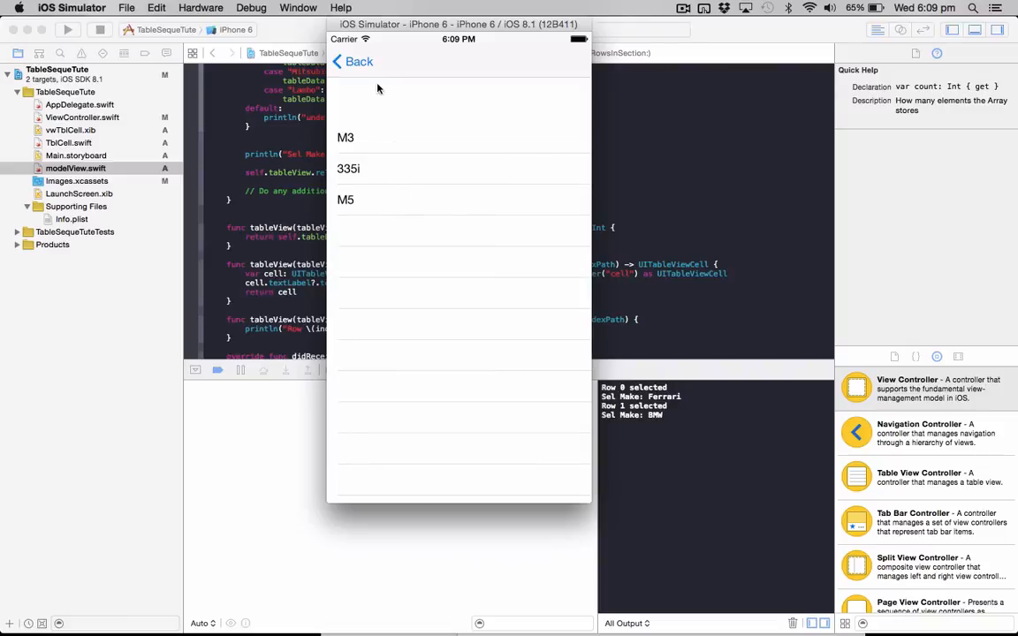
click(345, 199)
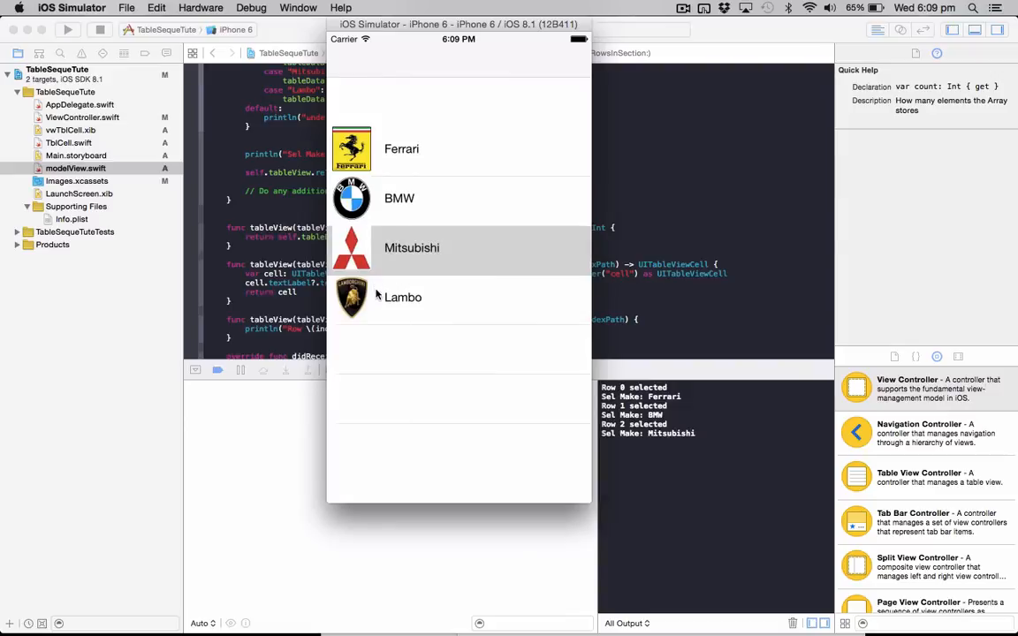
click(403, 296)
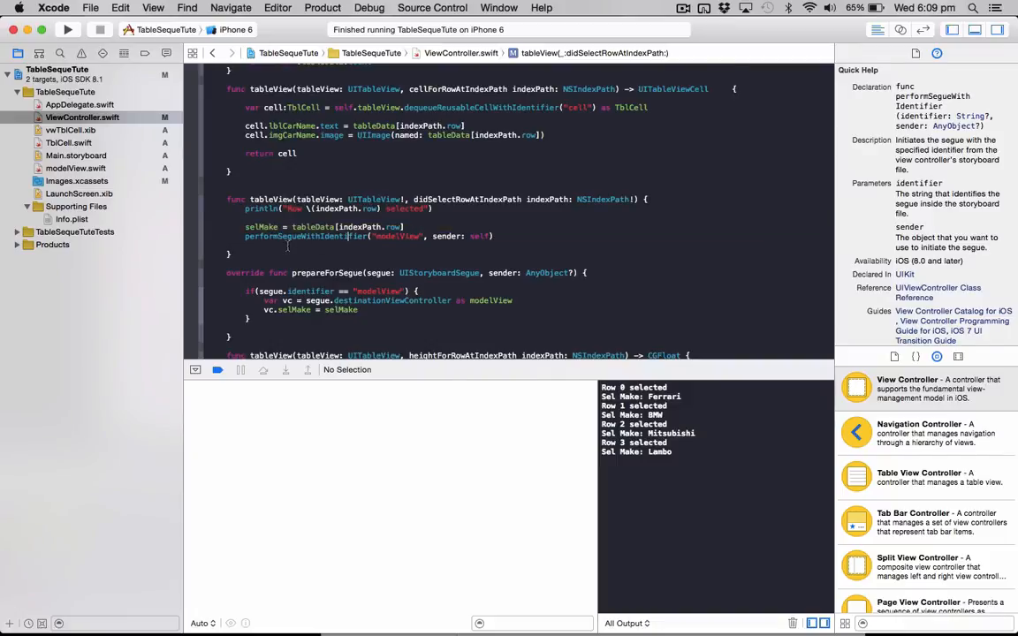
Step: Read Quick Help for performSegueWithIdentifier, then scroll through modelView.swift's table code
double_click(314, 236)
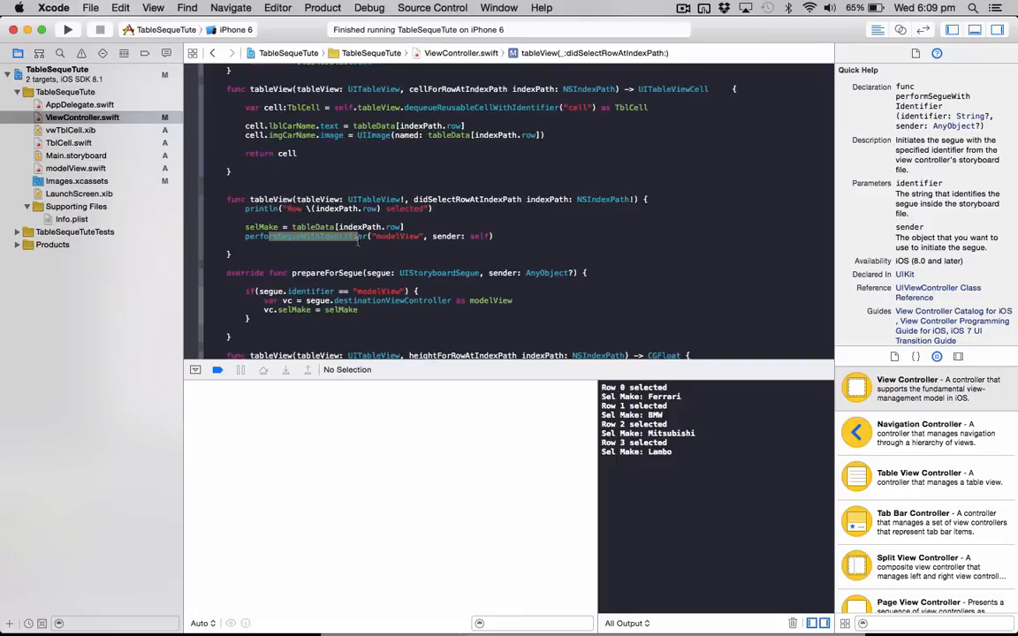
scroll(down, 3)
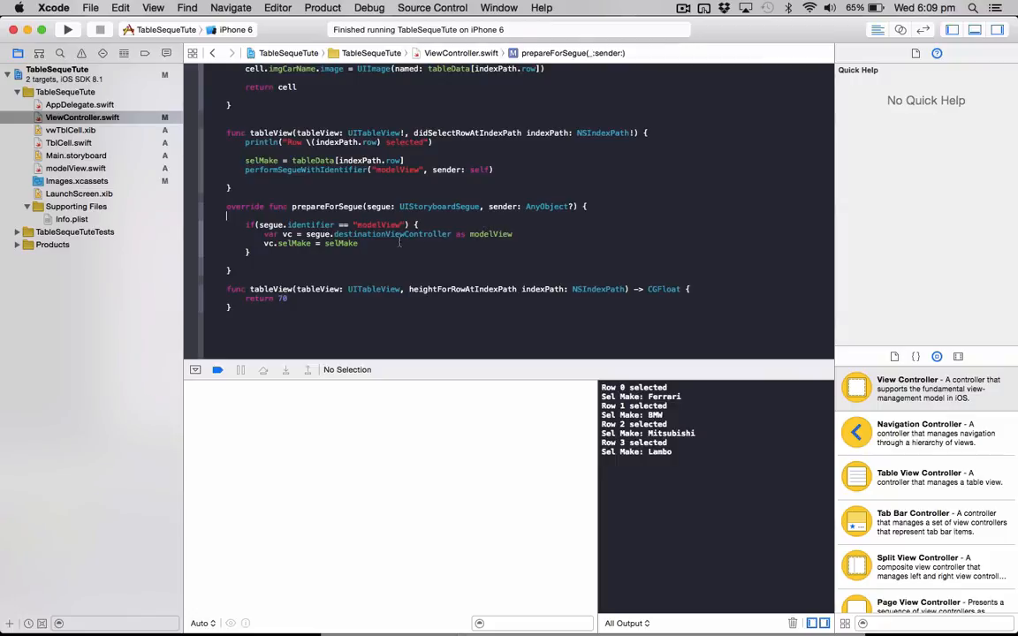
click(76, 168)
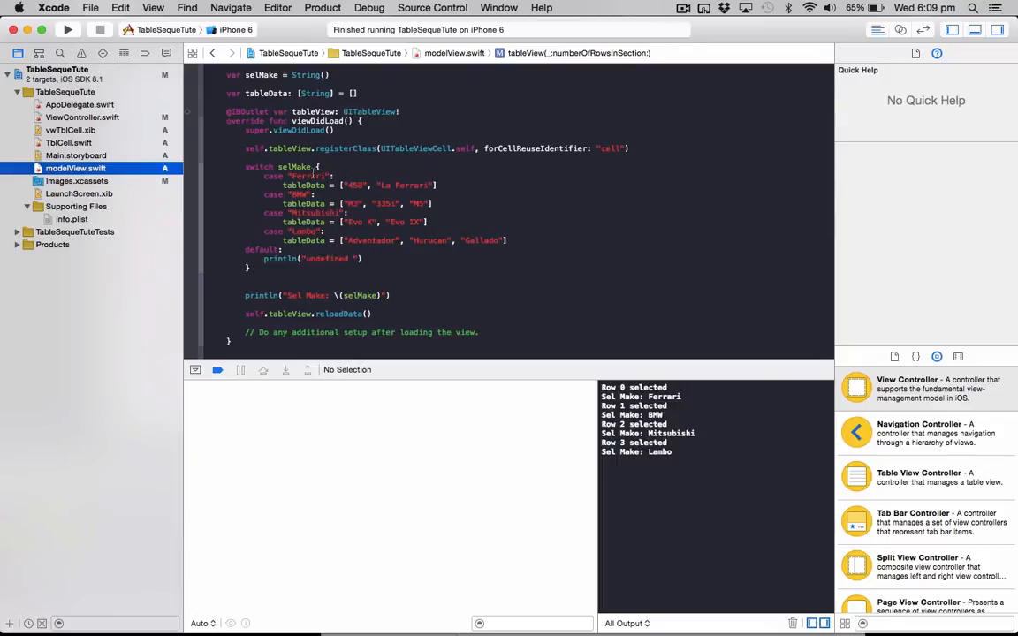
scroll(down, 3)
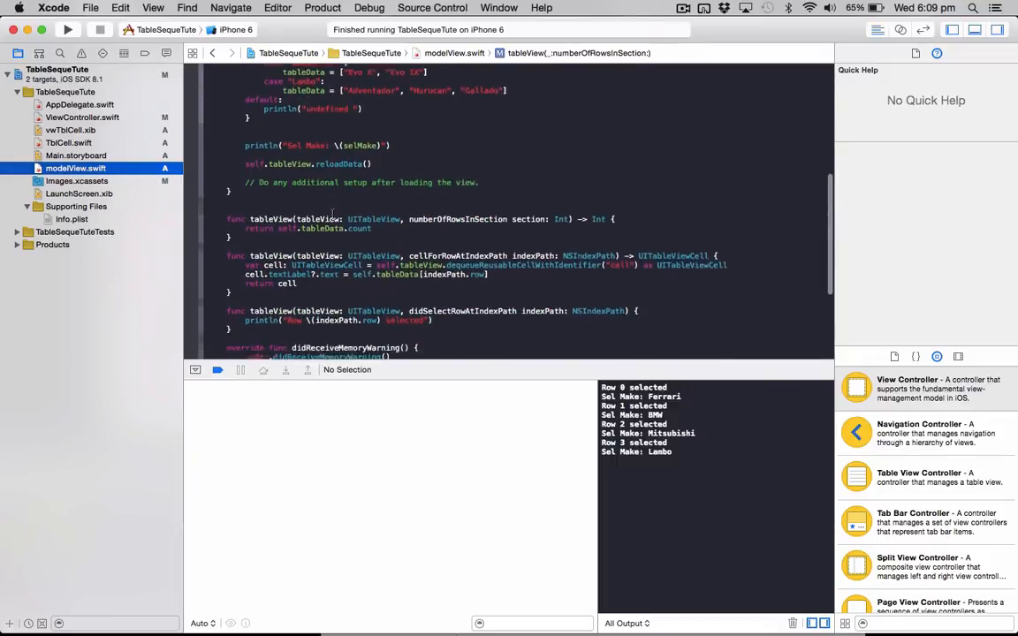
scroll(down, 3)
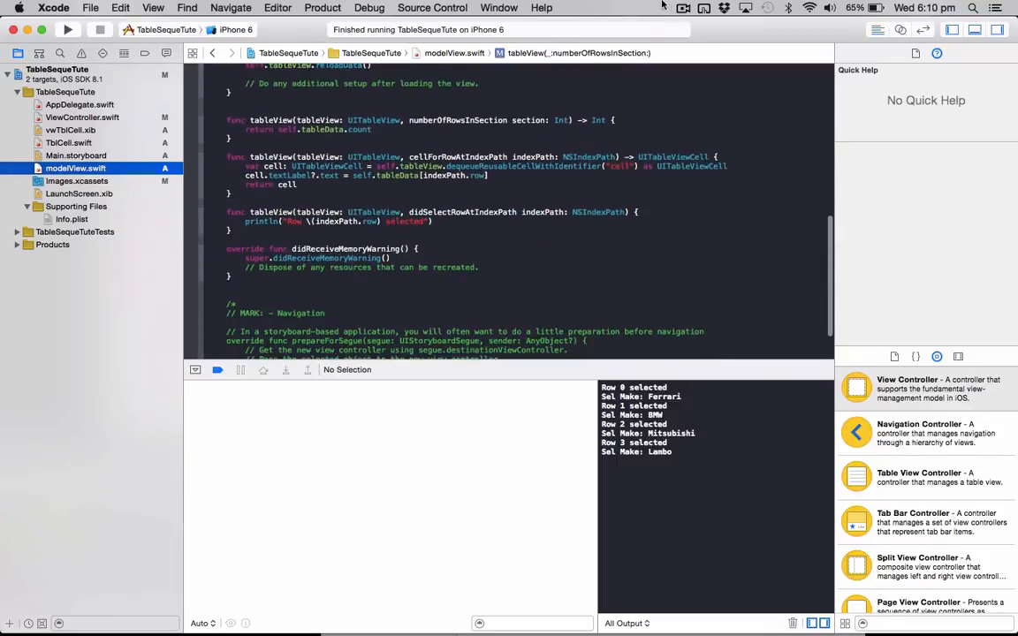